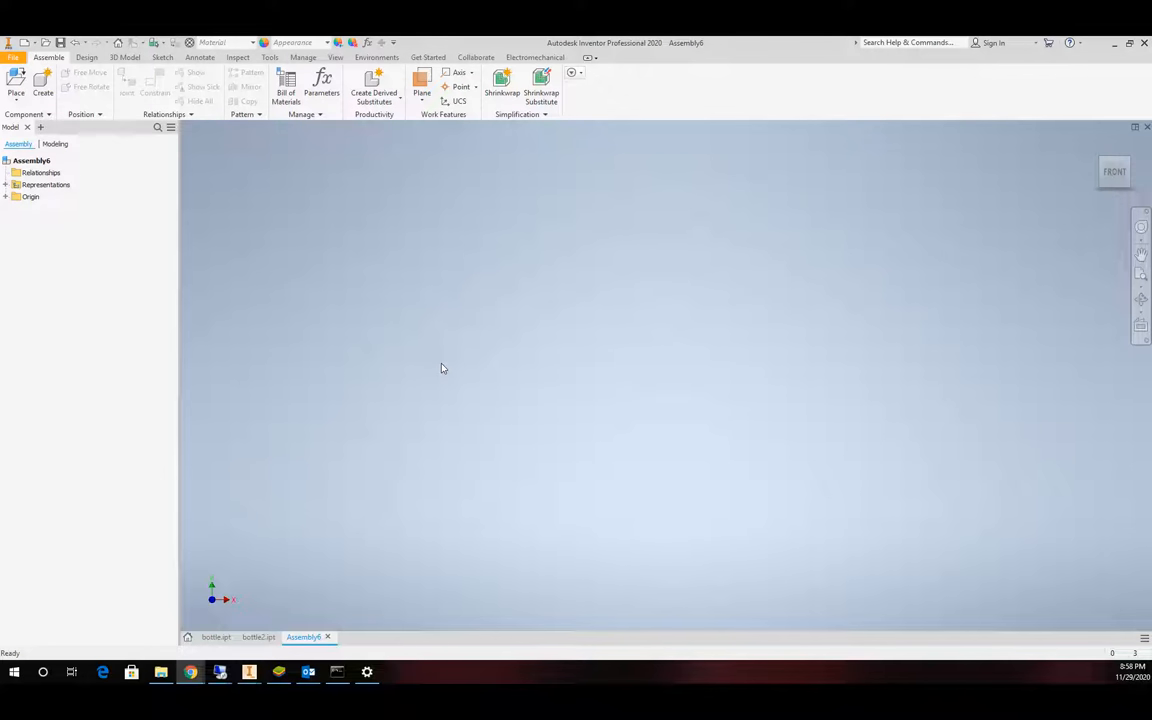
mouse_move(428, 358)
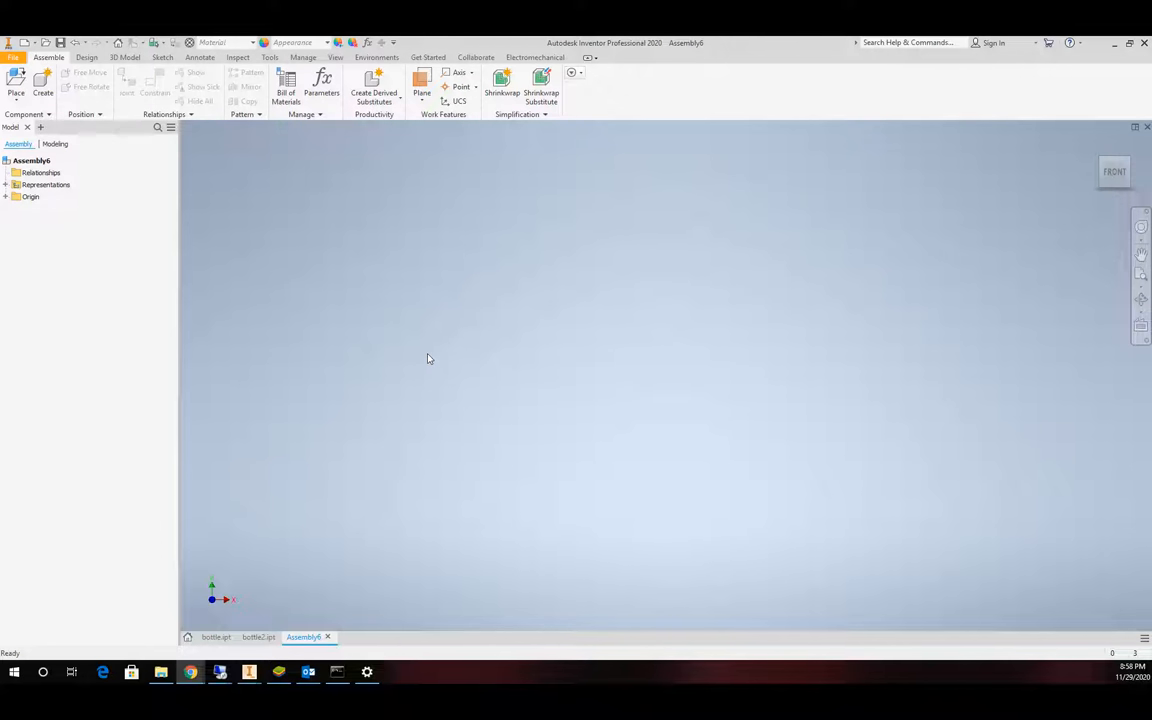
mouse_move(430, 360)
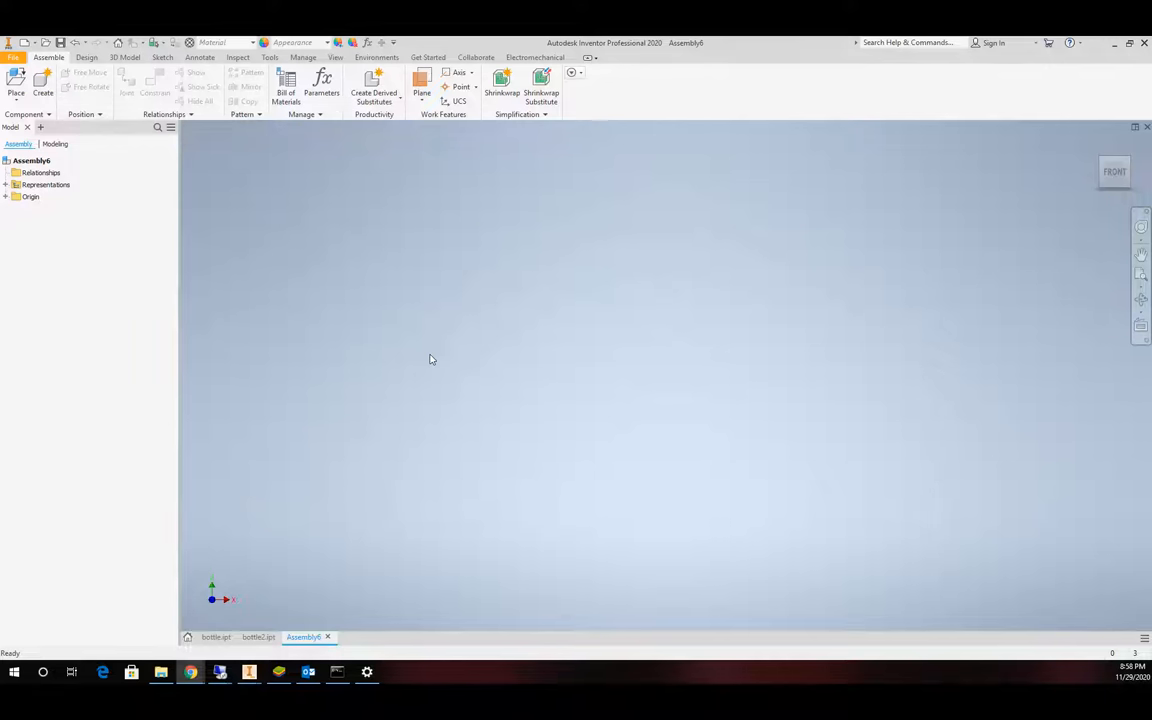
mouse_move(444, 348)
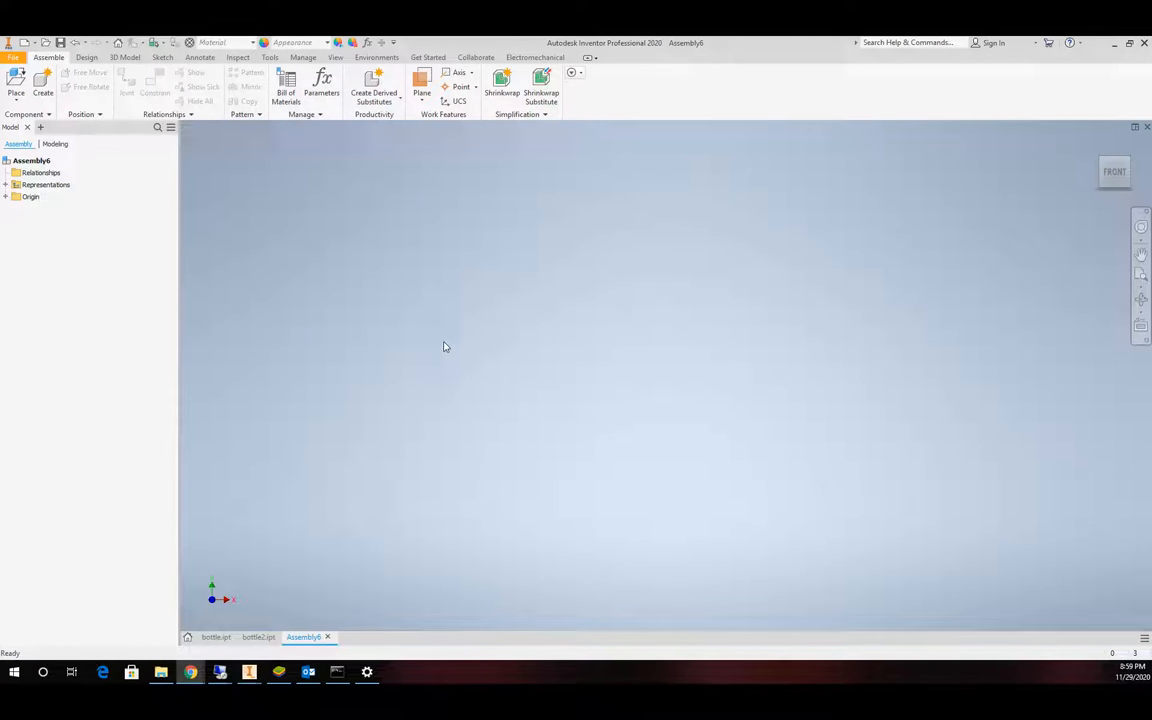
mouse_move(454, 342)
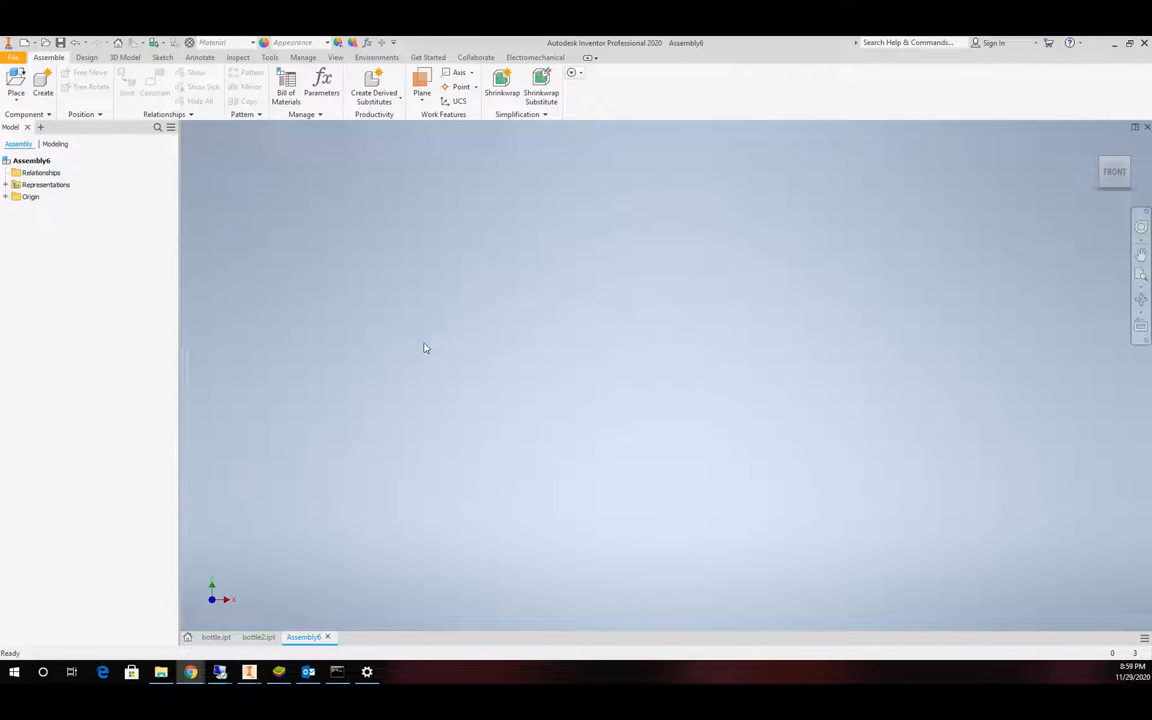
mouse_move(380, 198)
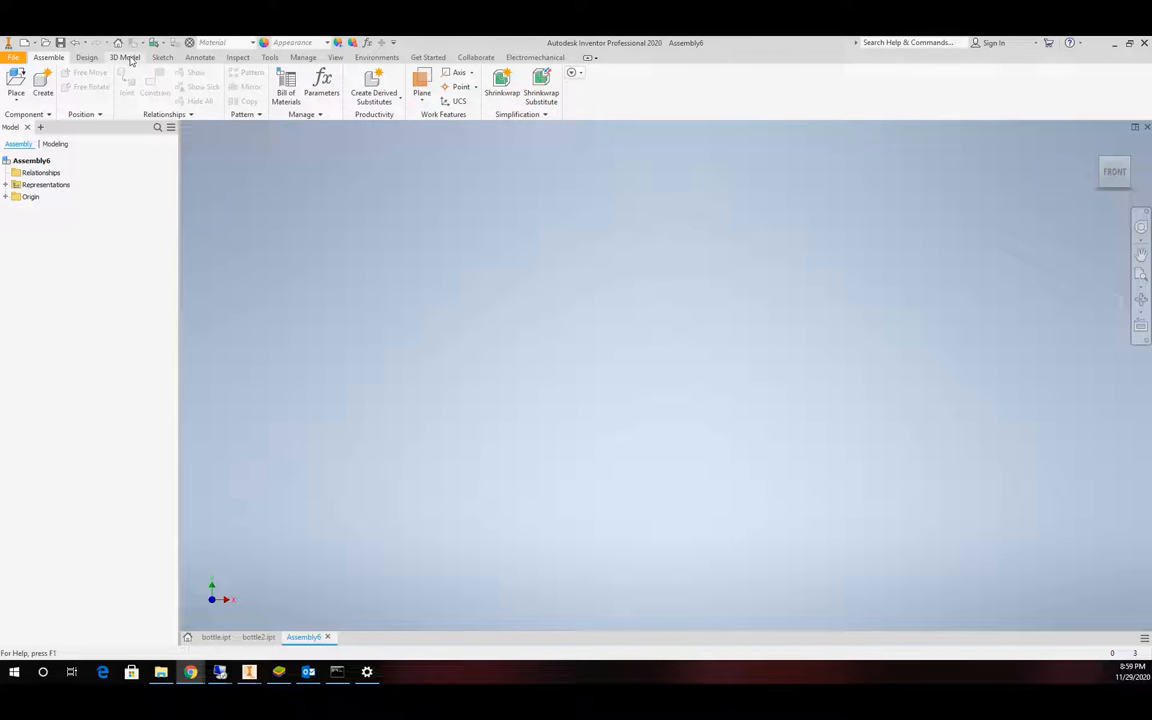
Start the Bevel Gear component generator from the Design tab's gear list.
left_click(88, 56)
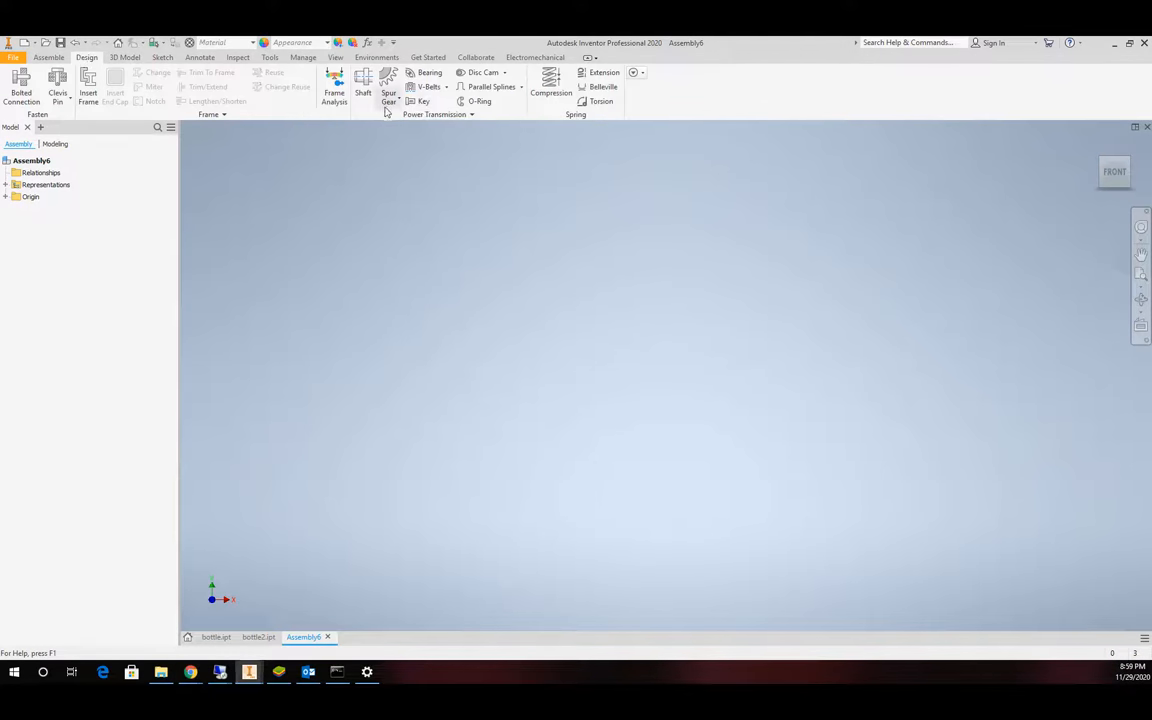
left_click(388, 94)
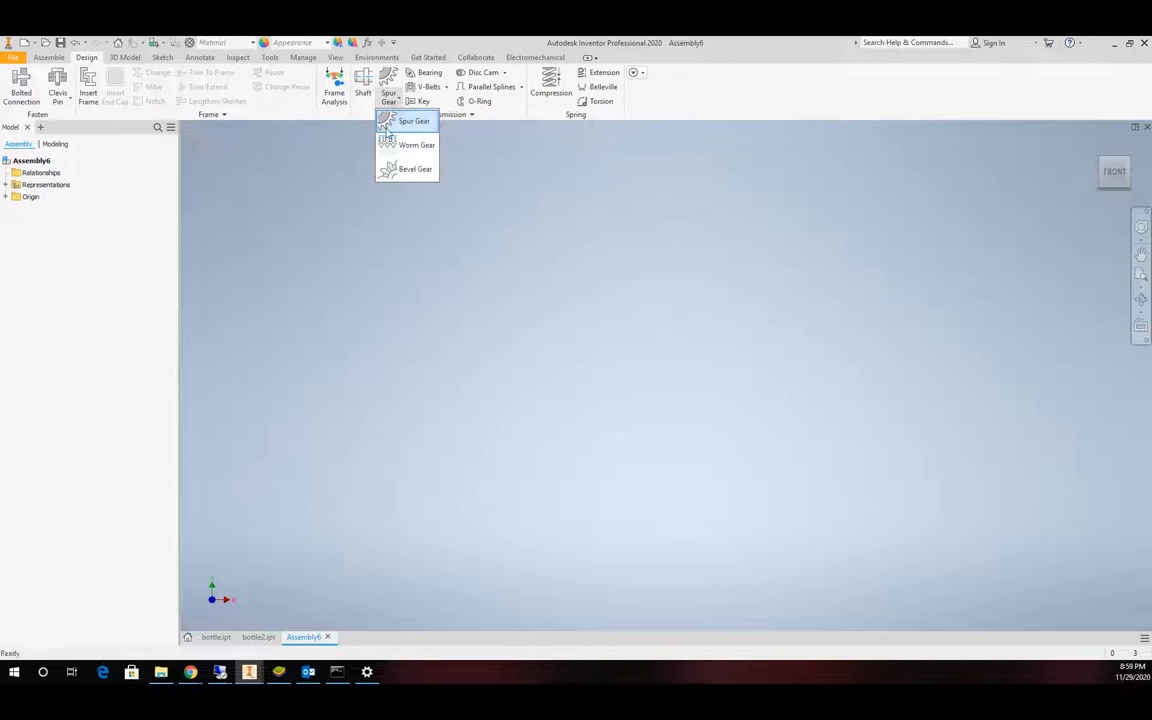
left_click(412, 120)
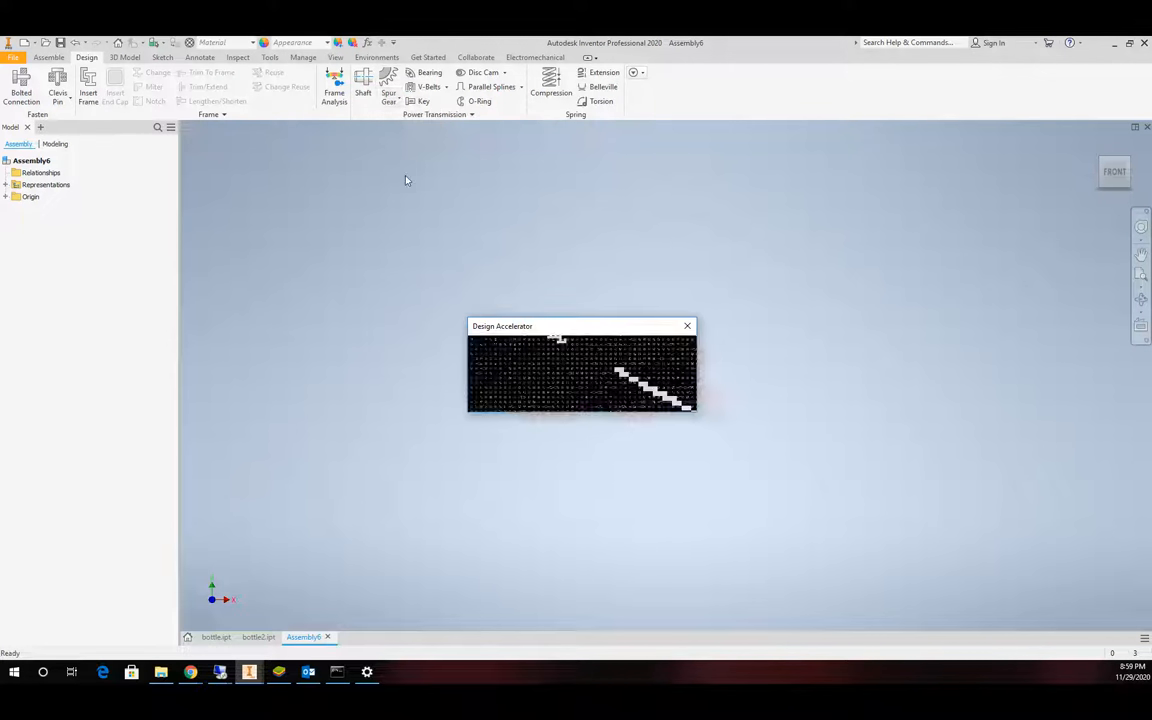
Create the bevelgeardemo2 folder and save the assembly there under a tempbevel name.
left_click(688, 326)
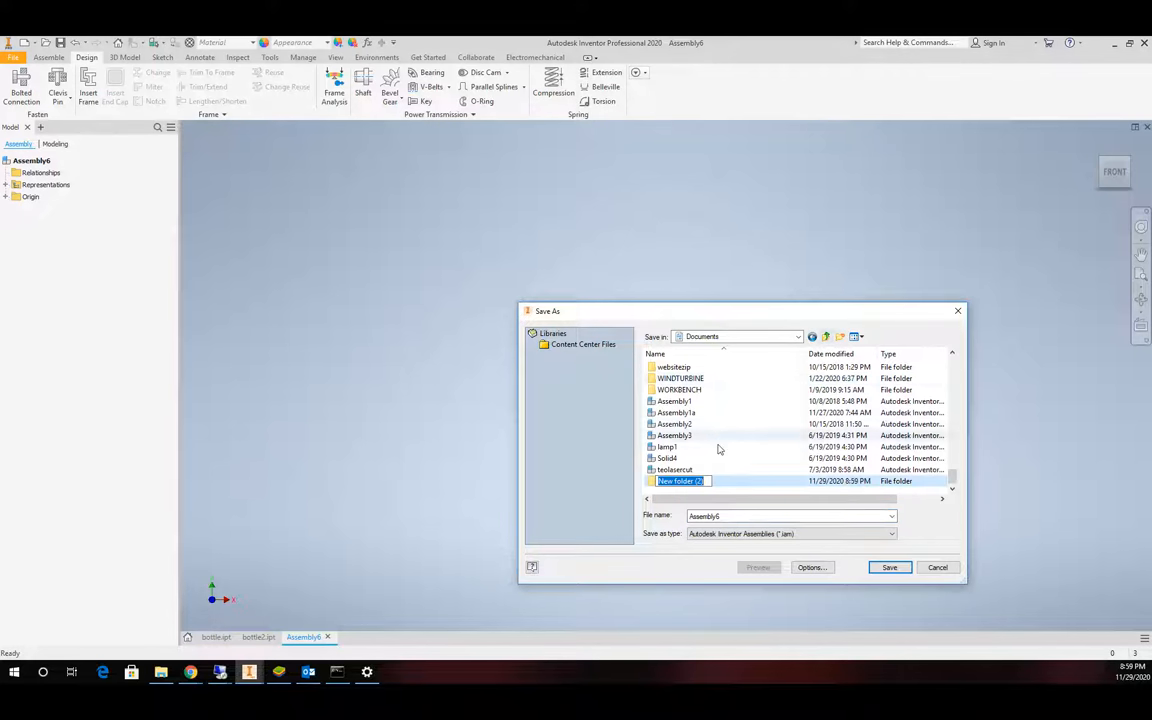
type("bevelgeardemo2")
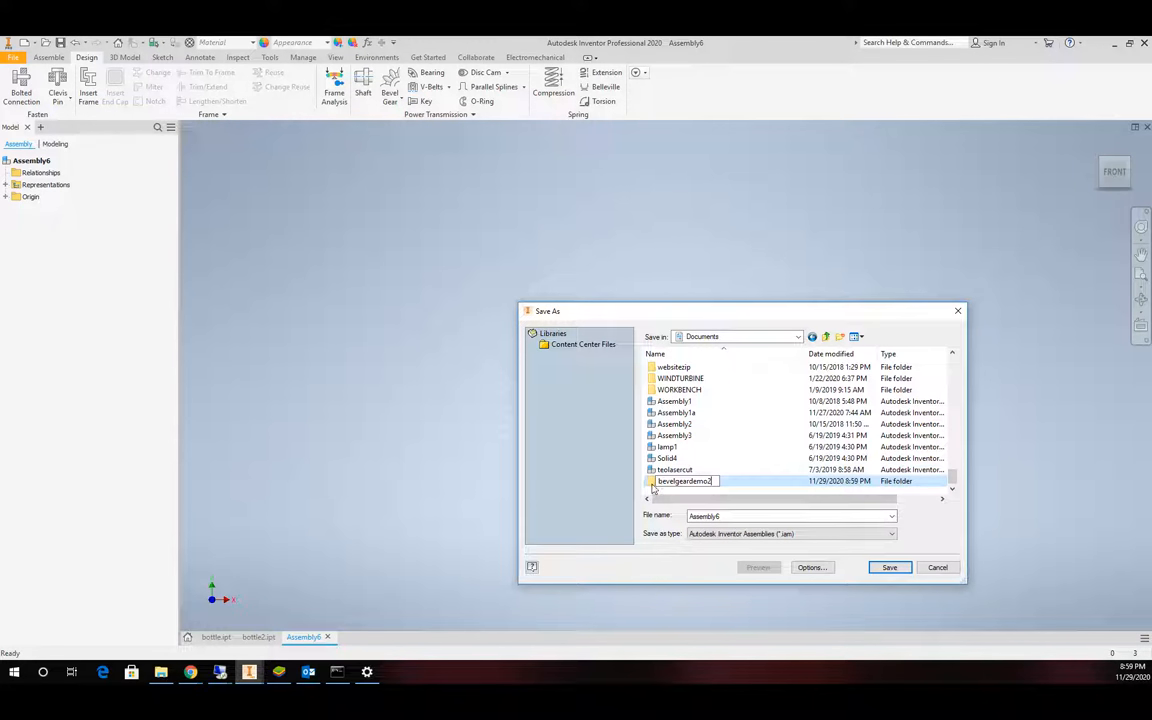
double_click(684, 480)
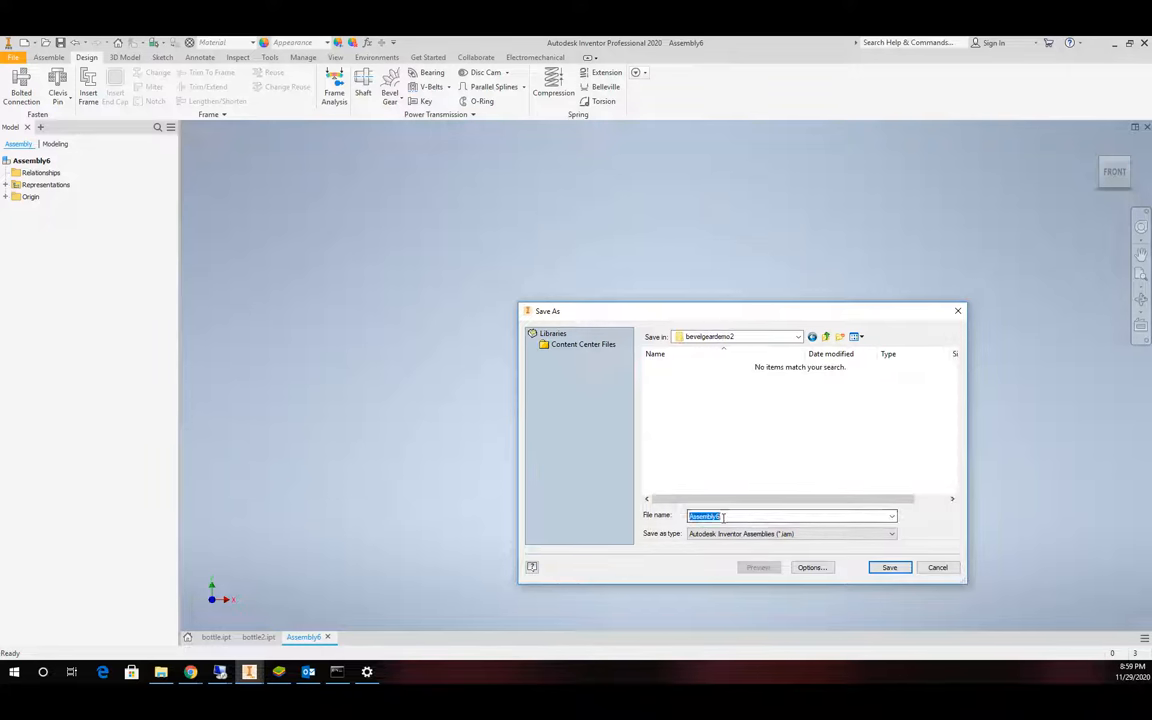
type("d")
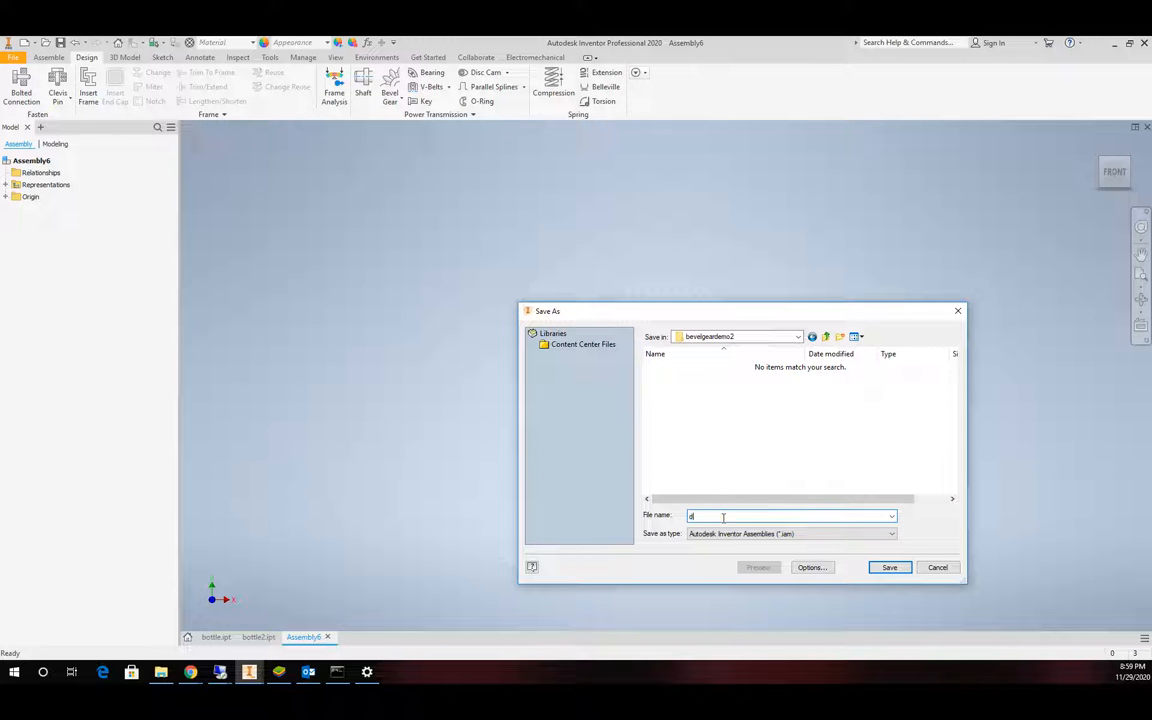
type("temp")
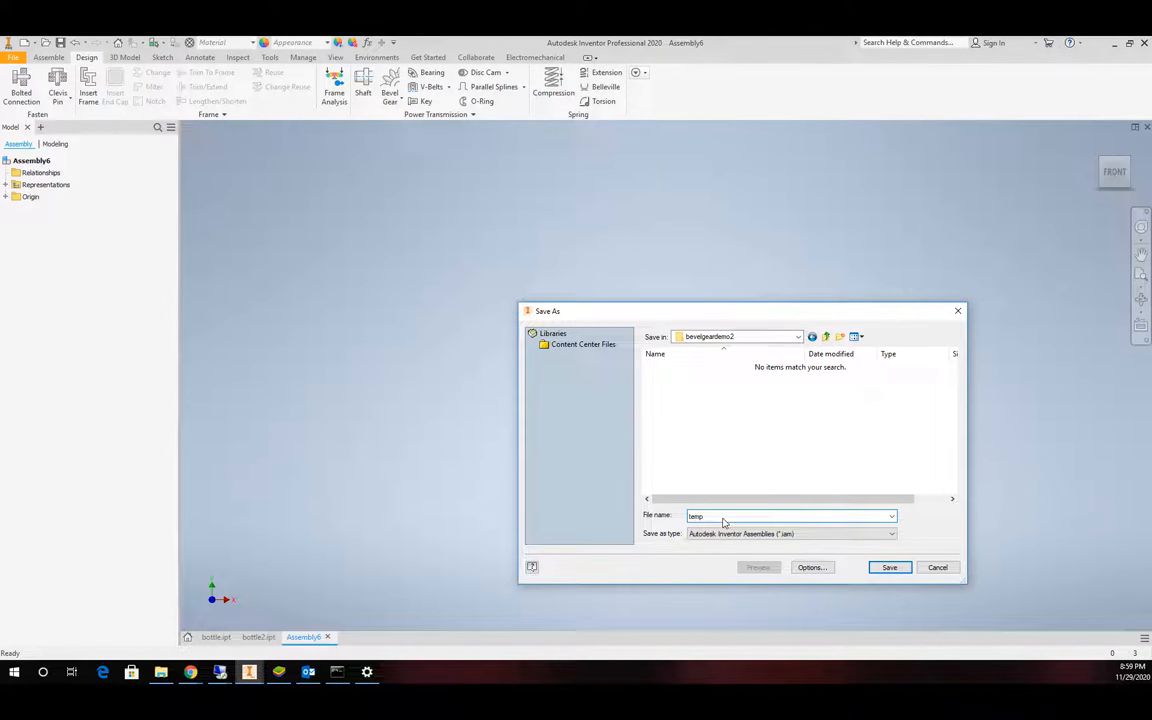
type("bevel")
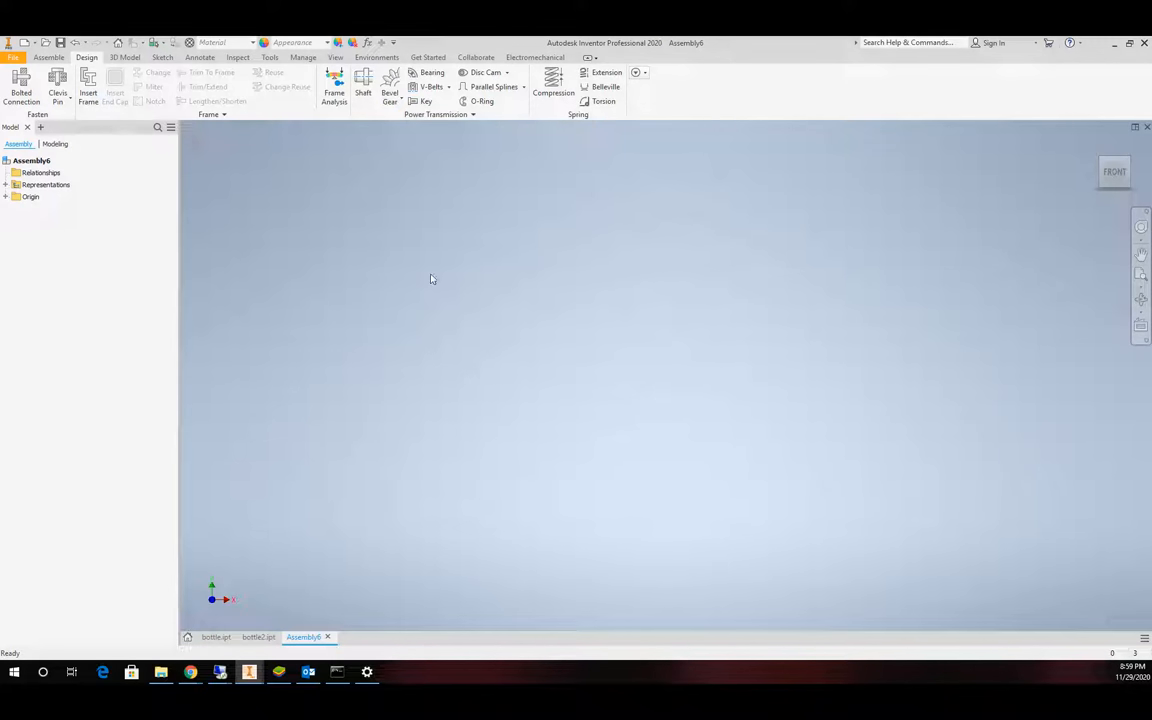
Generate the bevel gear set with the default 90 degree shaft angle and inspect it.
left_click(388, 92)
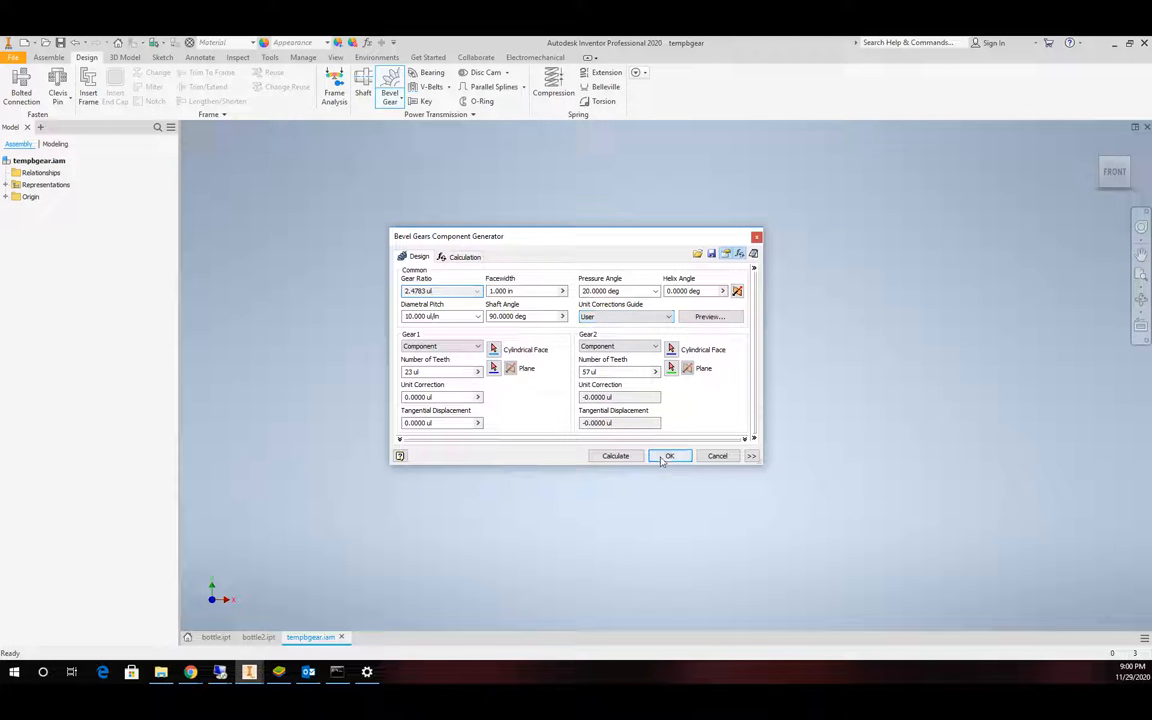
left_click(668, 456)
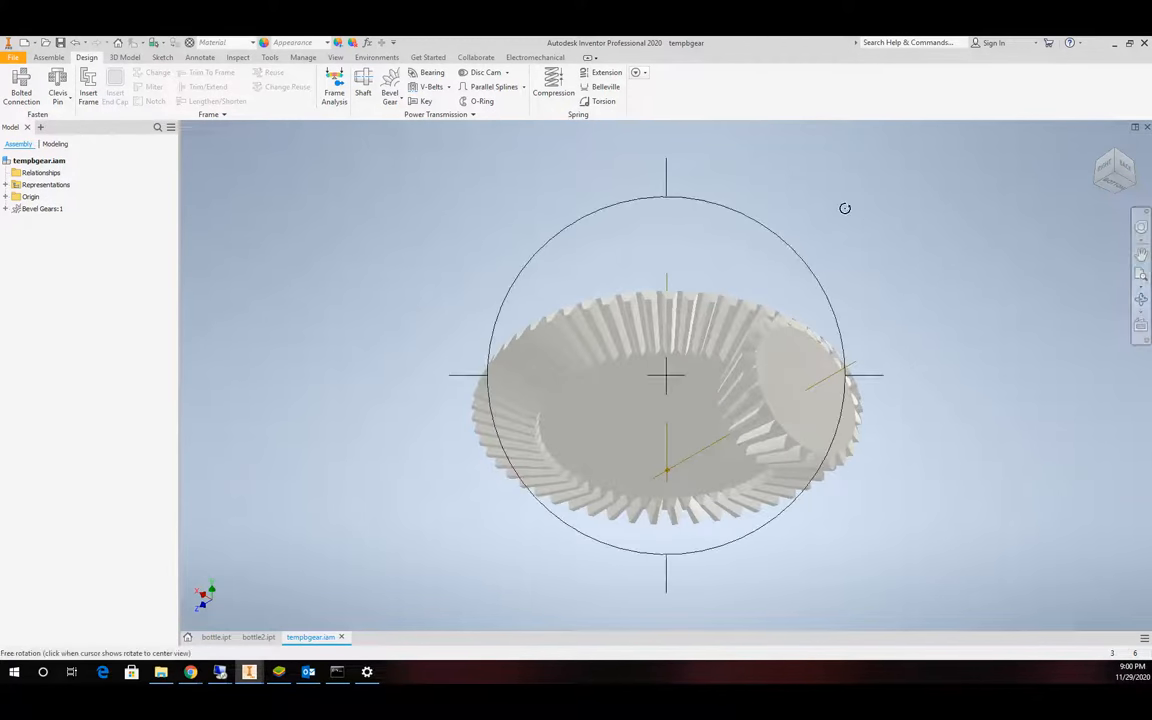
left_click_drag(844, 208, 614, 274)
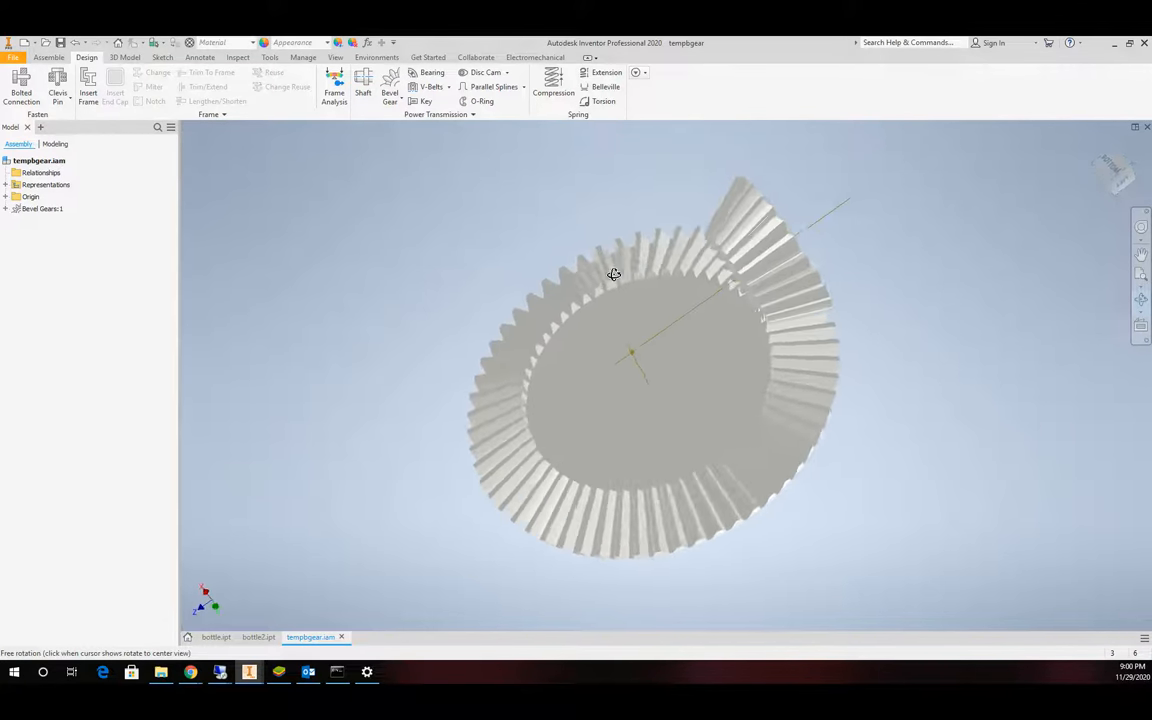
left_click_drag(612, 276, 660, 400)
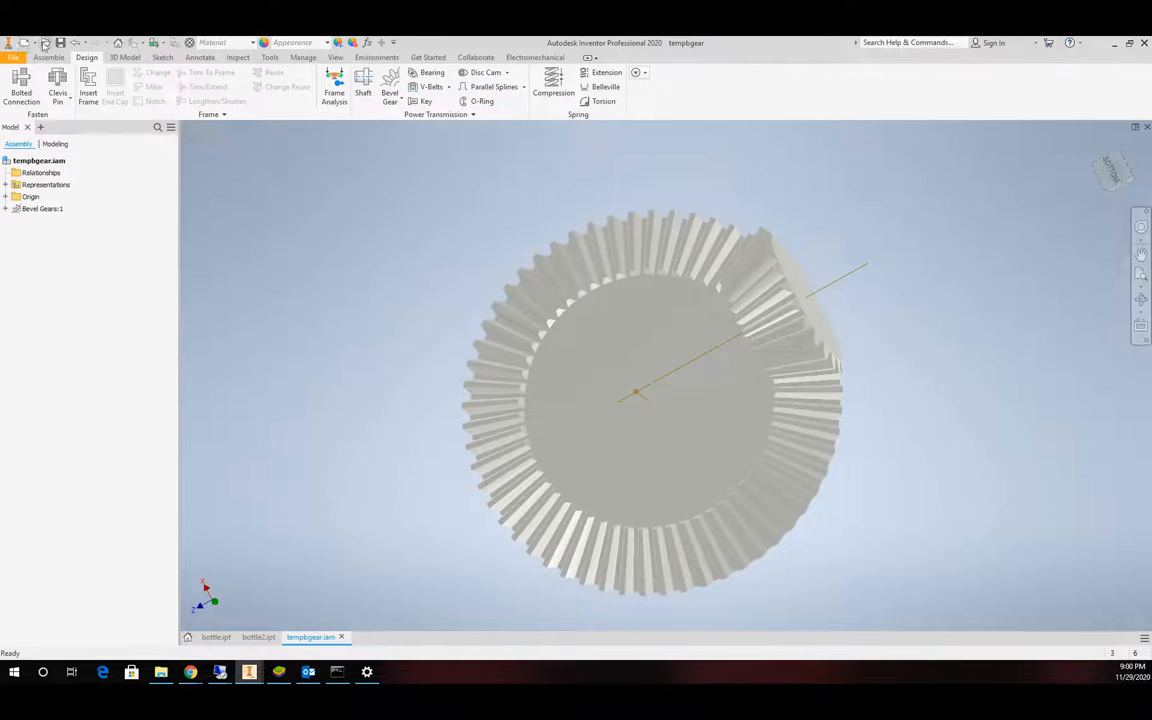
Save the gear assembly with its part files and create a new Standard.iam assembly.
left_click(60, 42)
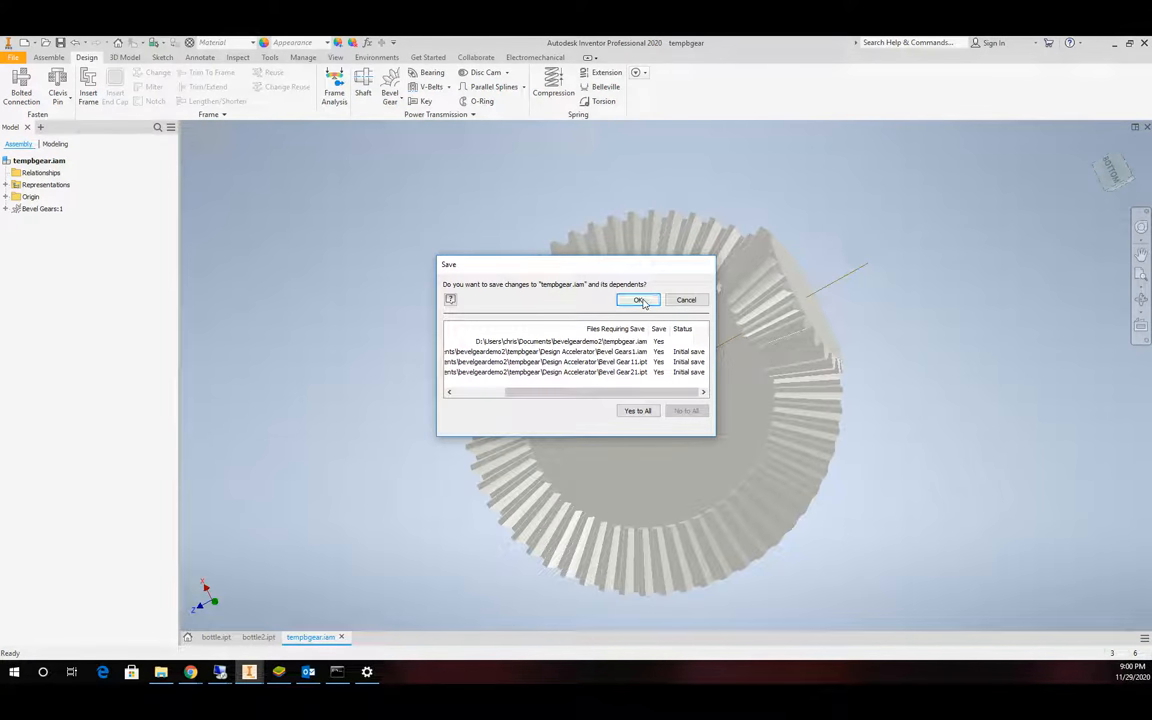
left_click(640, 300)
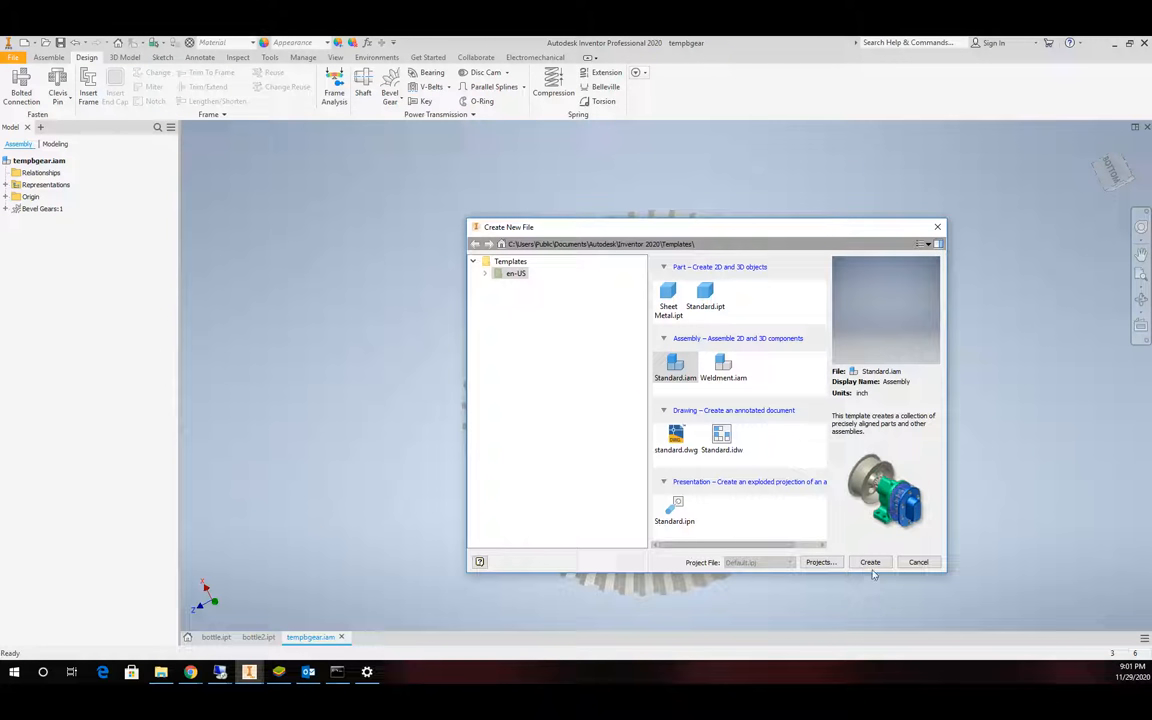
left_click(870, 560)
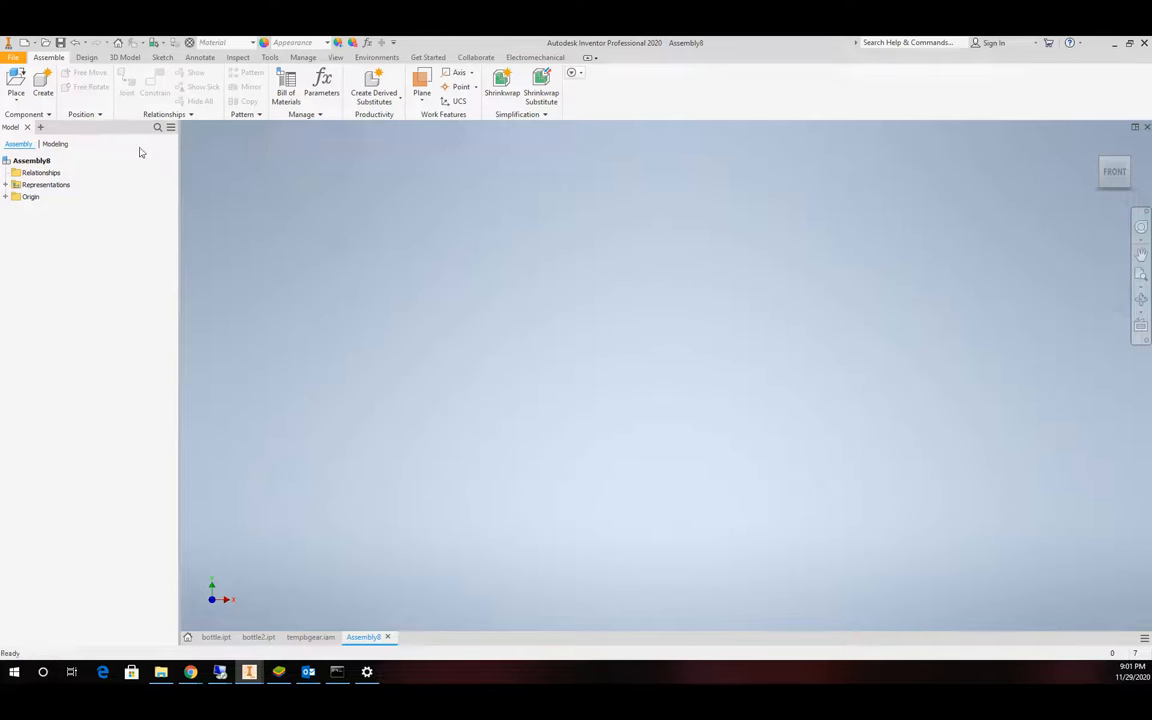
Browse Place Component to the Design Accelerator folder inside bevelgeardemo2.
left_click(16, 84)
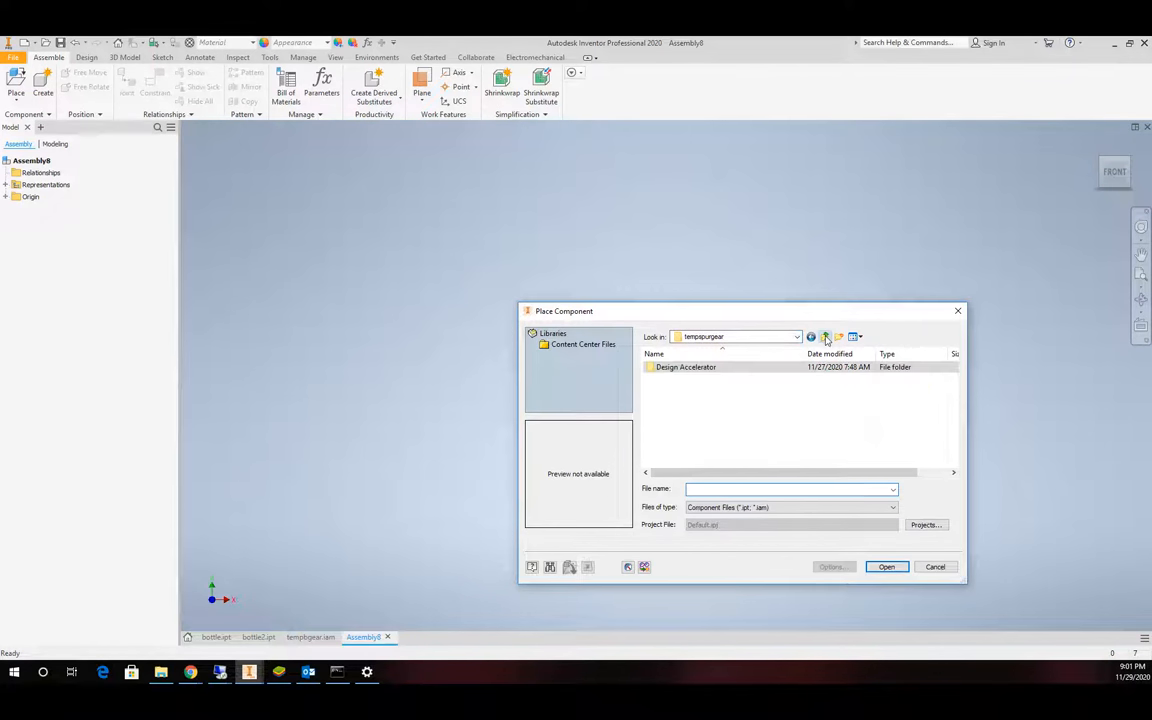
left_click(824, 336)
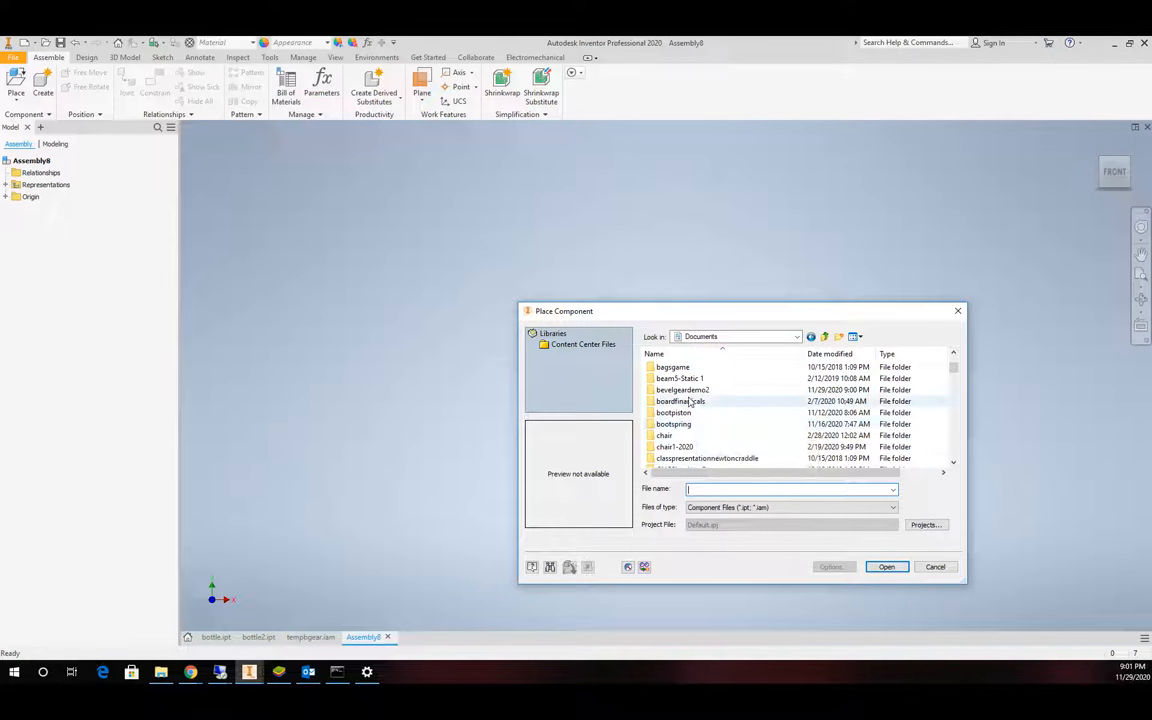
double_click(684, 388)
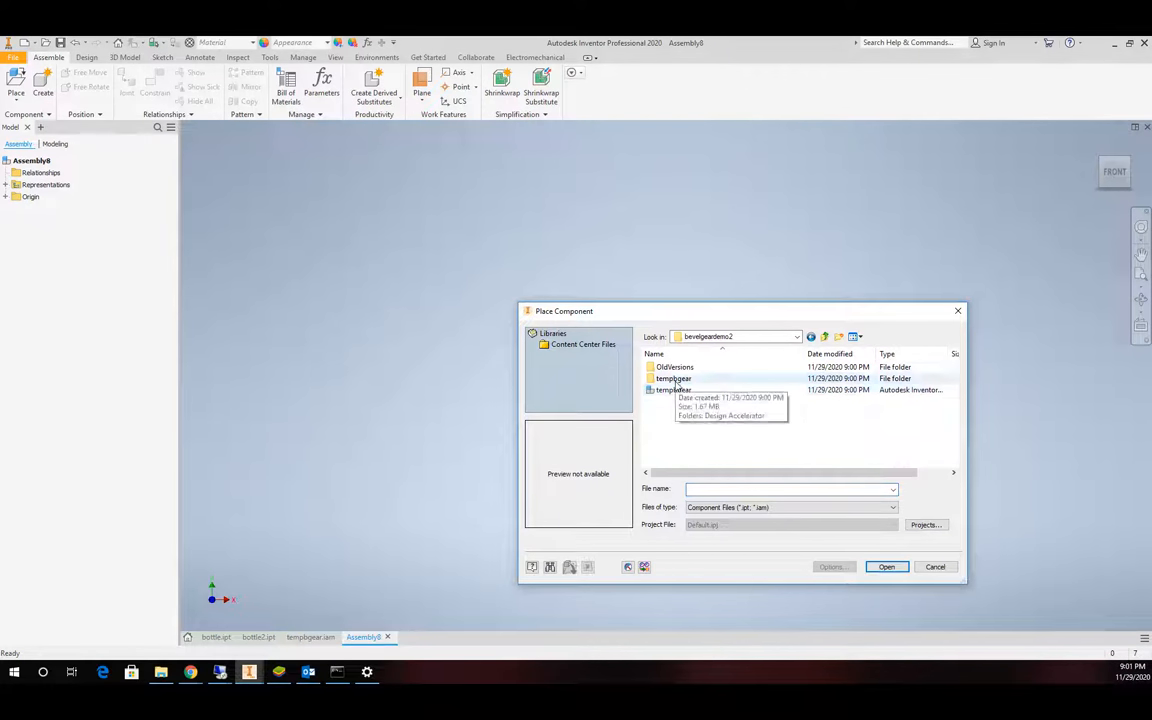
double_click(674, 388)
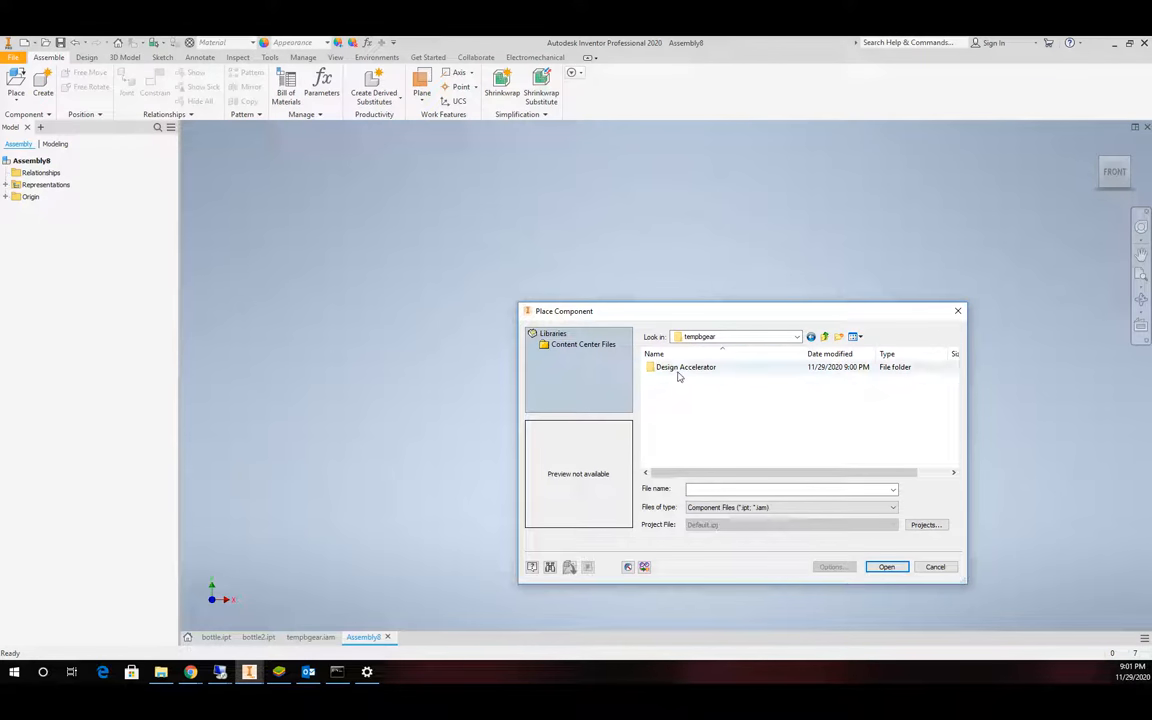
double_click(686, 368)
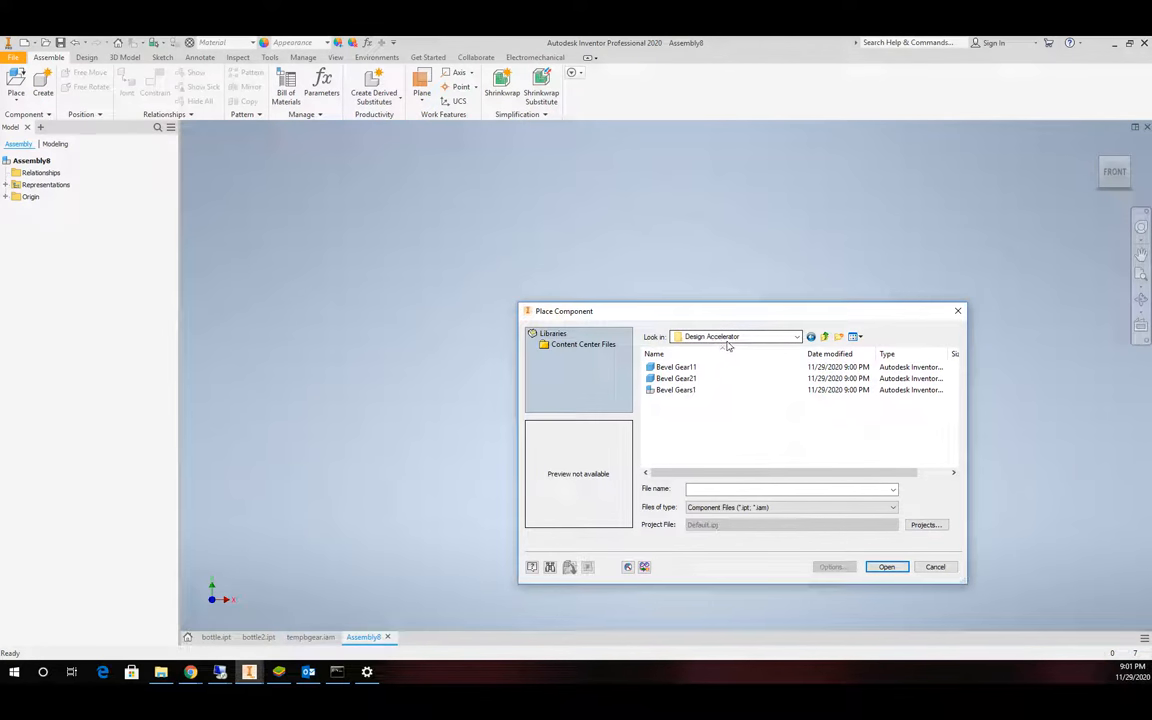
Place Bevel Gear:1 and Bevel Gear:2 into the assembly along a common axis.
left_click(676, 368)
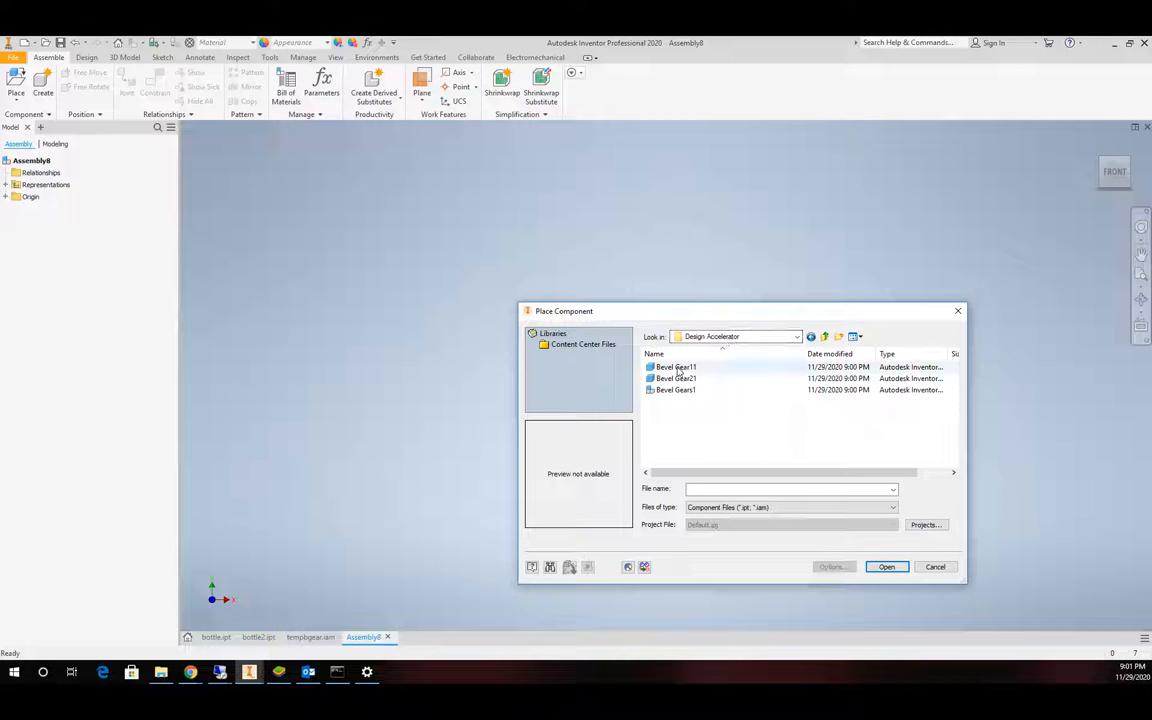
left_click(676, 378)
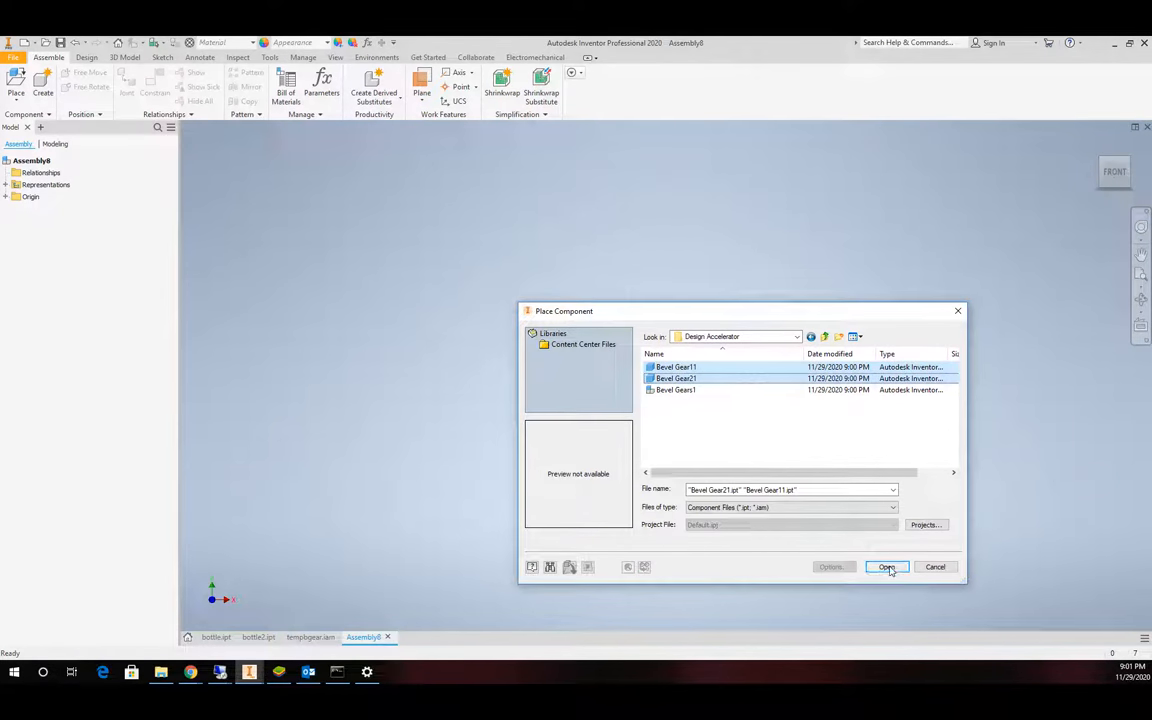
left_click(886, 568)
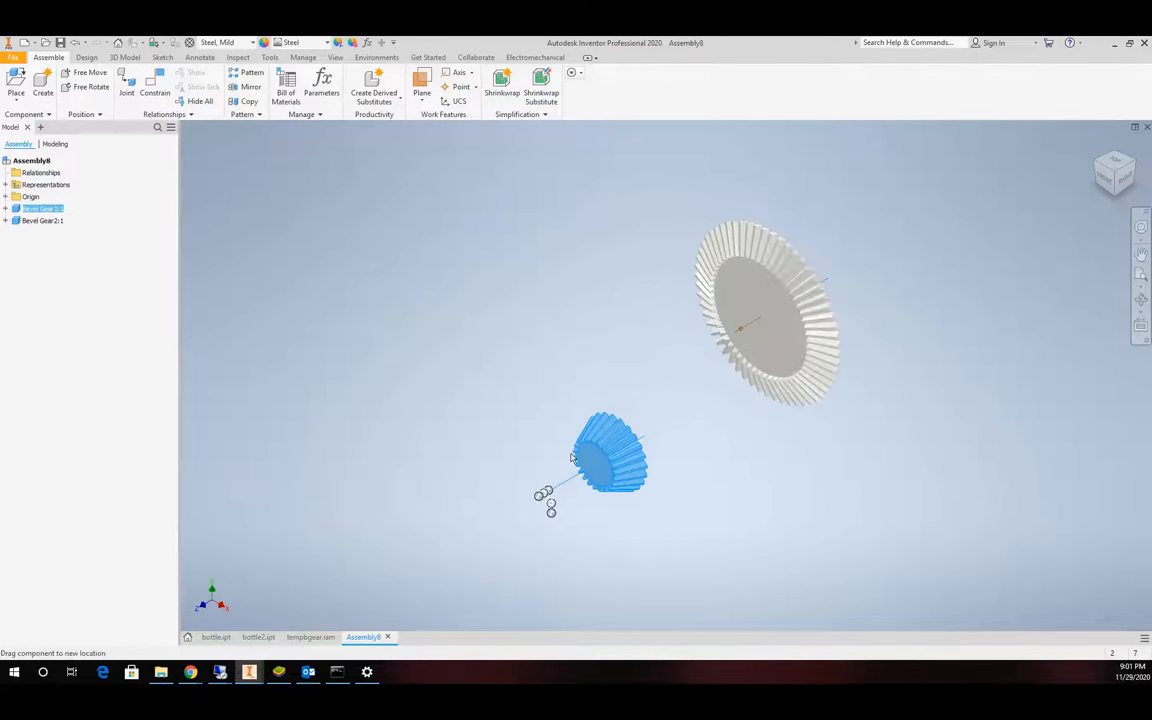
left_click_drag(610, 456, 630, 300)
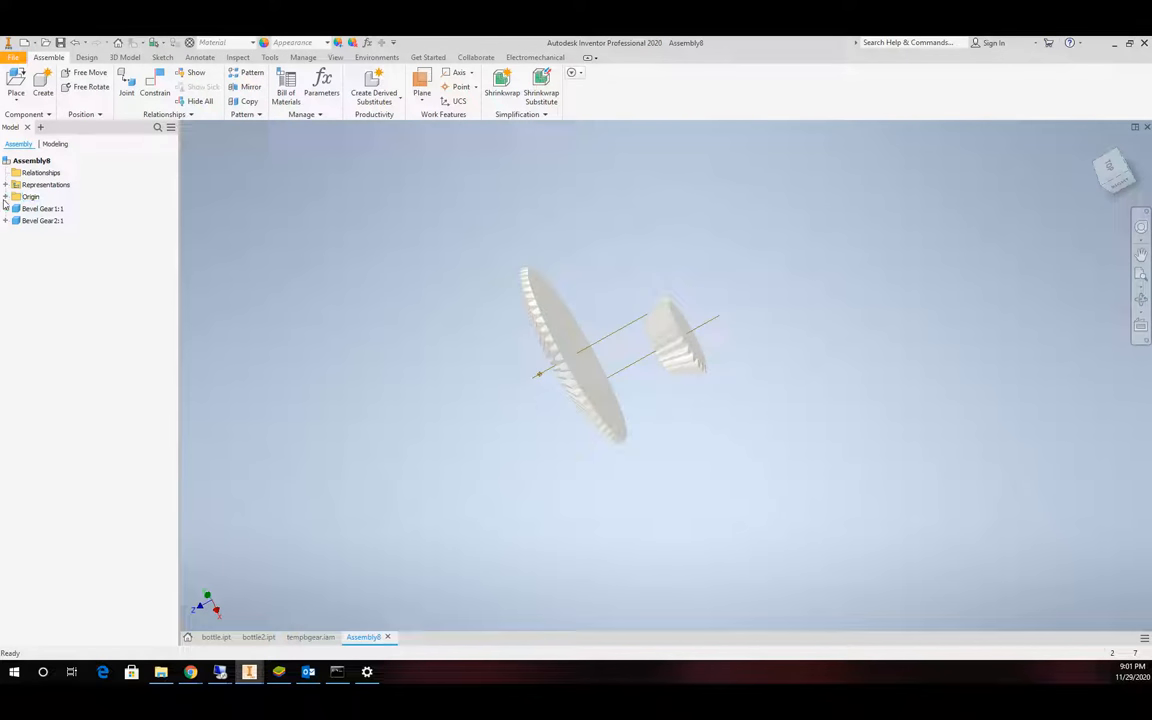
Mate the large gear to an assembly origin plane with 0 offset and view the gears face-on.
left_click(44, 232)
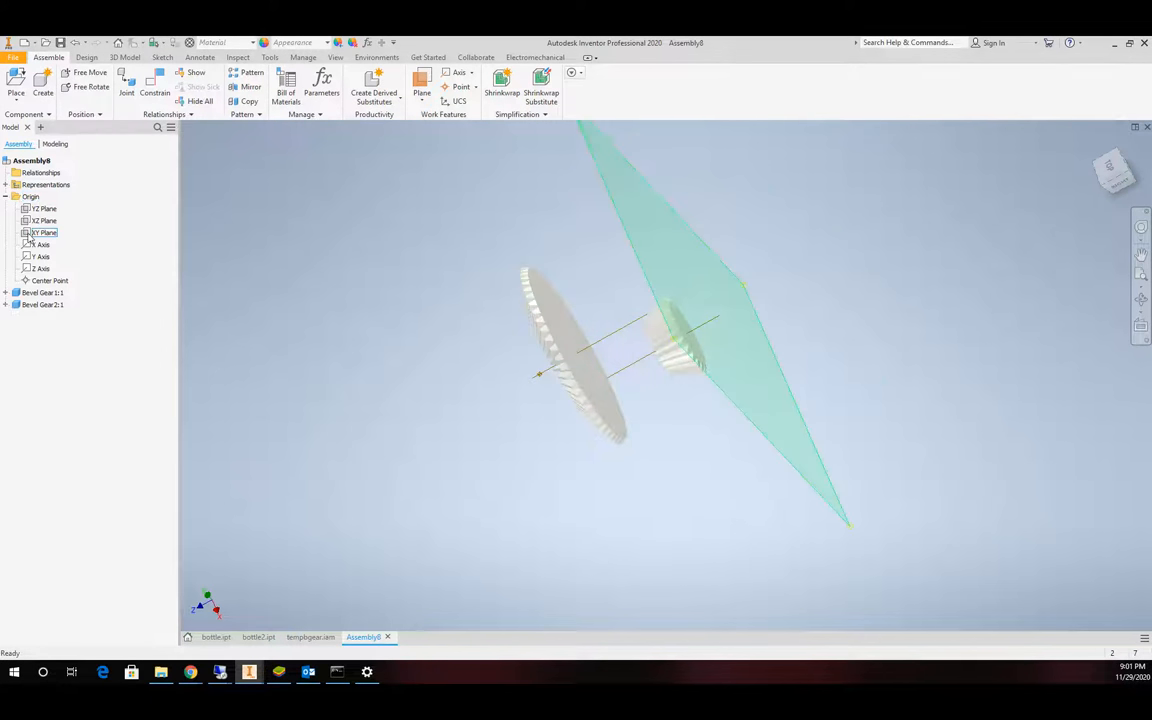
right_click(44, 232)
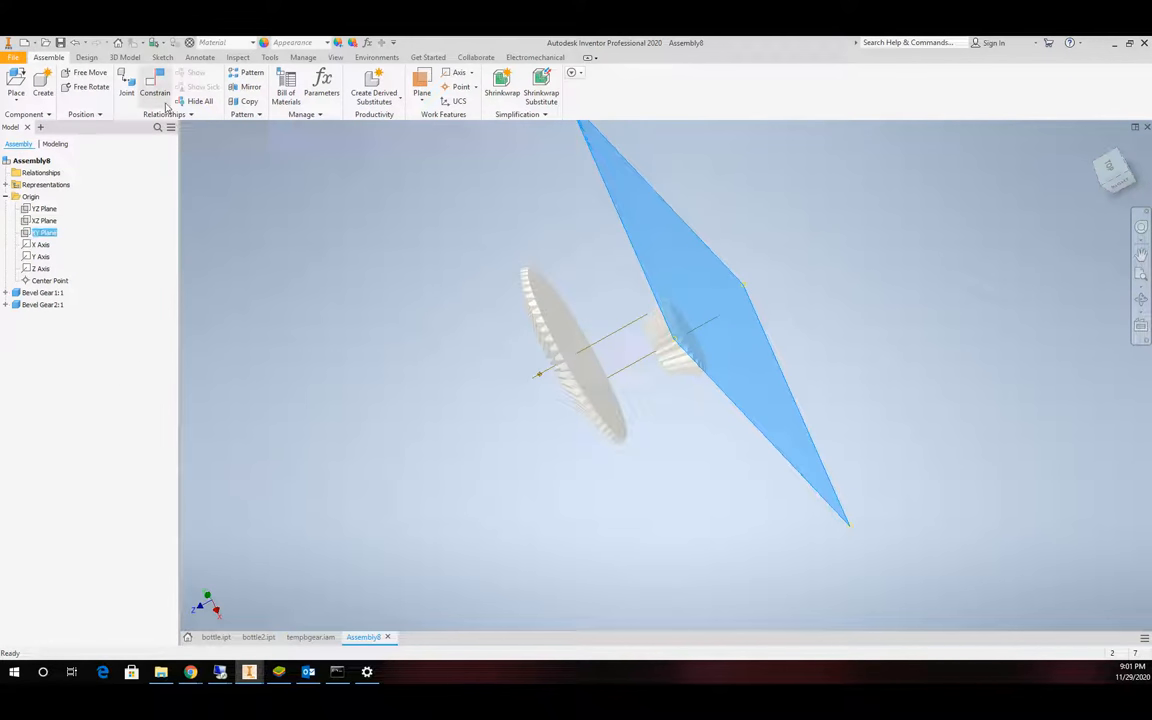
left_click(156, 94)
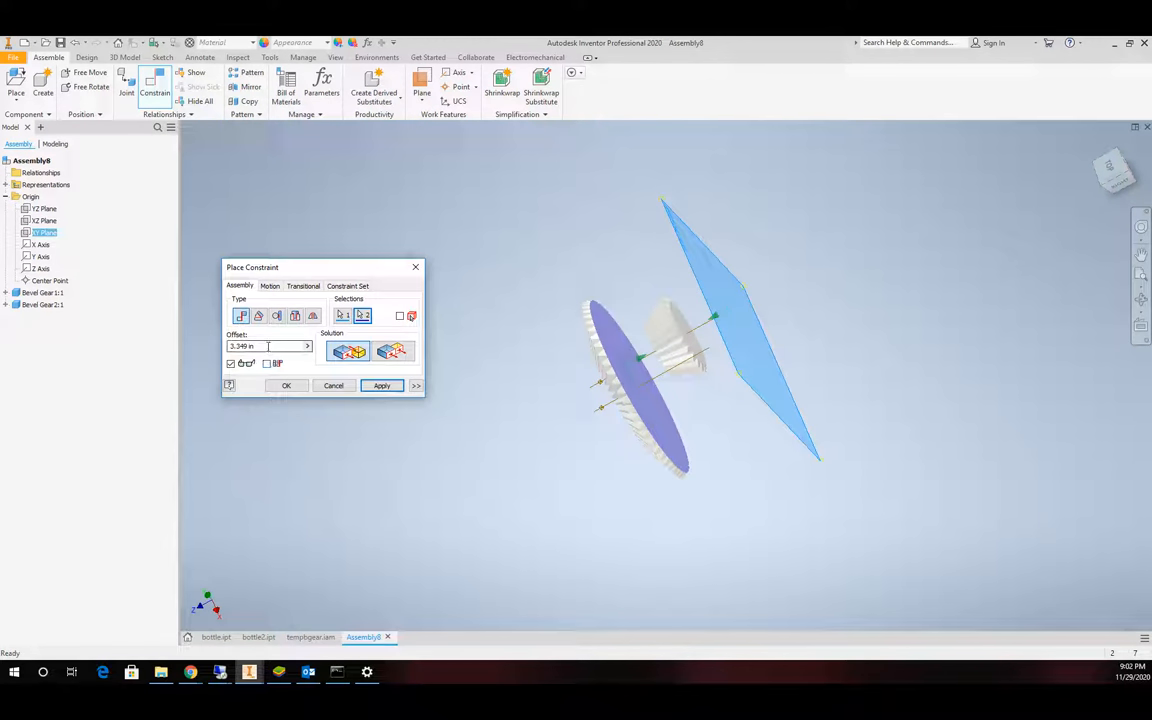
type("0")
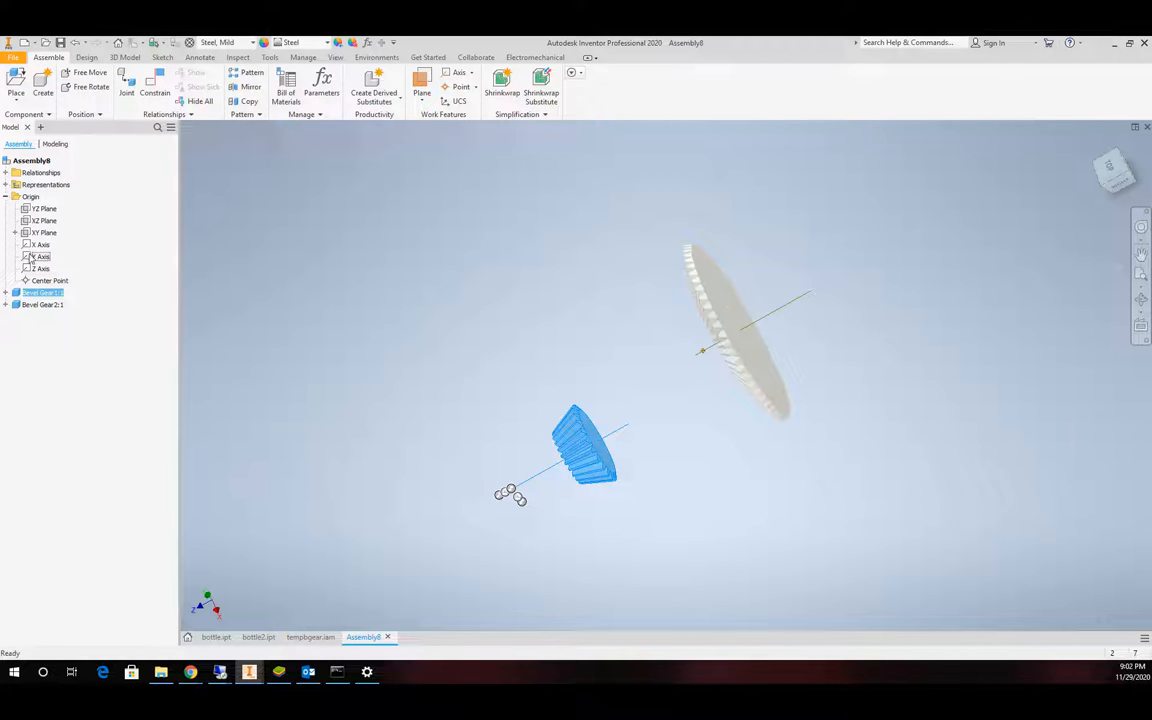
left_click(42, 244)
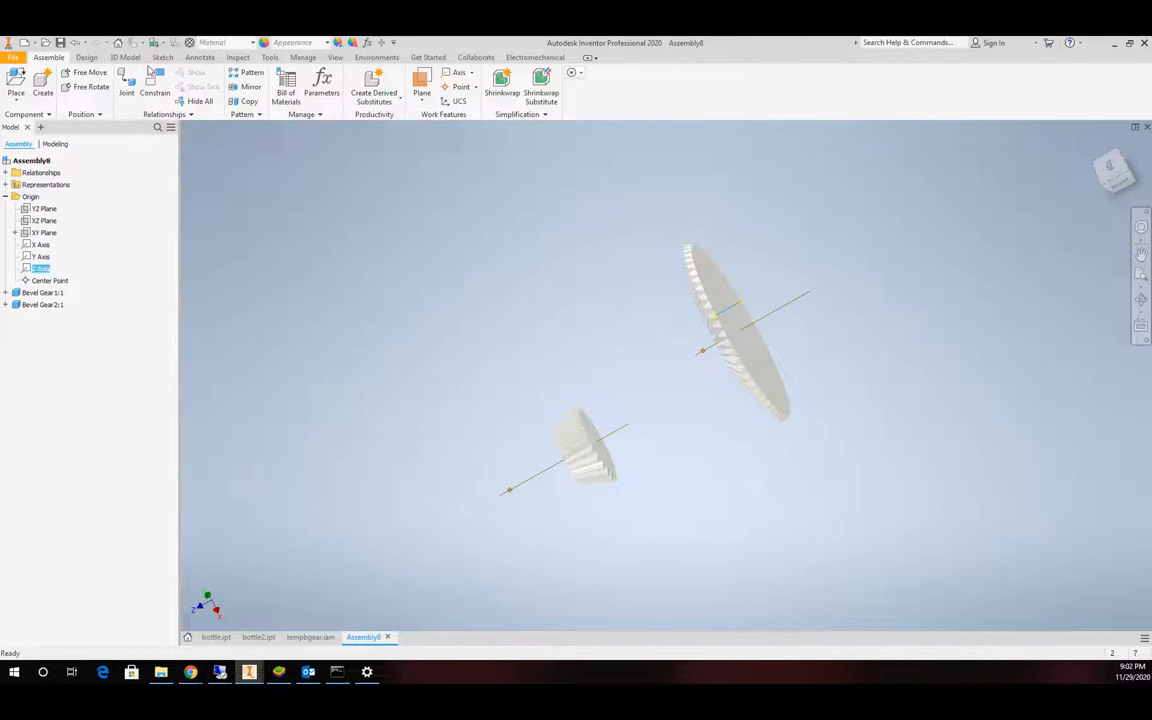
left_click(156, 88)
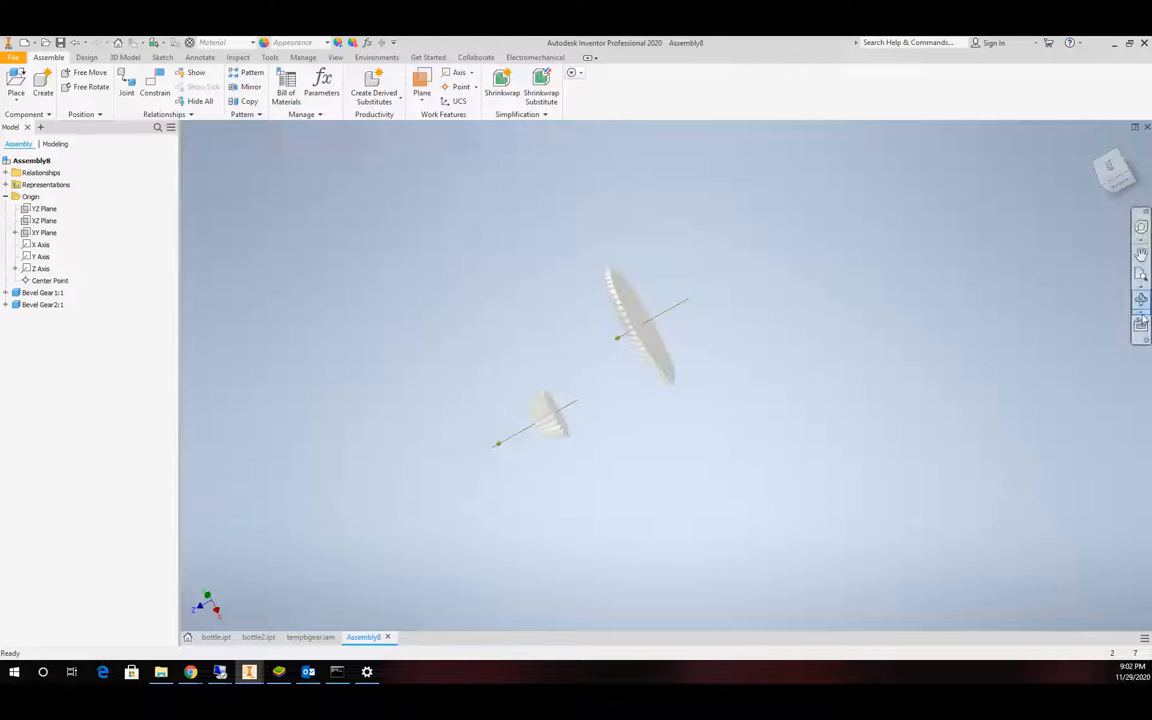
left_click(1140, 298)
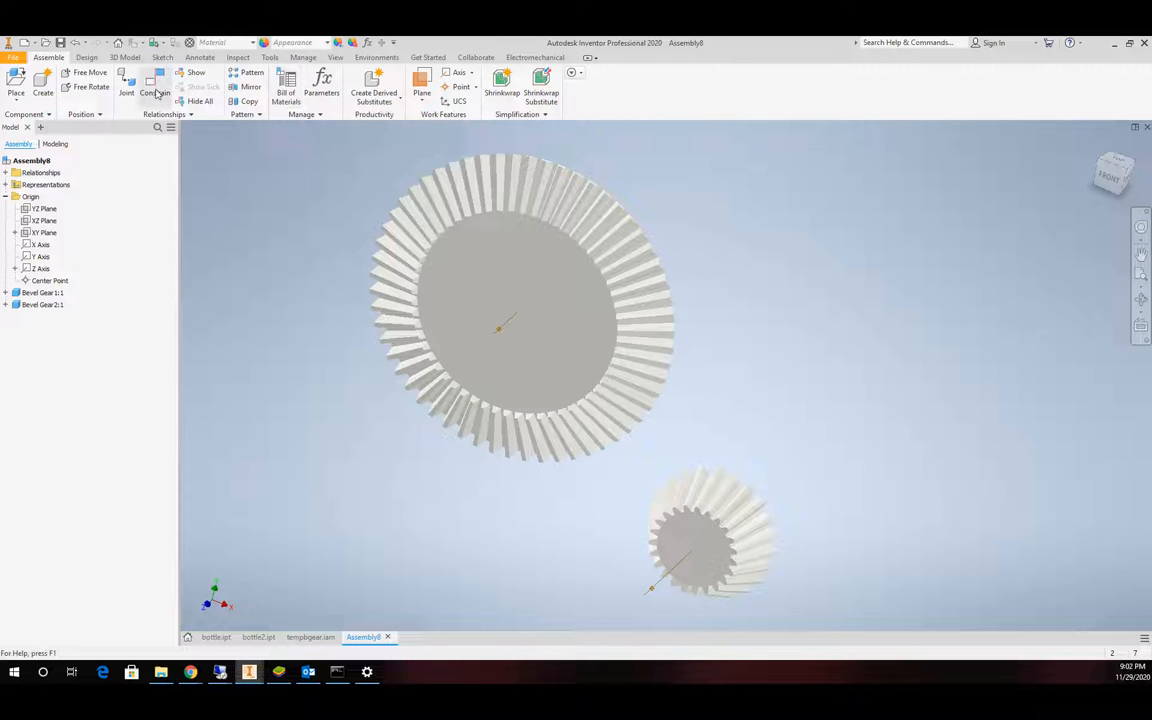
Constrain the small gear's geometry and free-drag it below the large gear.
left_click(156, 90)
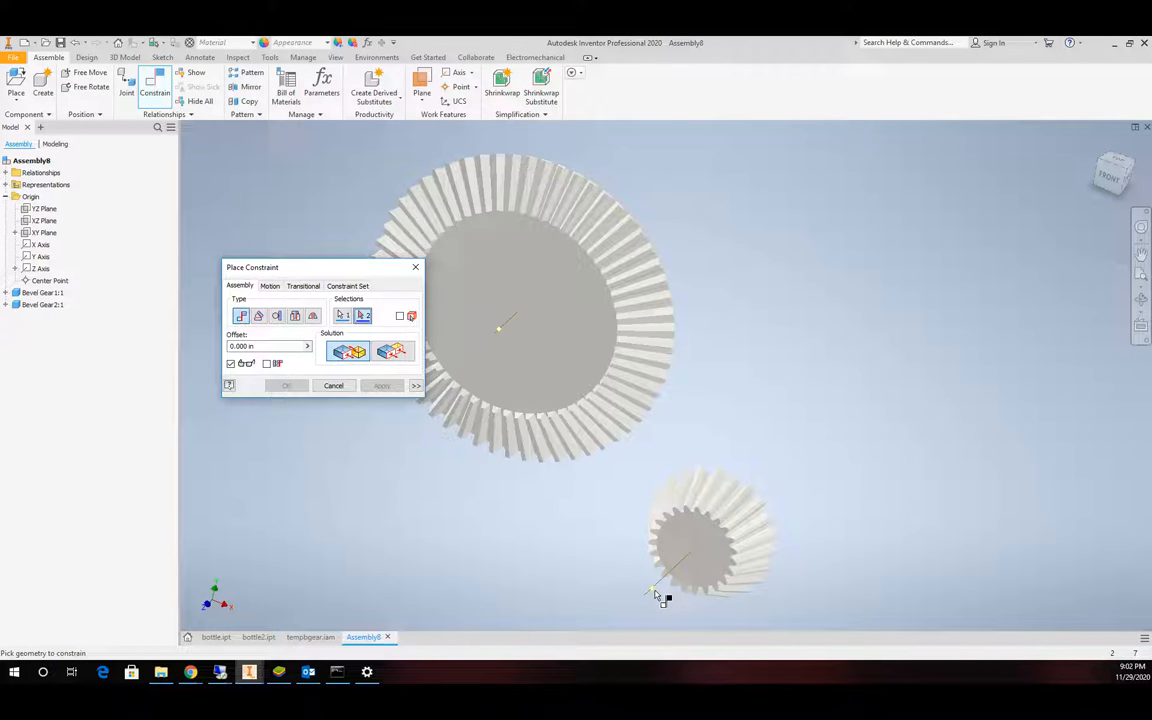
left_click(382, 386)
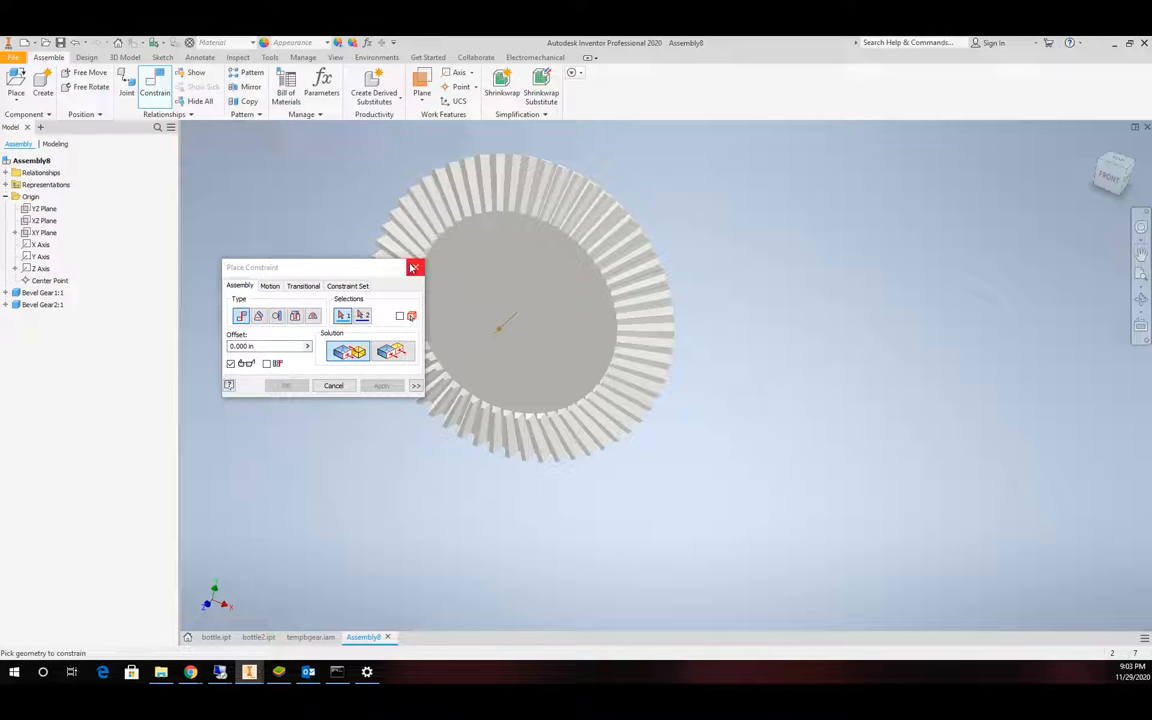
left_click(414, 268)
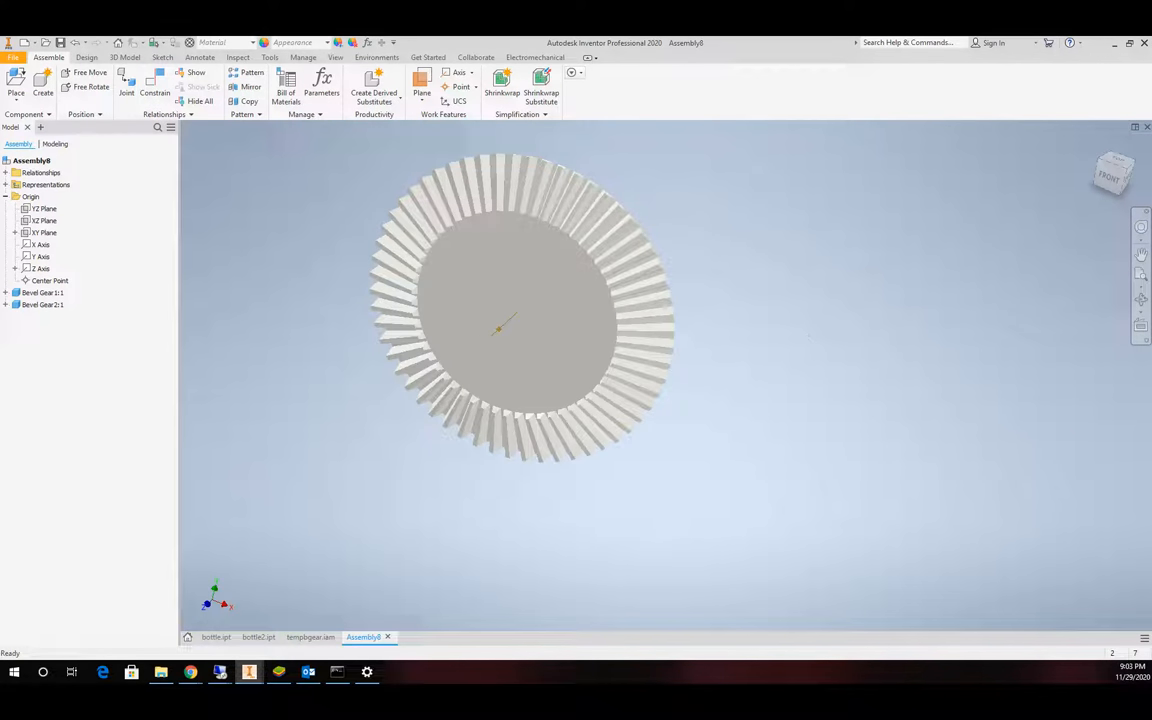
left_click_drag(516, 324, 568, 352)
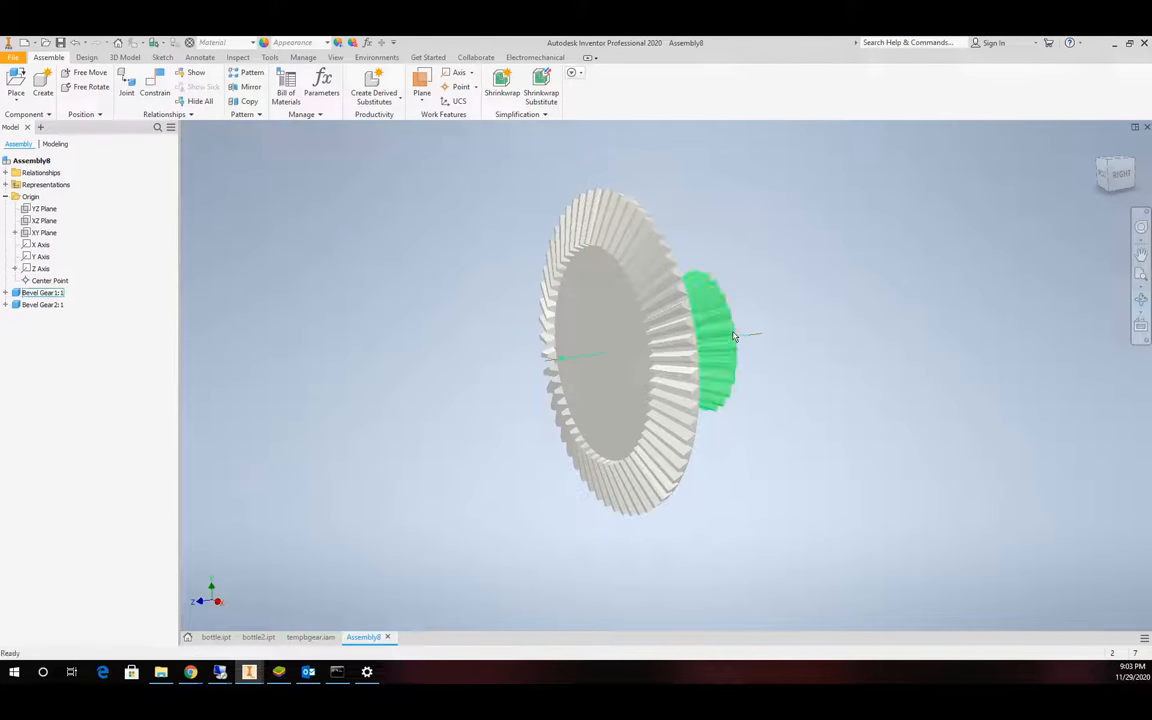
left_click_drag(716, 340, 564, 490)
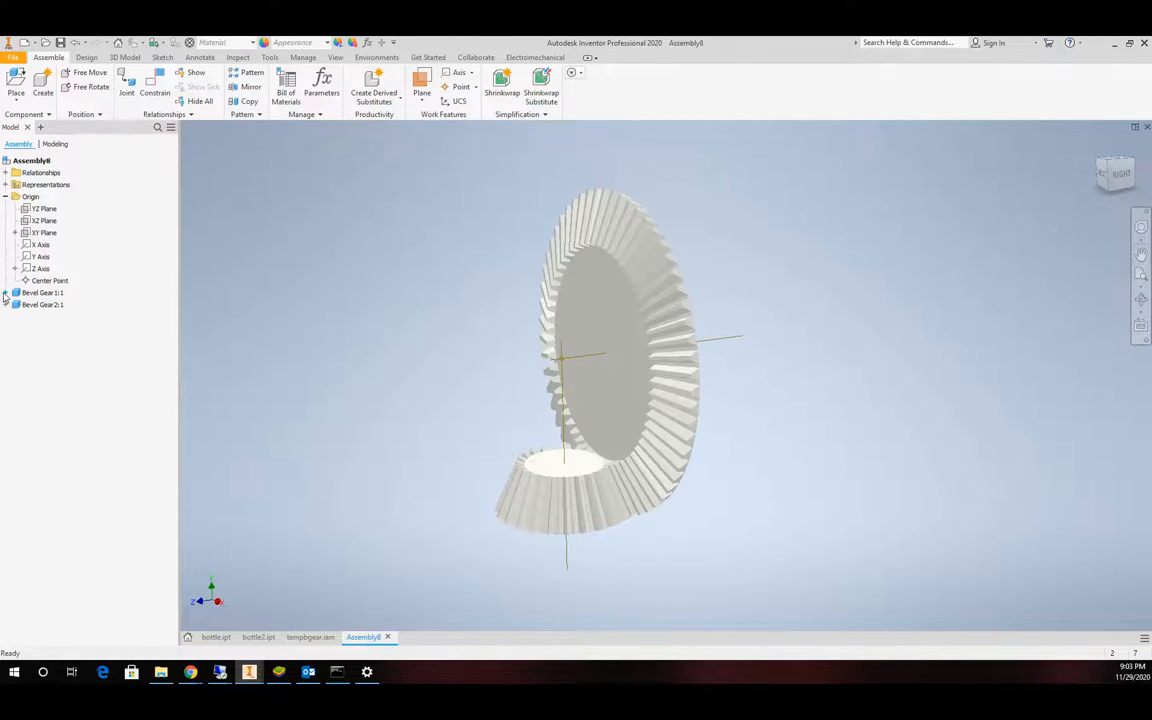
Mate the gear's work plane to the assembly YZ origin plane.
left_click(8, 292)
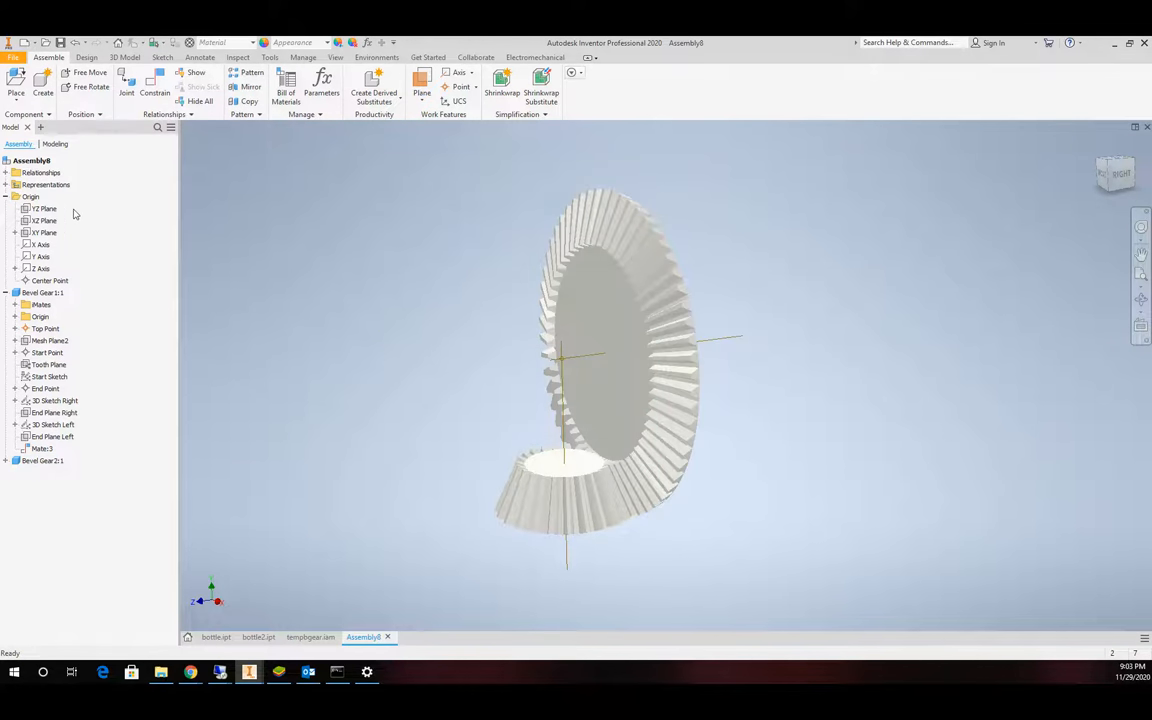
left_click(44, 208)
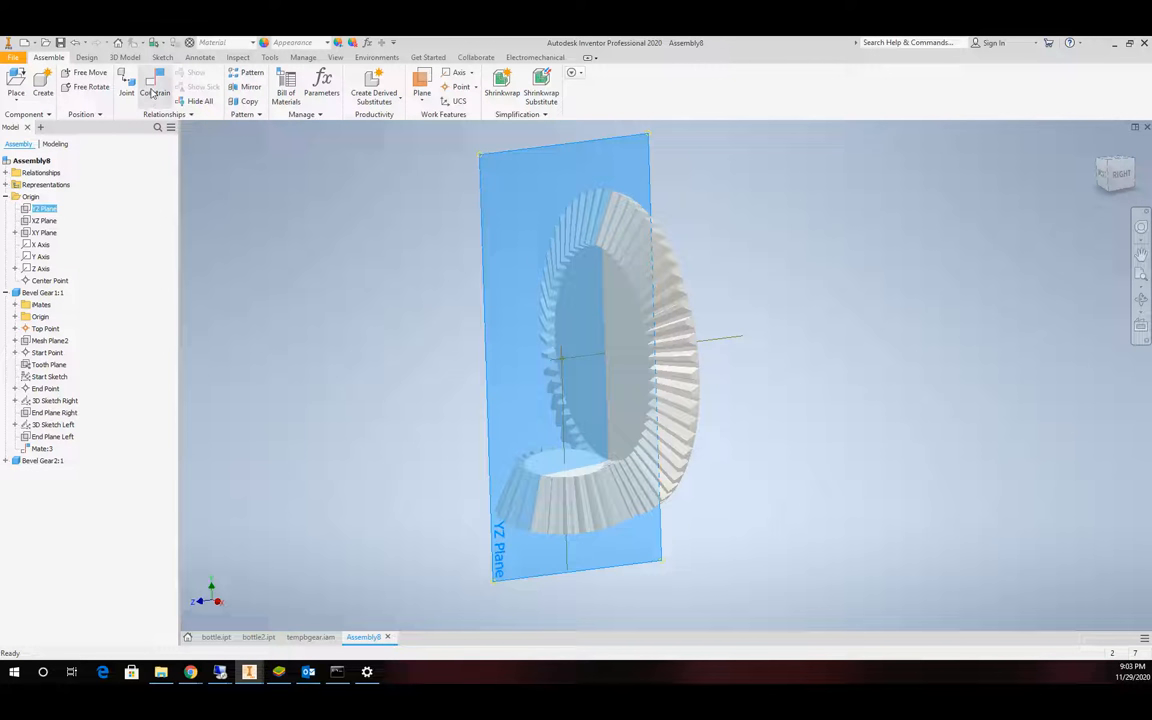
left_click(156, 90)
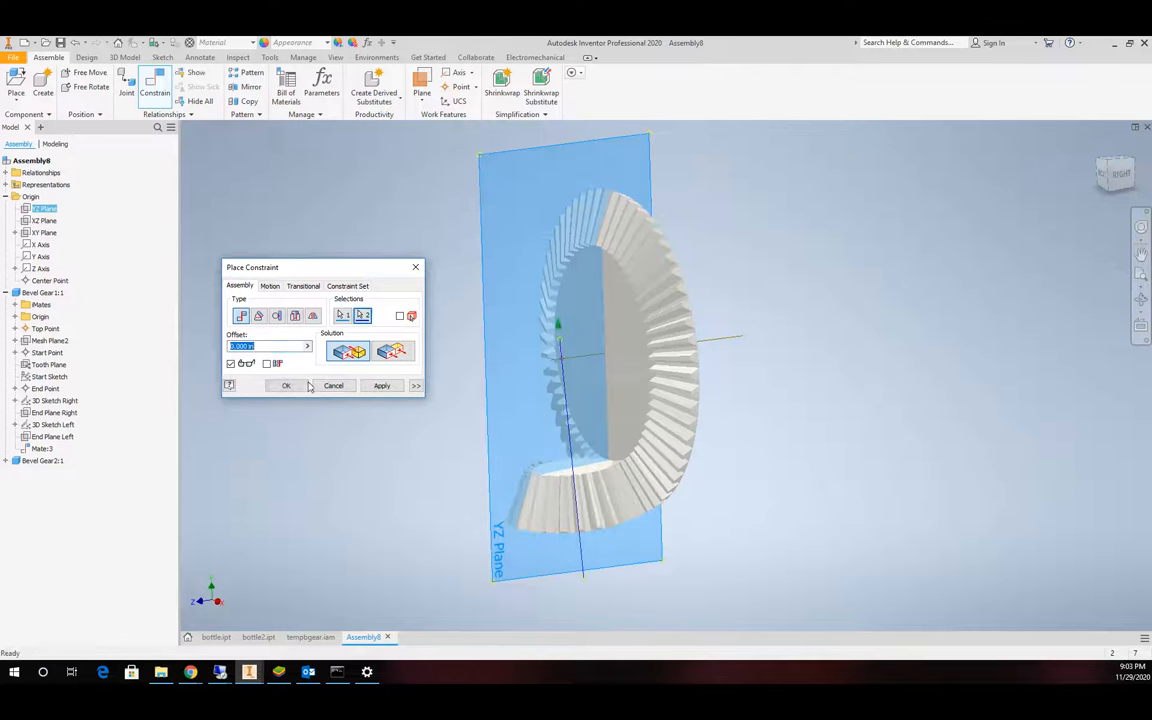
left_click(286, 386)
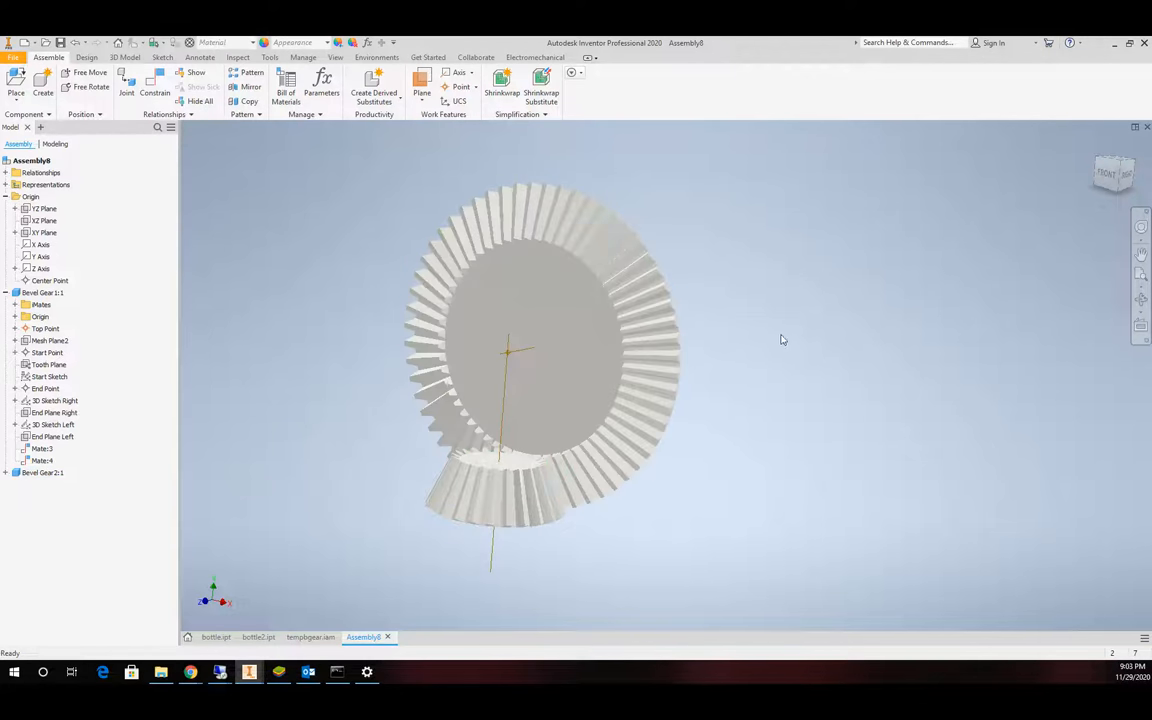
Show the large gear's Pitch Diameter surface body and return to the assembly.
left_click(42, 472)
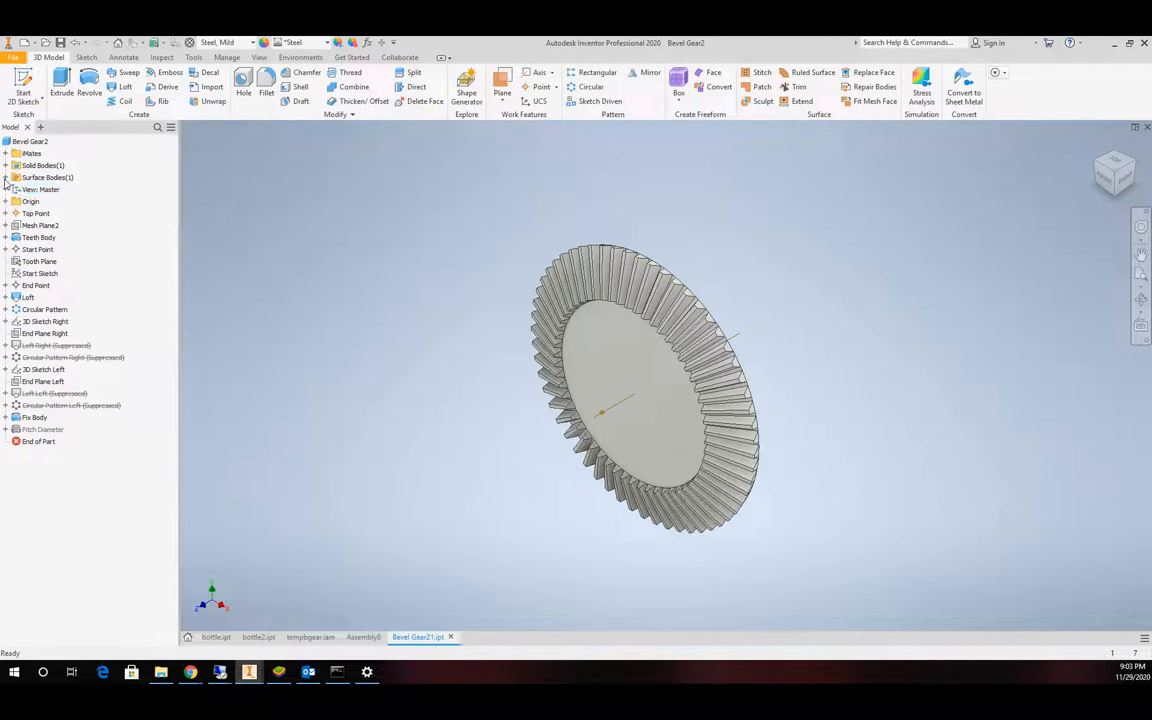
left_click(6, 176)
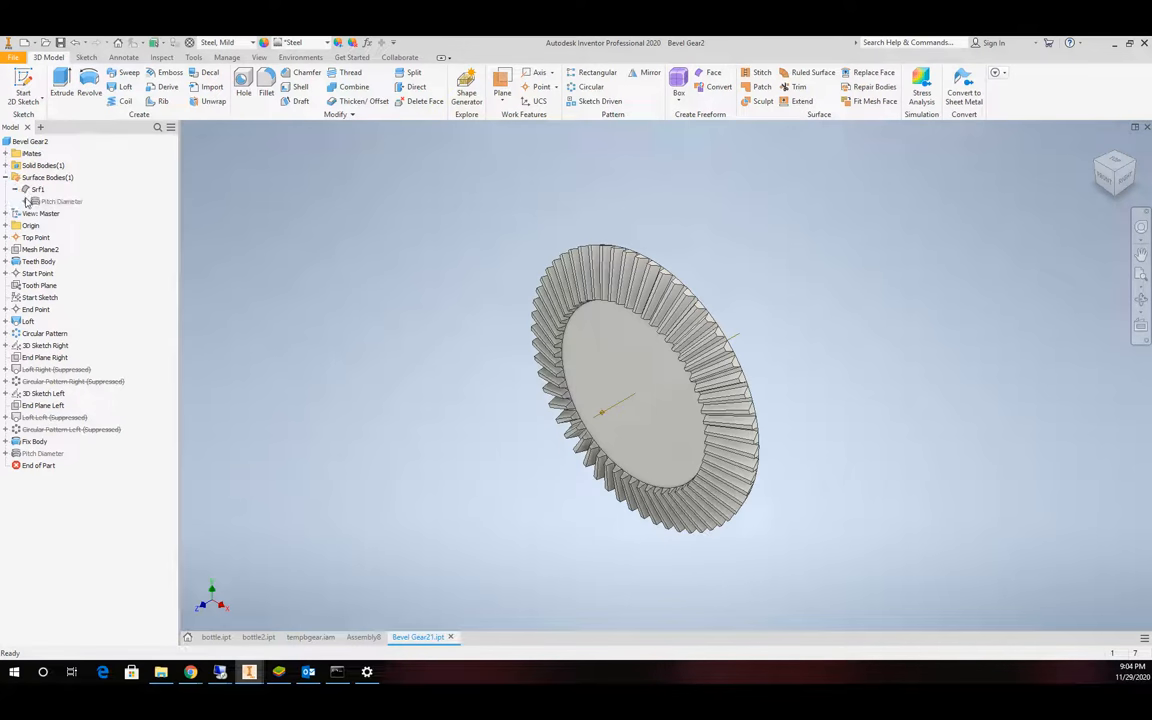
right_click(62, 200)
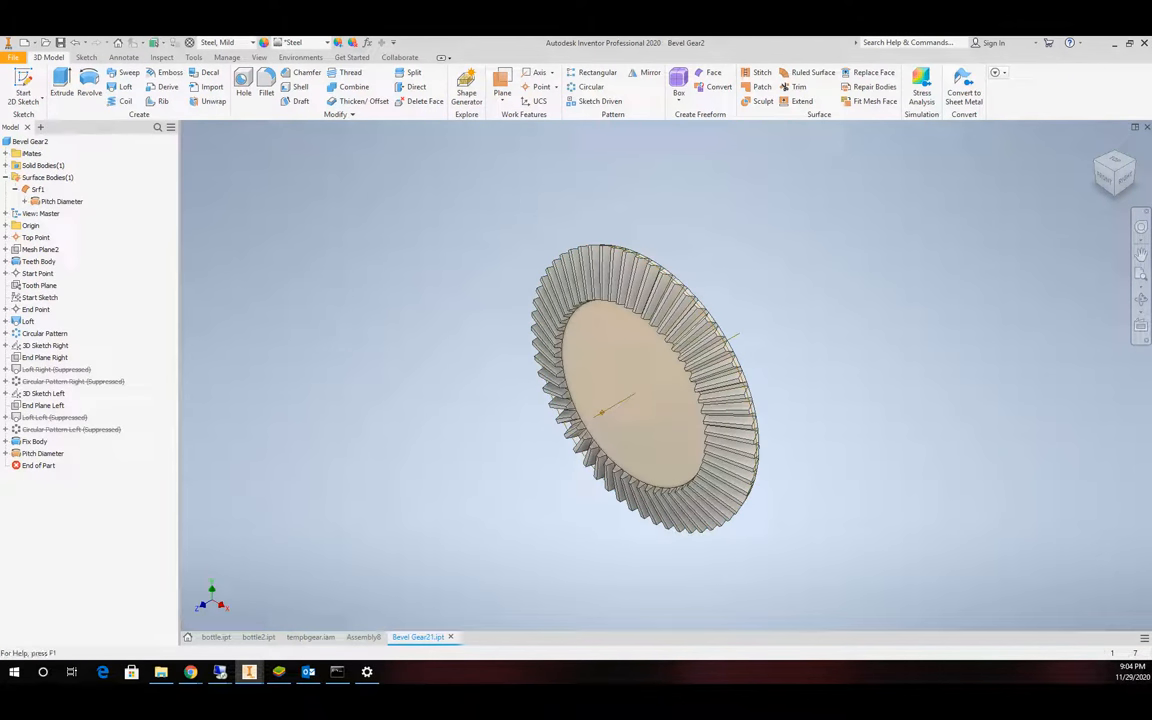
left_click(364, 636)
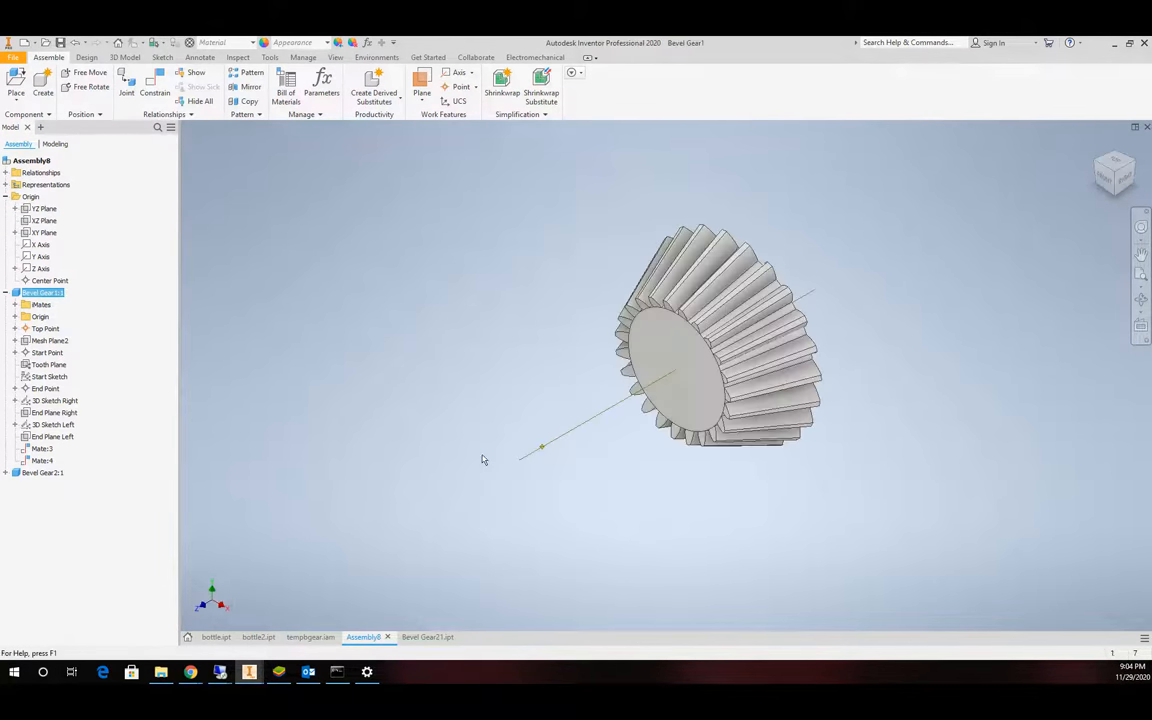
Show the small gear's Pitch Diameter surface body so both pitch cones are visible.
left_click(480, 636)
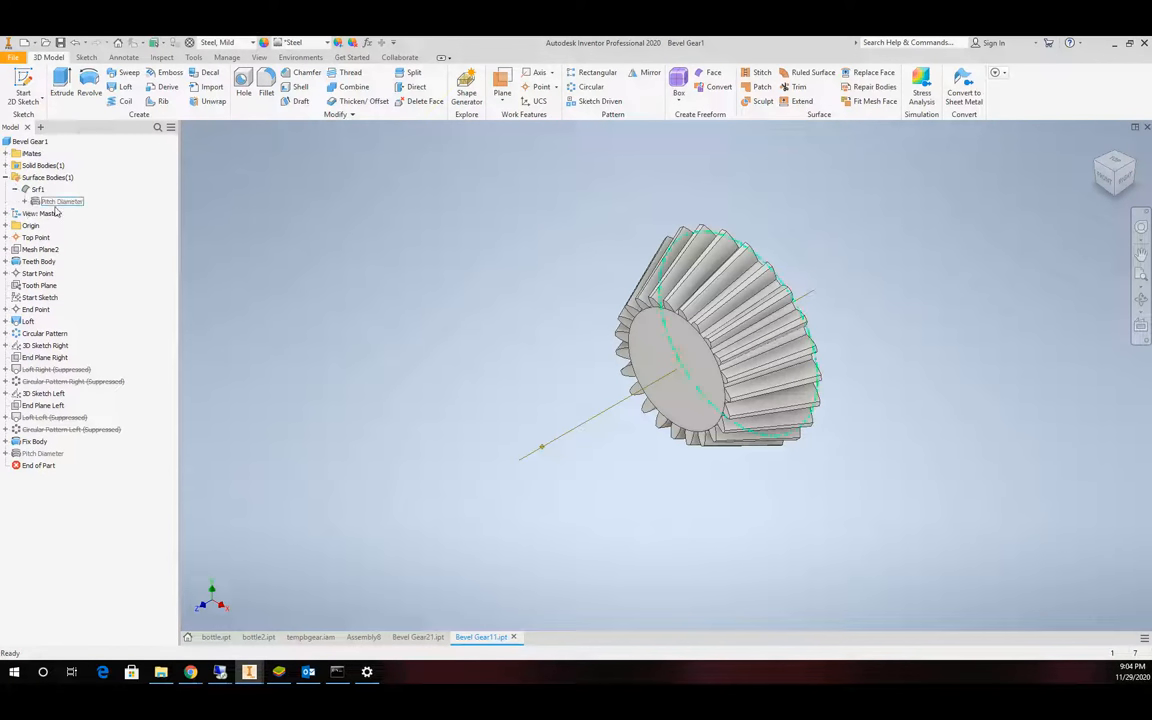
right_click(62, 200)
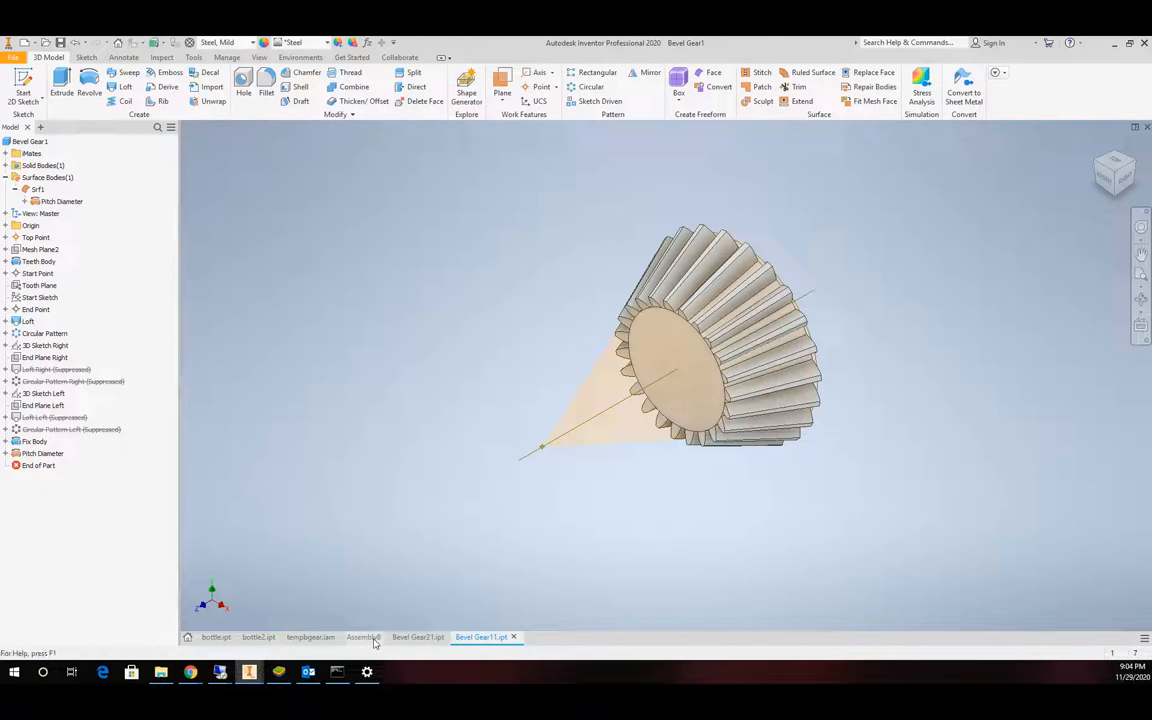
left_click(364, 636)
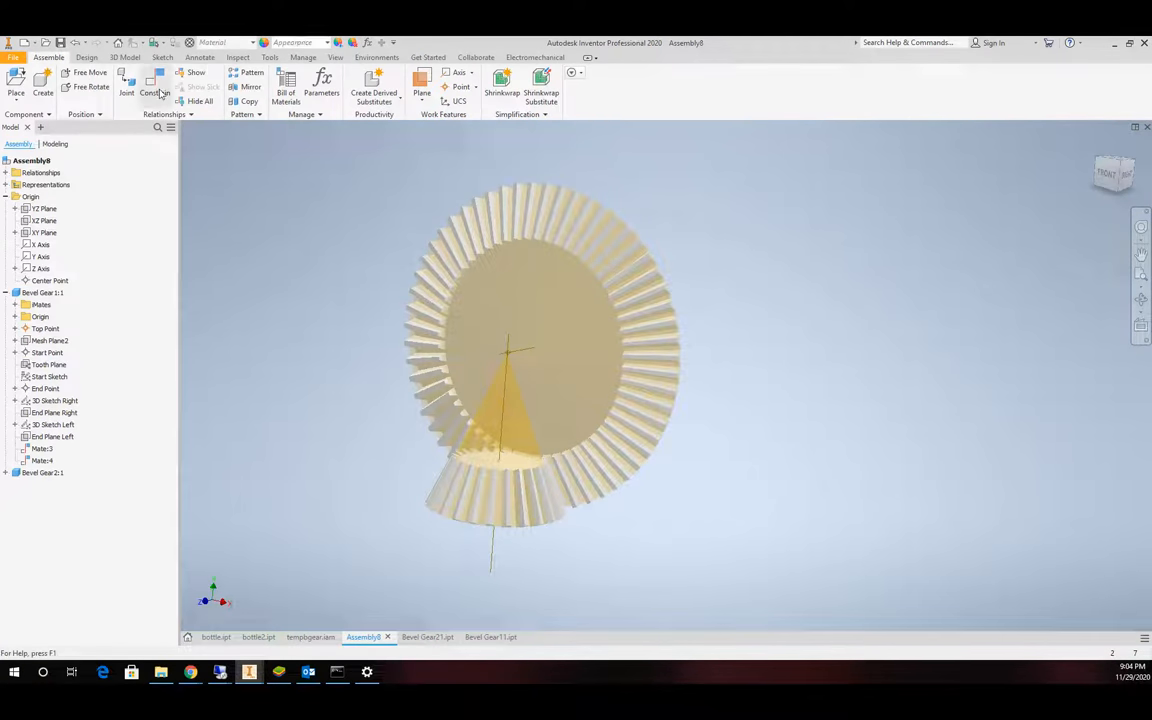
Apply a Tangent constraint between the two gears' pitch cone surfaces.
left_click(156, 90)
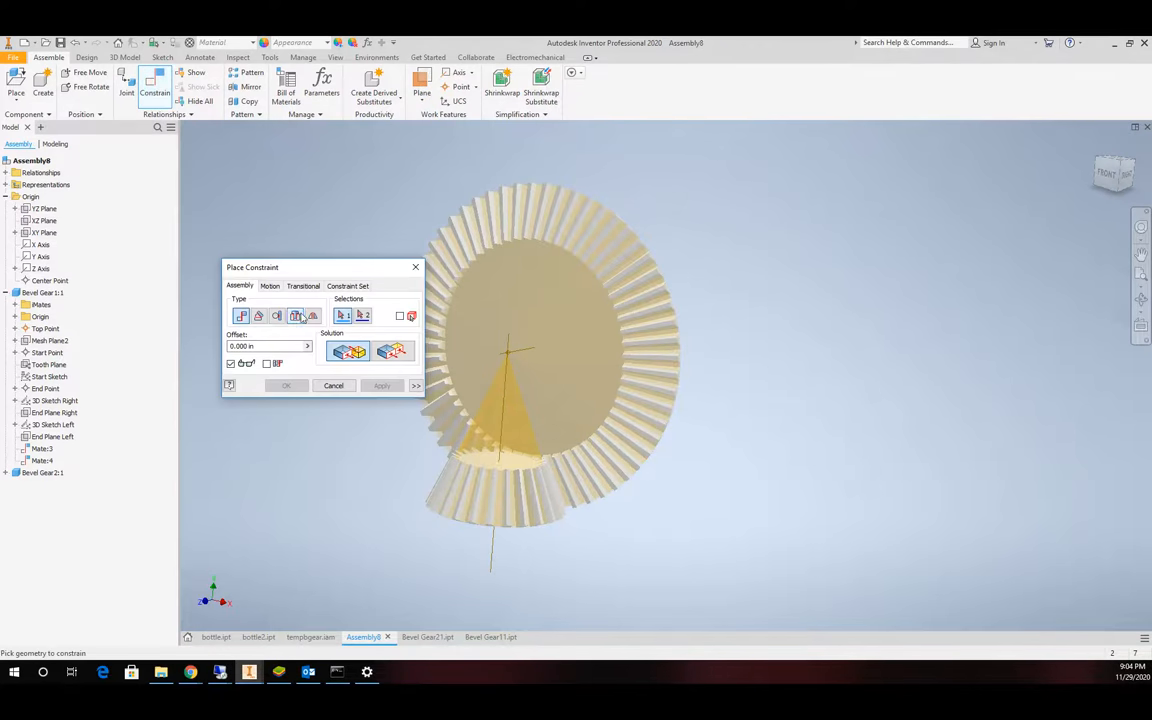
left_click(296, 316)
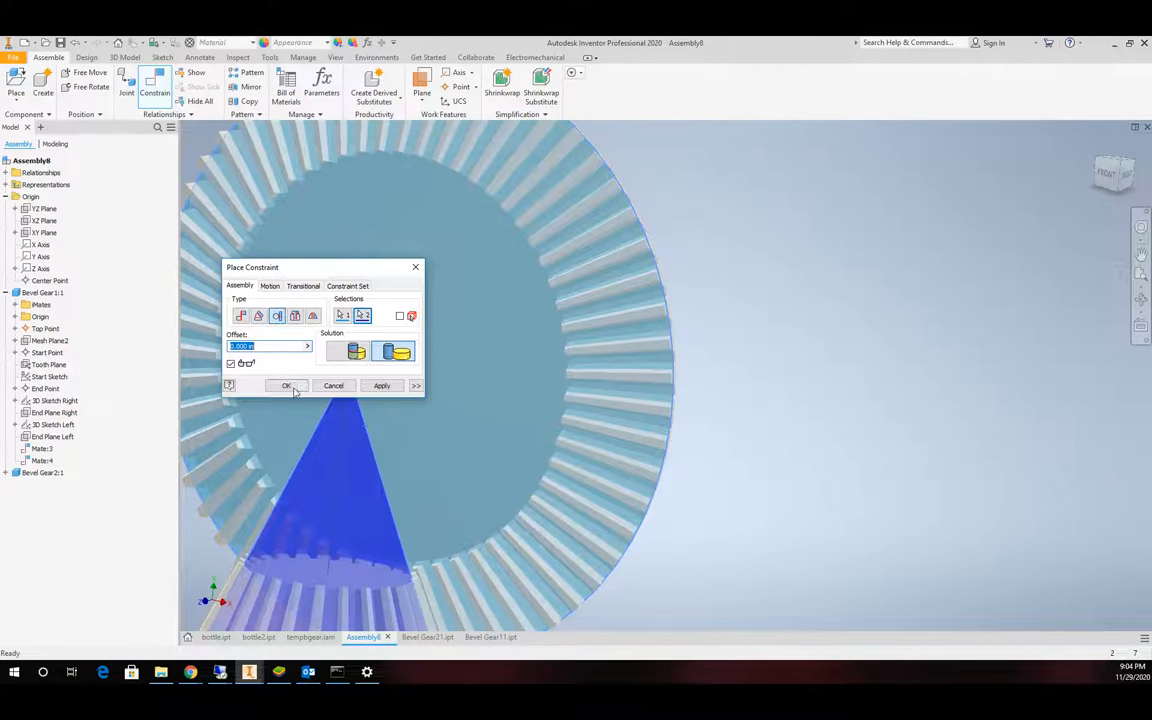
left_click(286, 386)
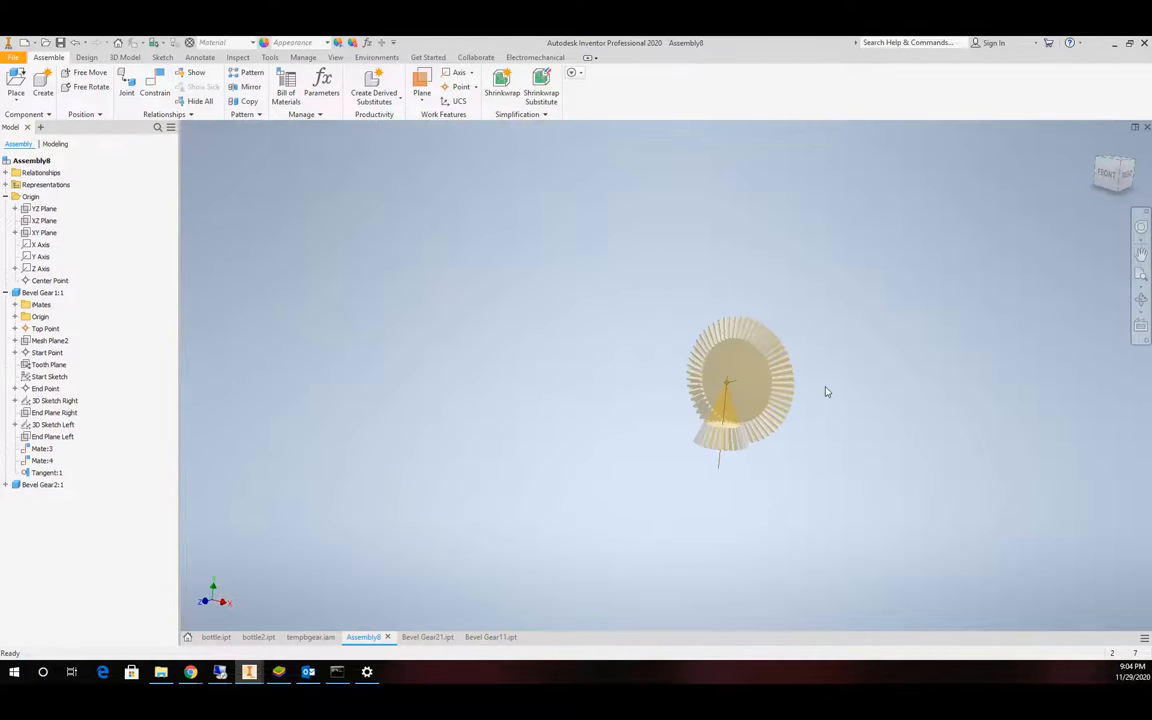
left_click(628, 492)
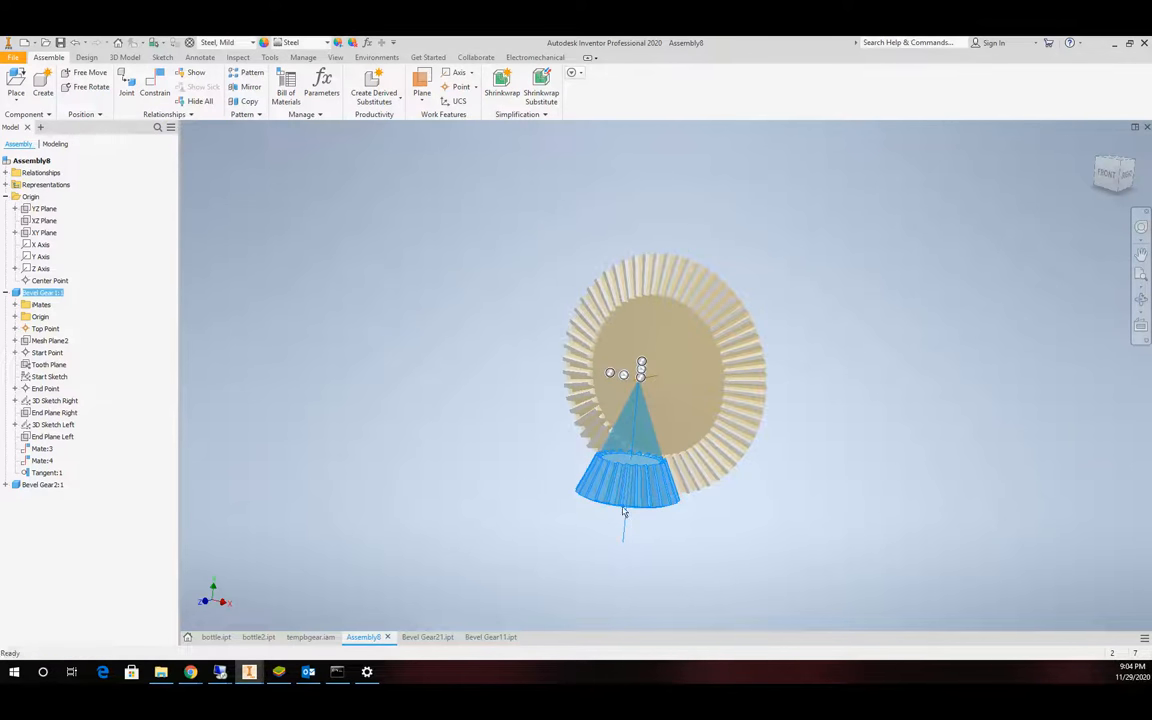
left_click(792, 448)
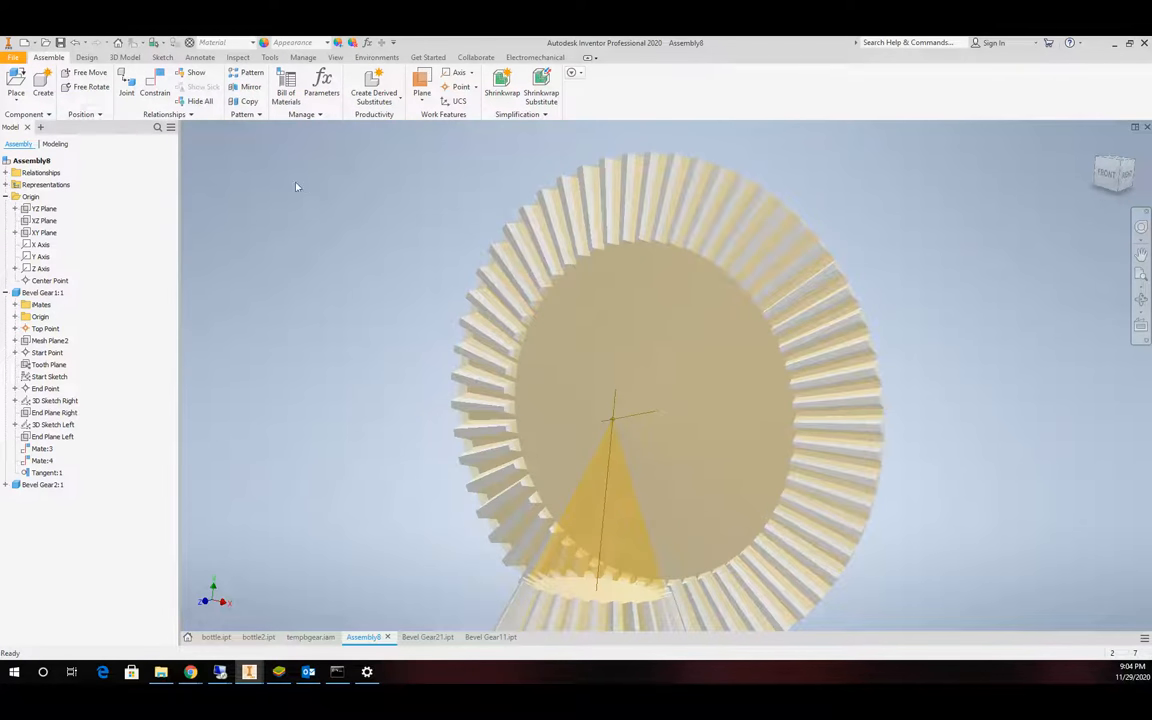
Add a Rotation motion constraint between both gears at a 1.000 ul ratio.
left_click(154, 88)
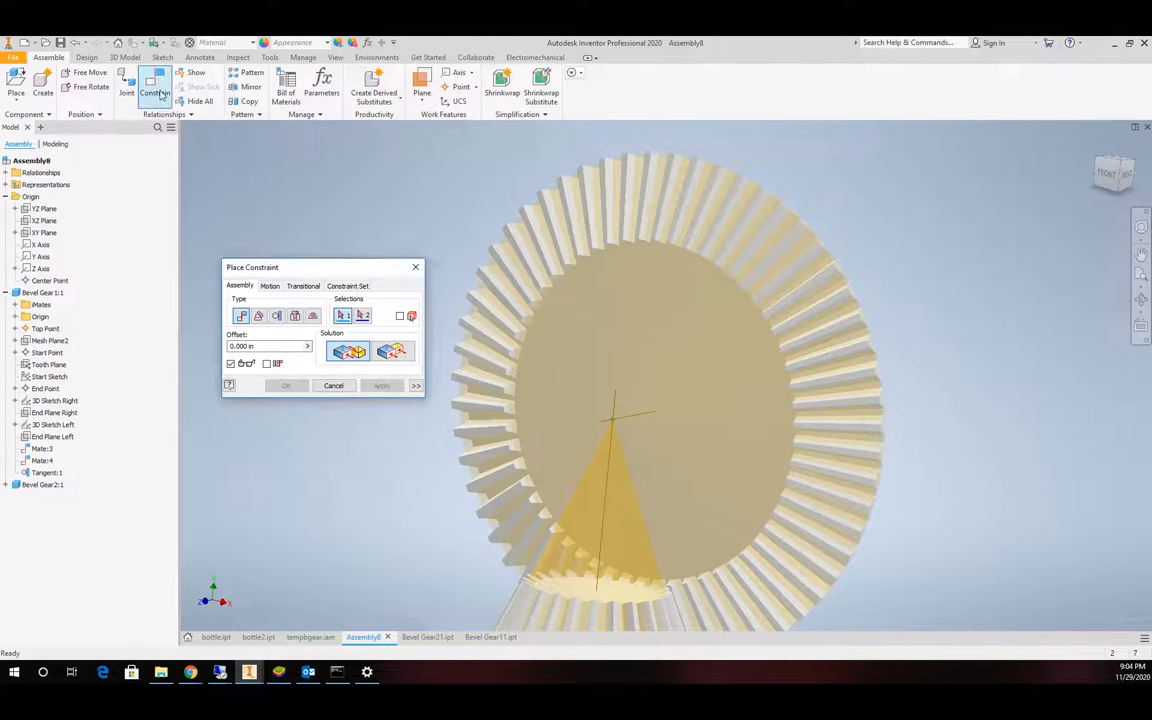
left_click(270, 286)
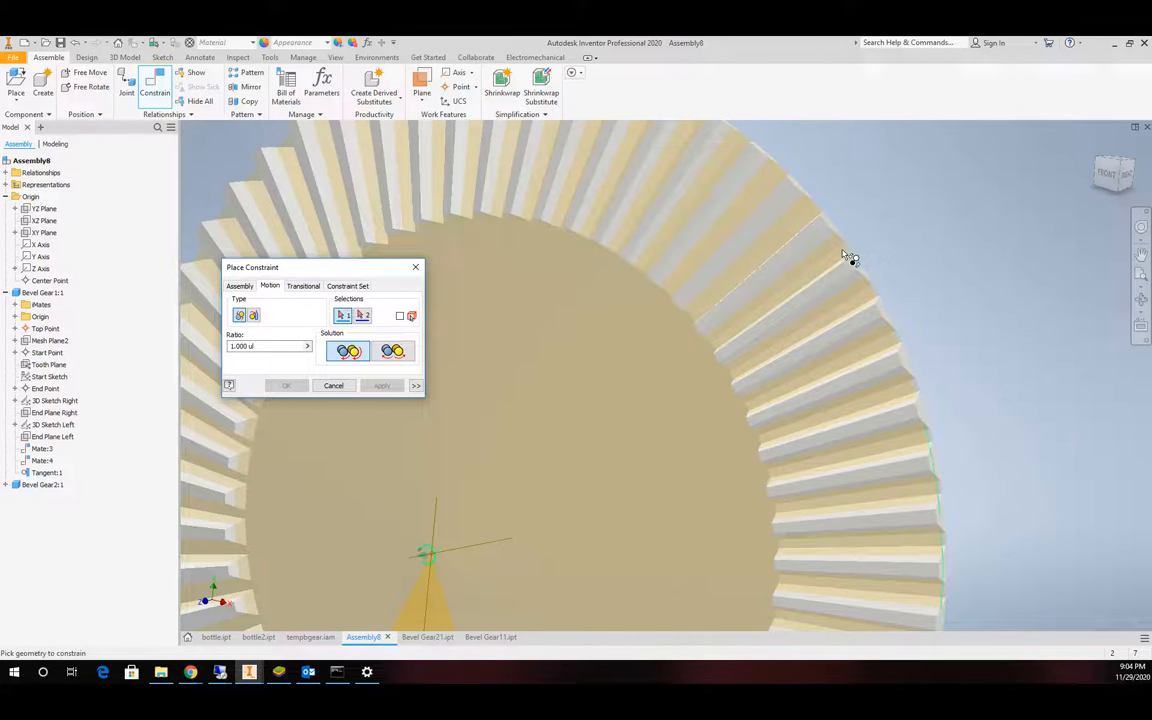
left_click_drag(850, 256, 590, 338)
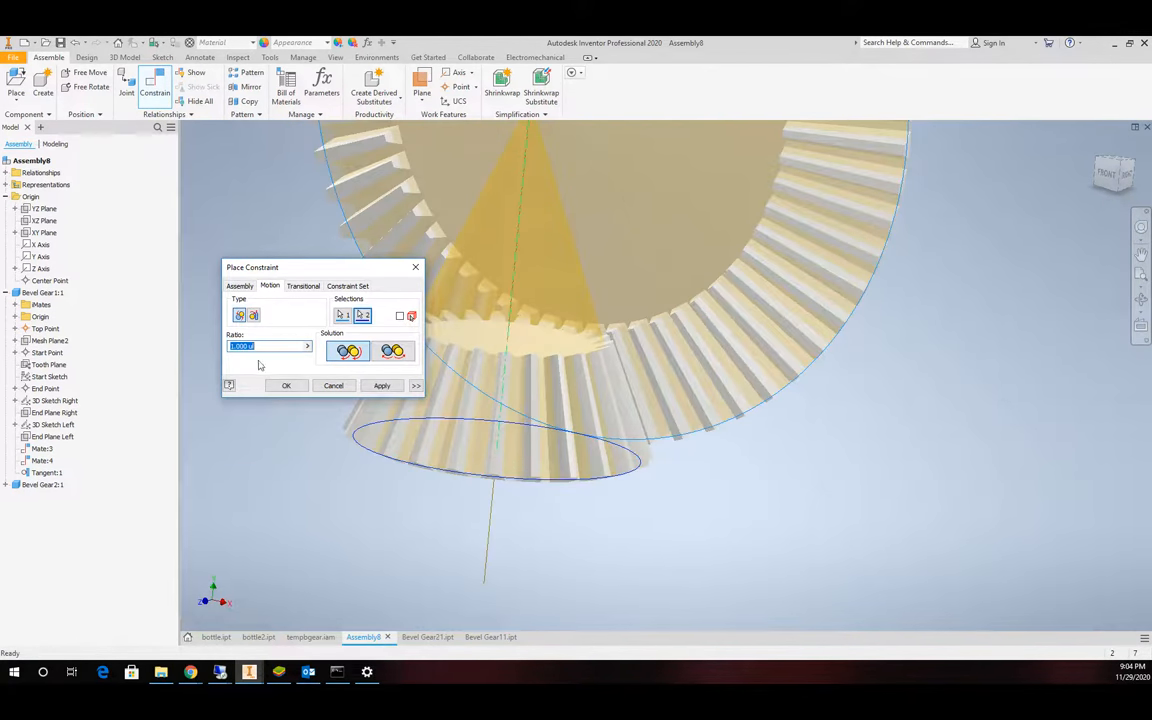
left_click(380, 384)
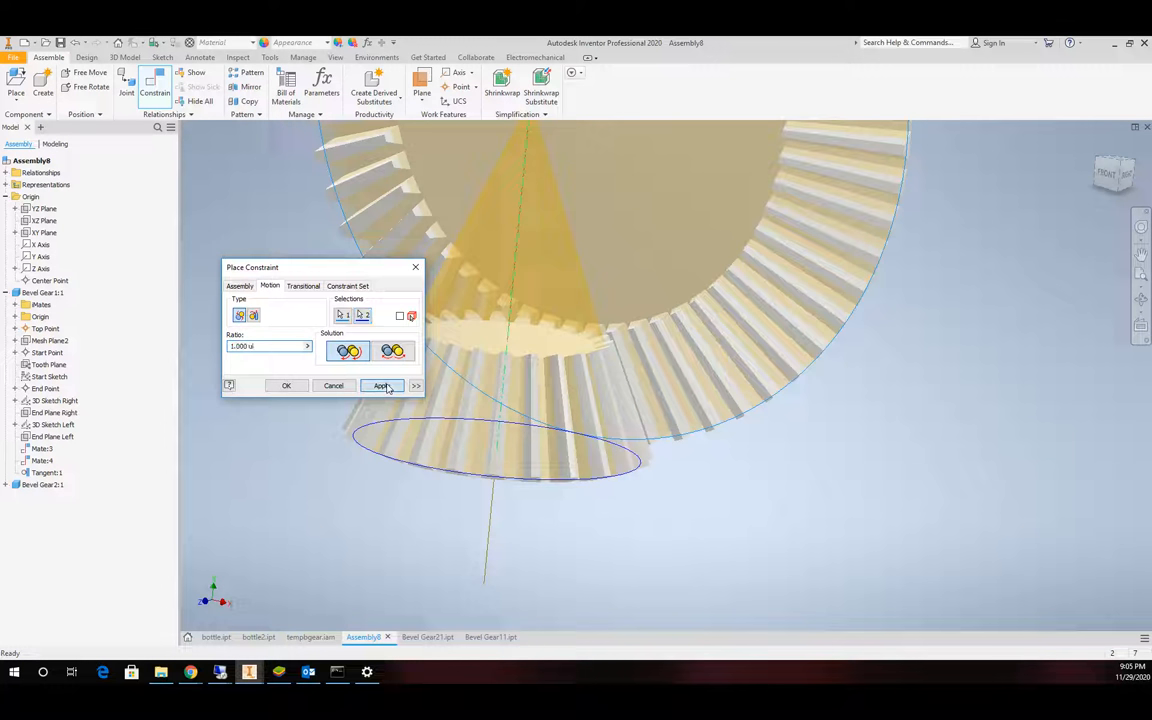
left_click(382, 386)
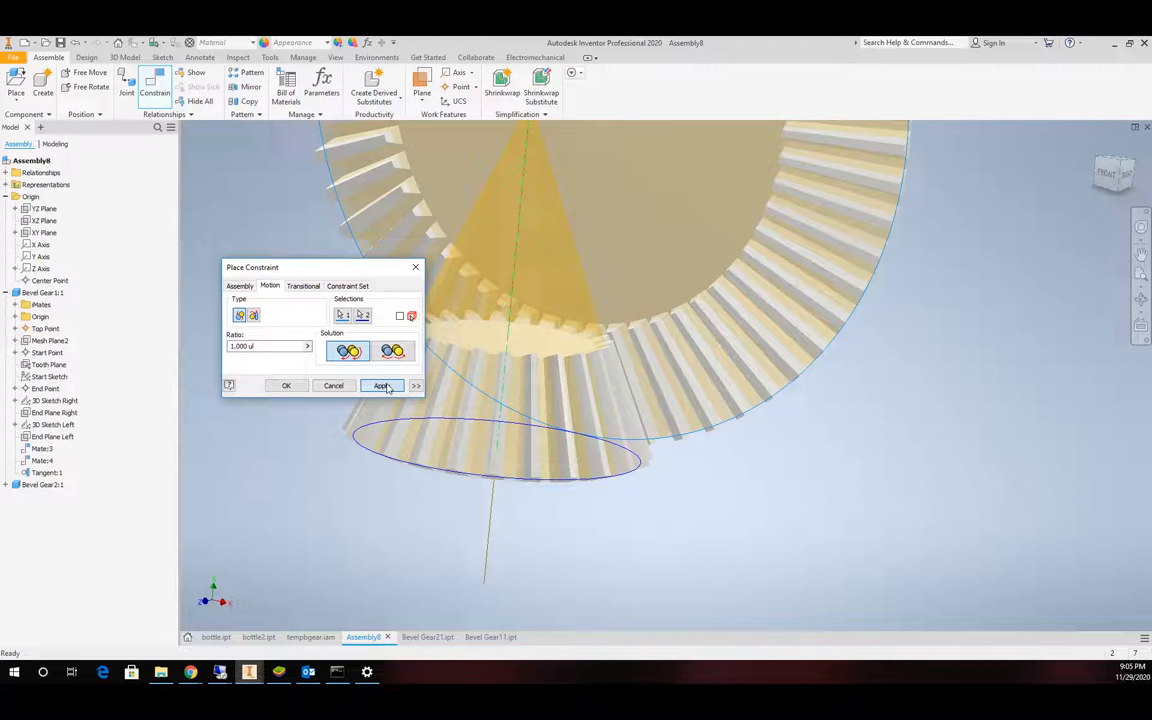
left_click(382, 386)
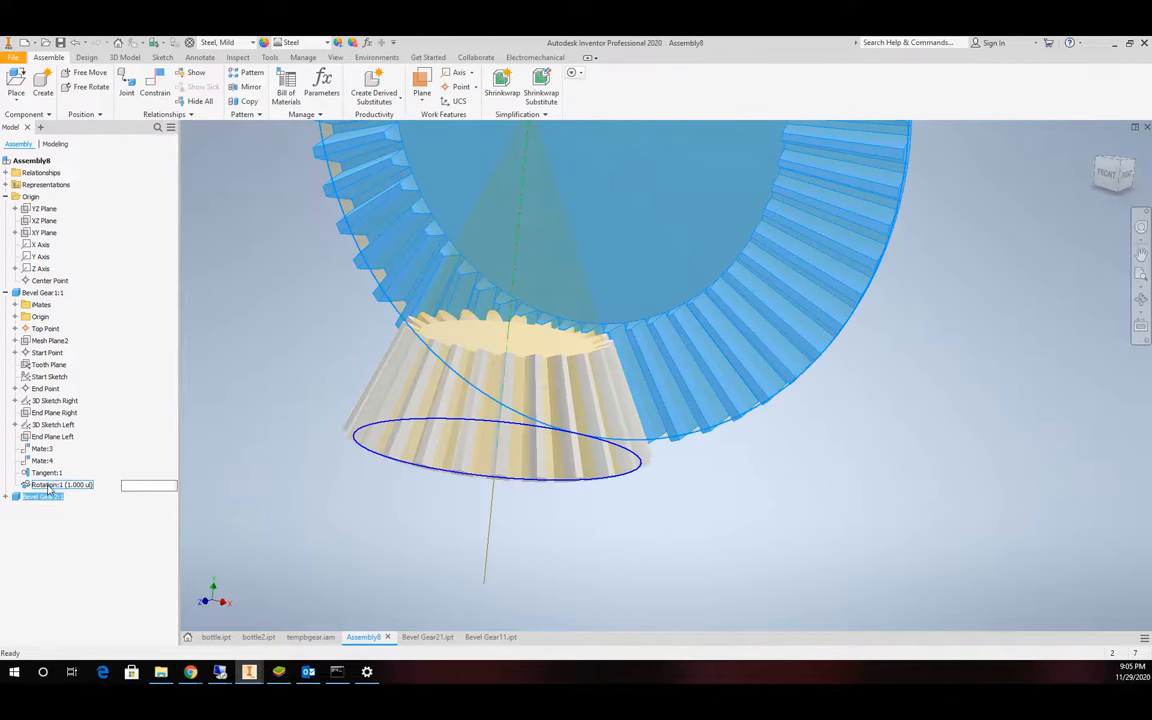
Edit the Rotation:1 constraint's motion settings and reconfirm it.
right_click(42, 486)
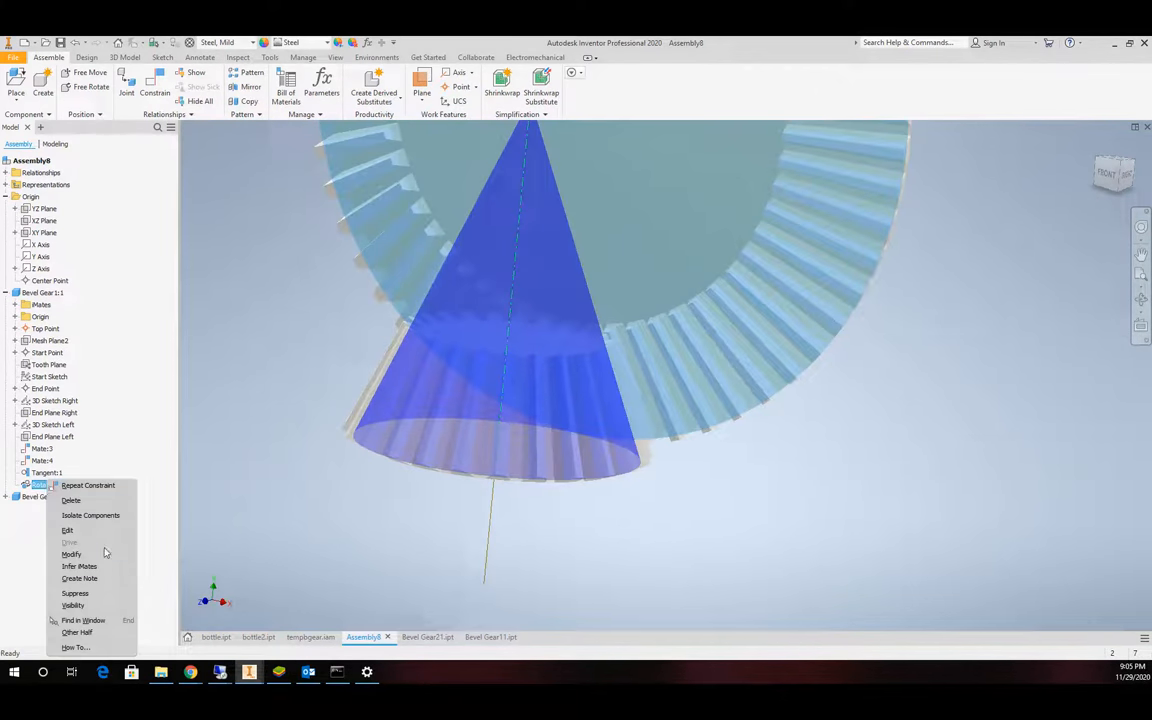
left_click(68, 532)
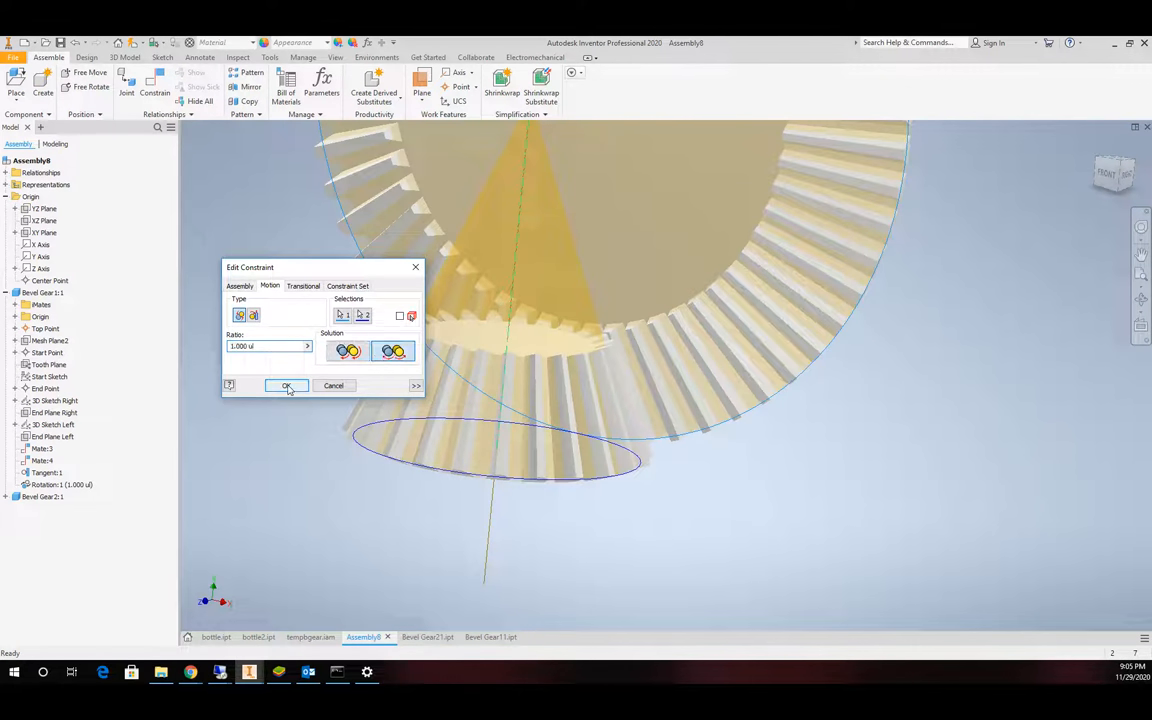
left_click(288, 386)
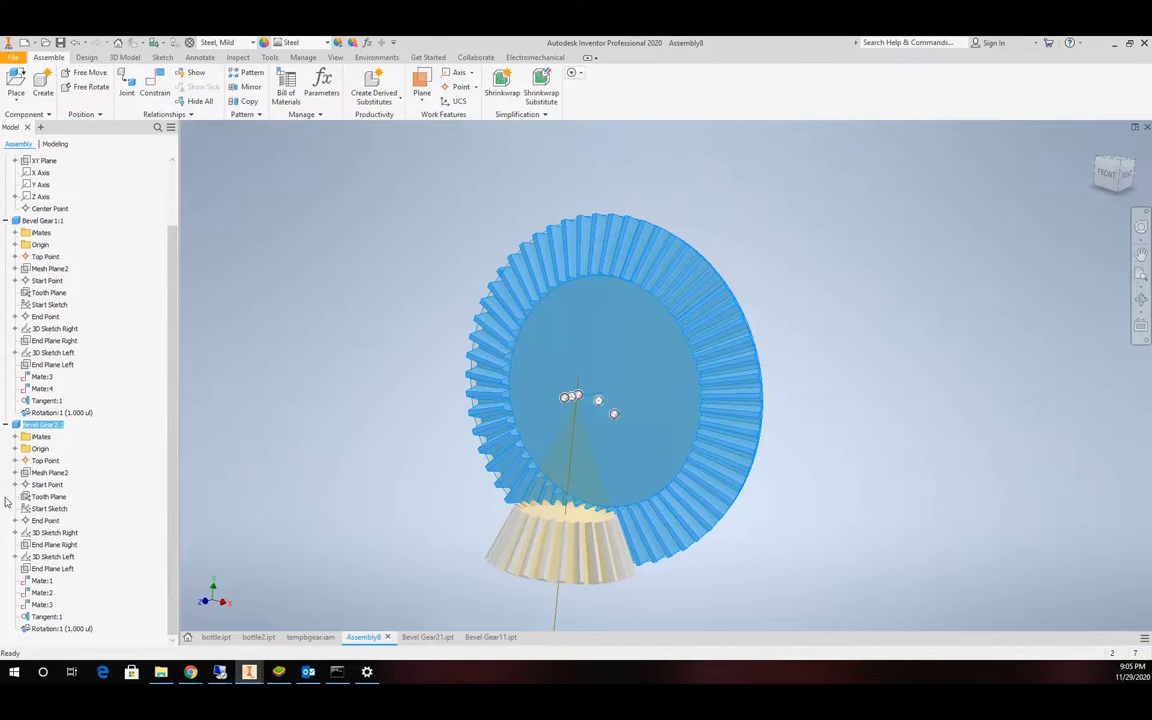
Expose Bevel Gear:2's origin geometry and begin an Angle constraint, then abandon the first attempt.
left_click(16, 448)
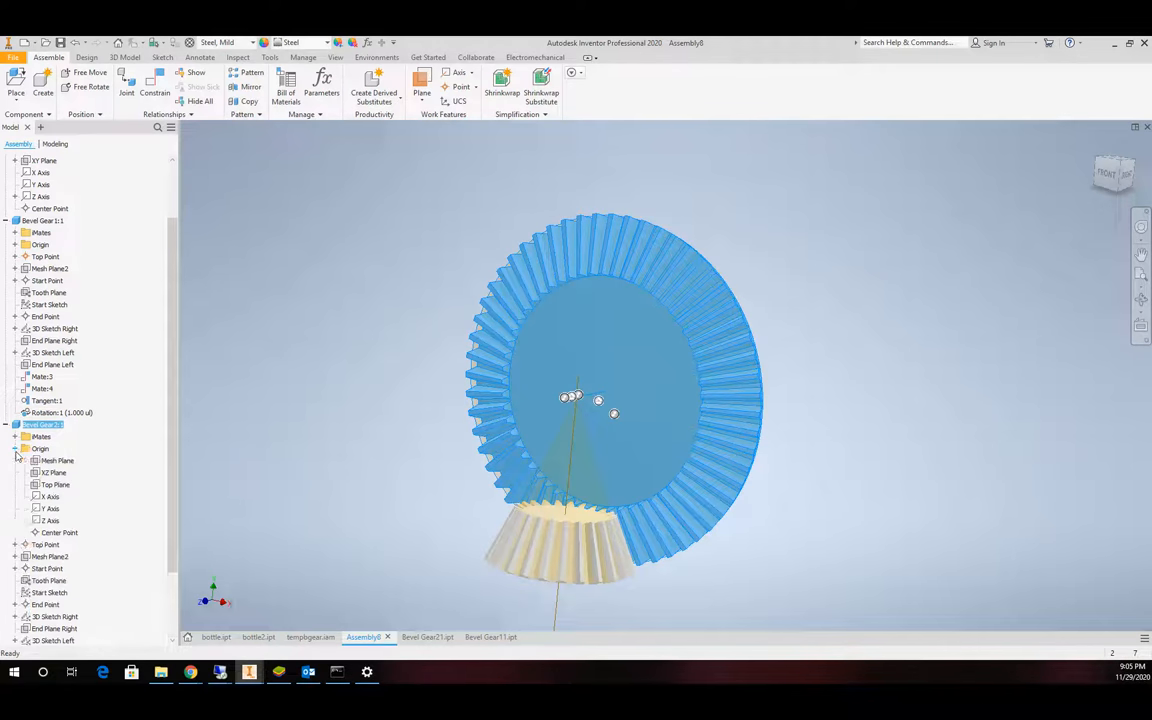
left_click(54, 472)
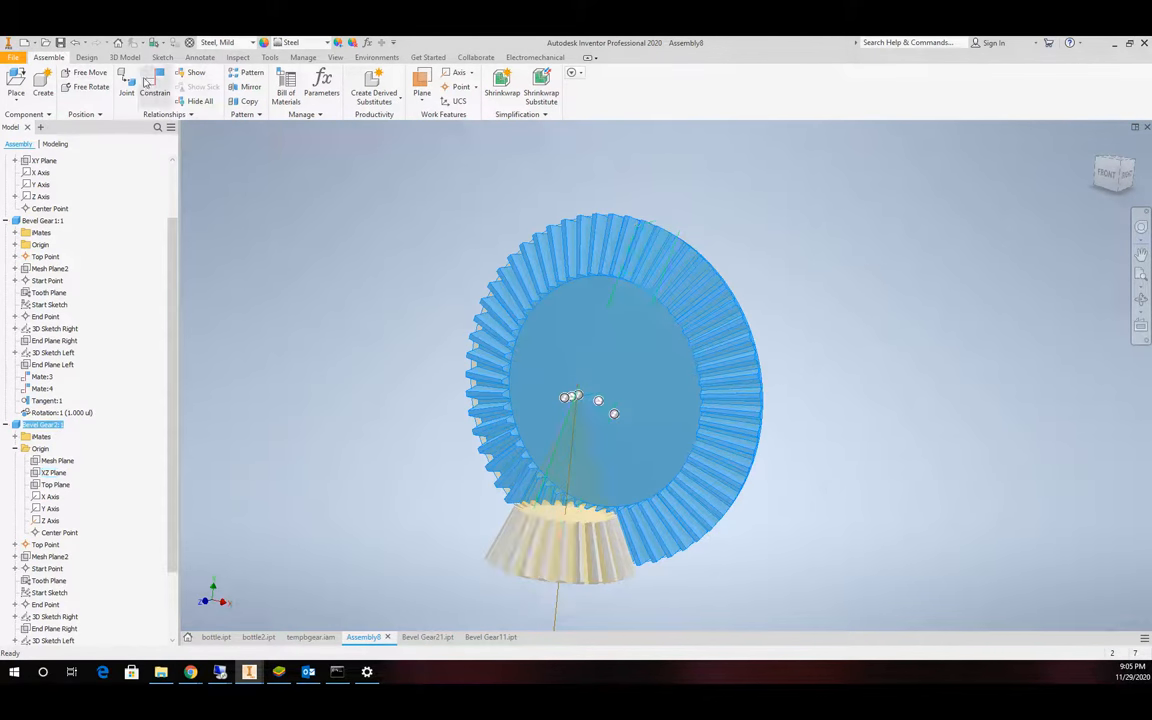
left_click(156, 84)
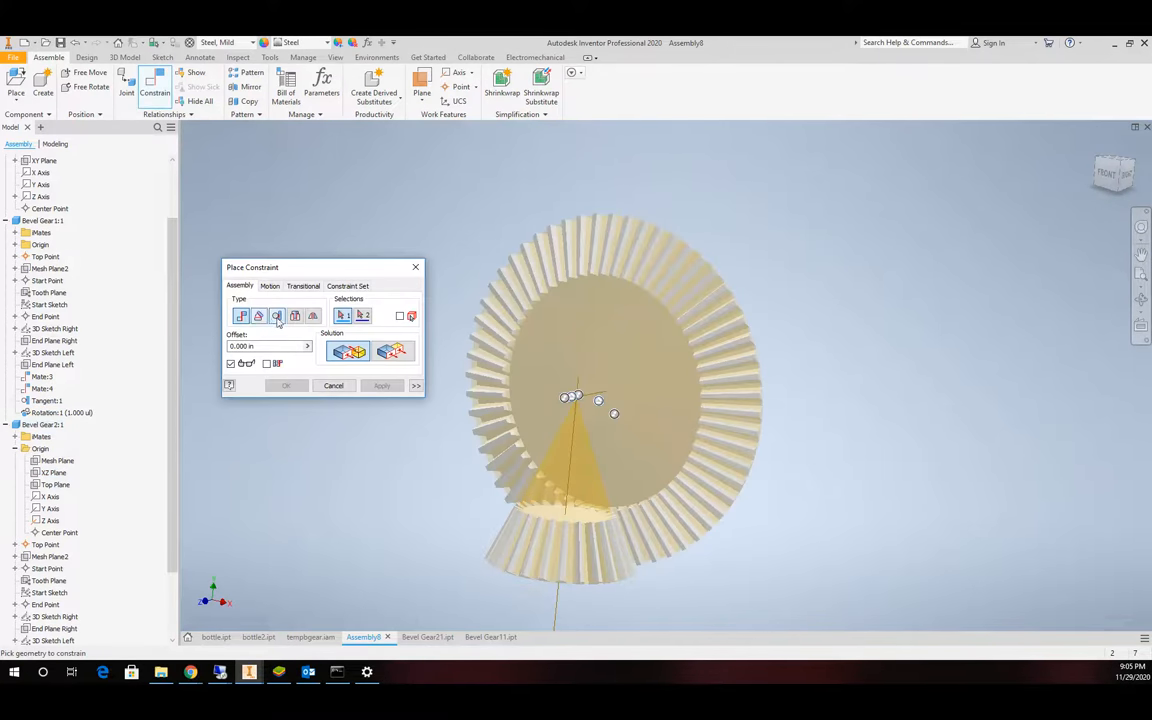
left_click(260, 316)
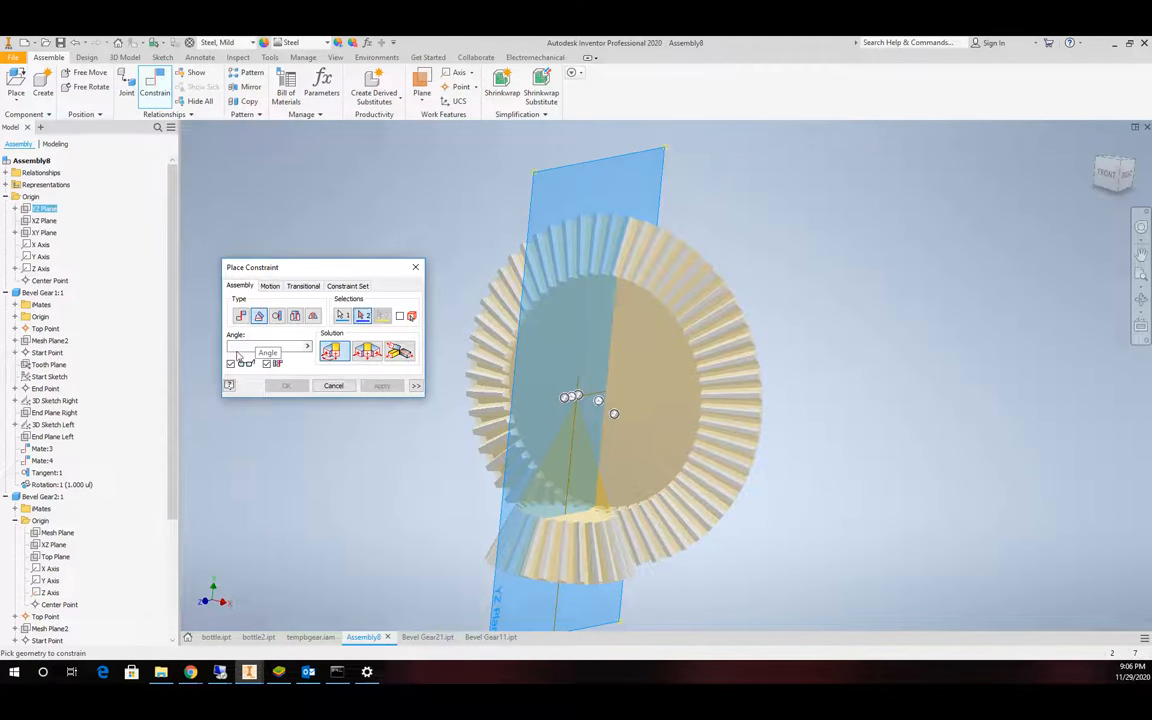
left_click(264, 346)
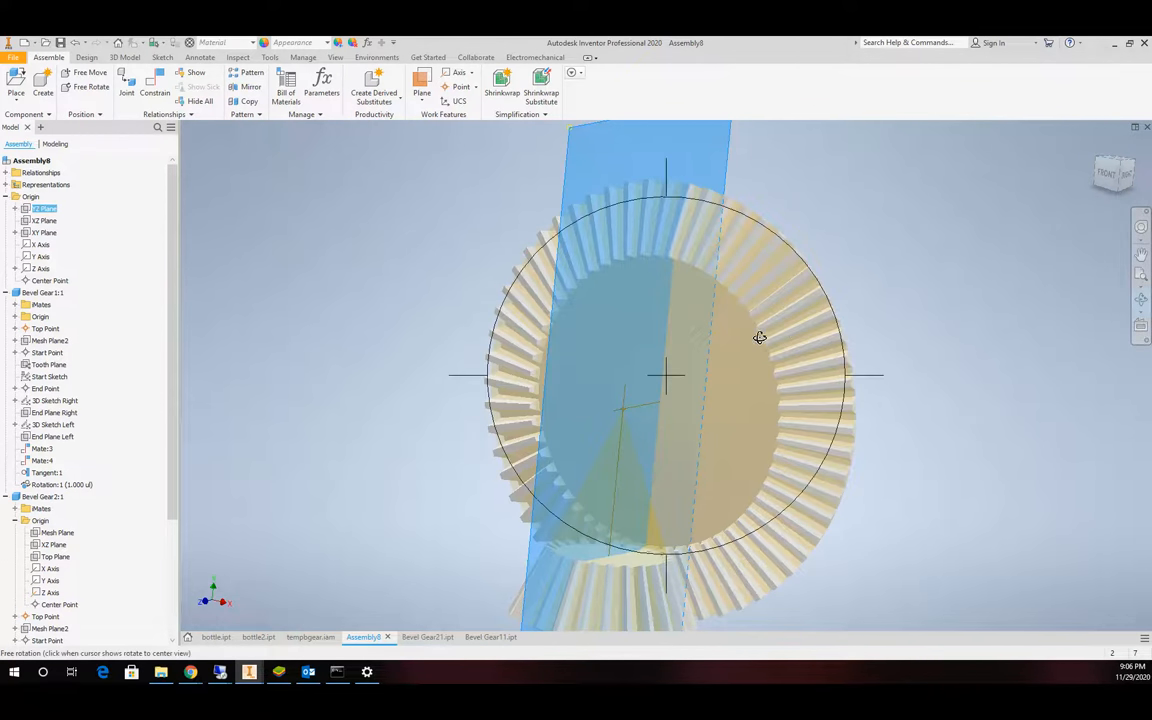
left_click_drag(760, 336, 726, 328)
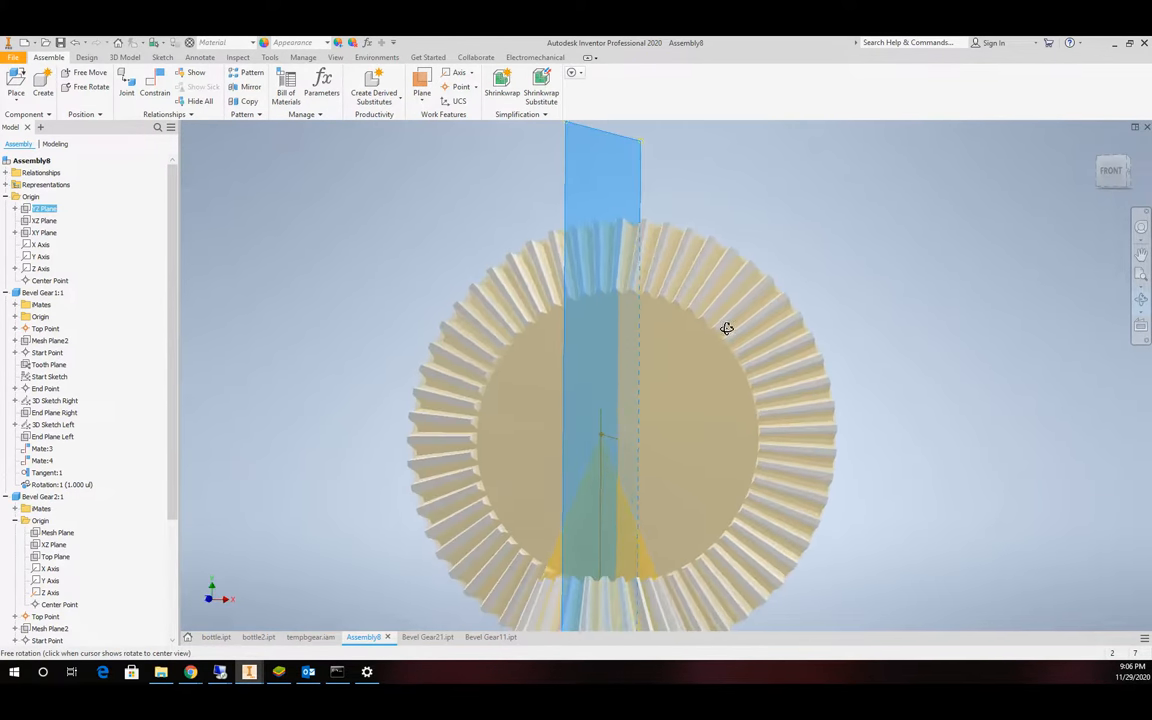
right_click(42, 208)
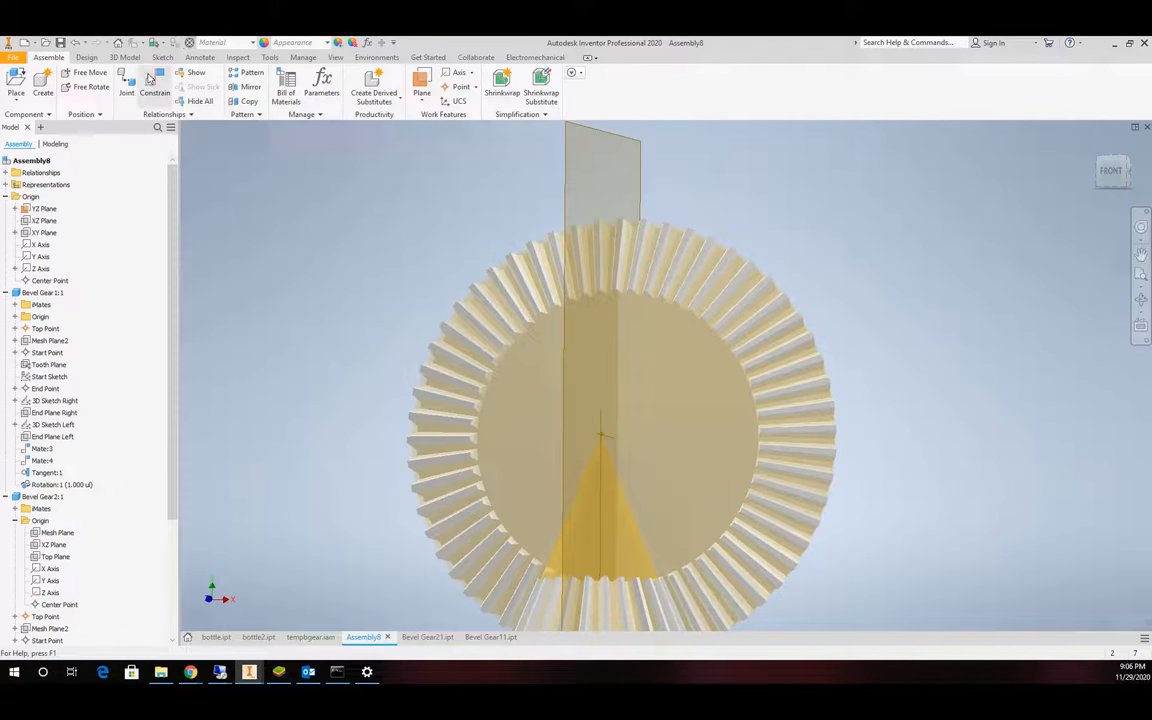
left_click(156, 94)
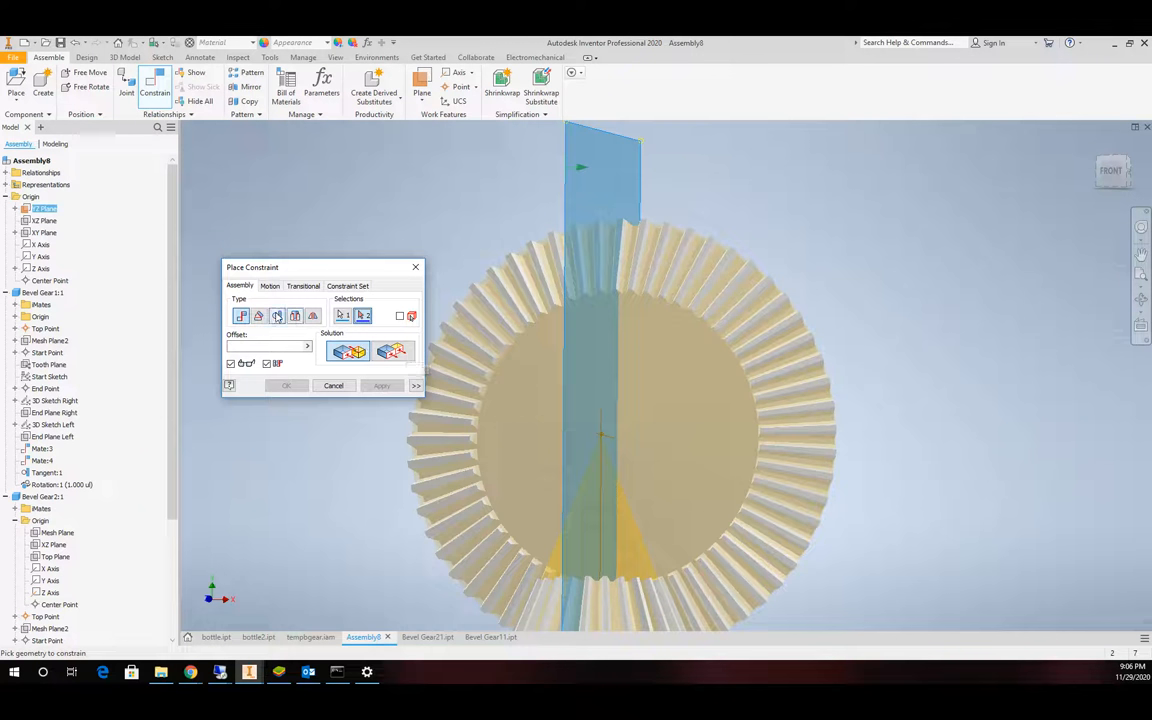
Apply an Angle constraint between an assembly origin plane and a plane of Bevel Gear:2.
left_click(260, 316)
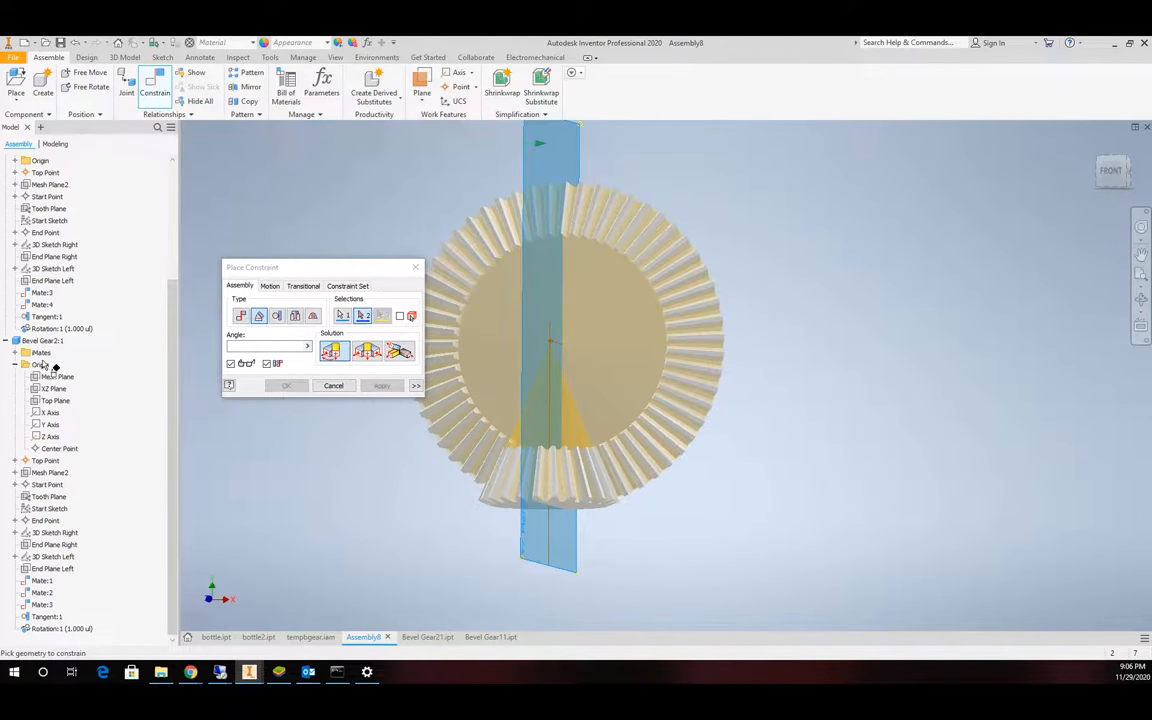
left_click(54, 376)
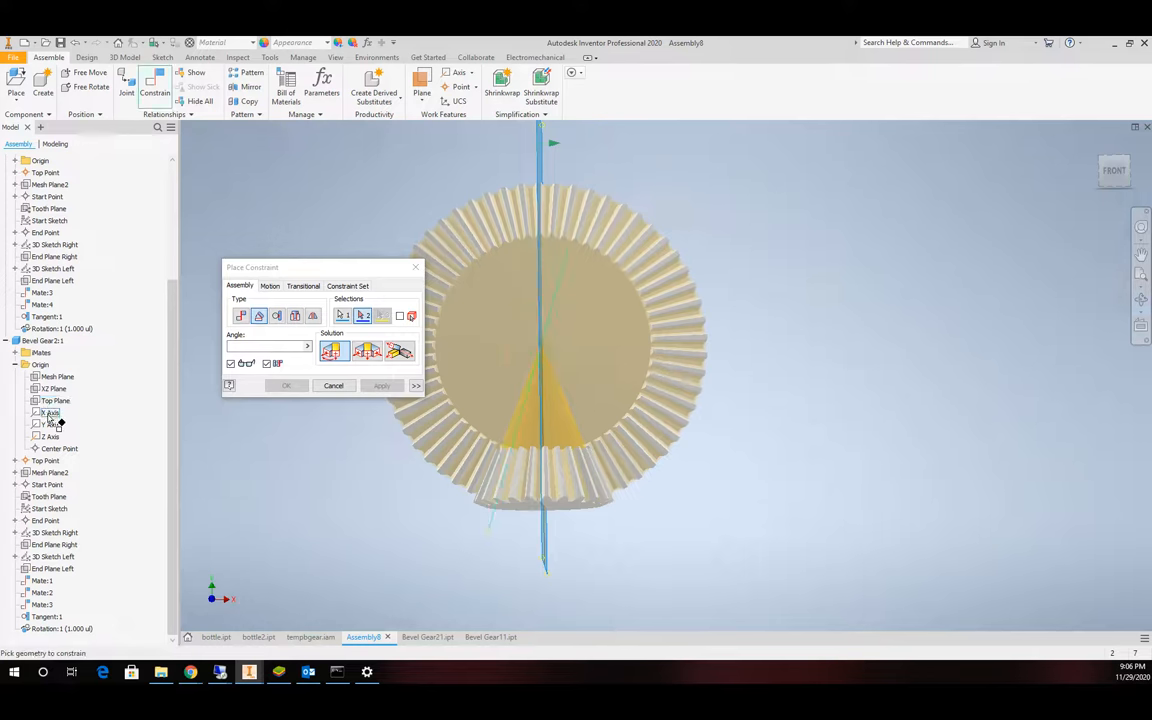
left_click(56, 400)
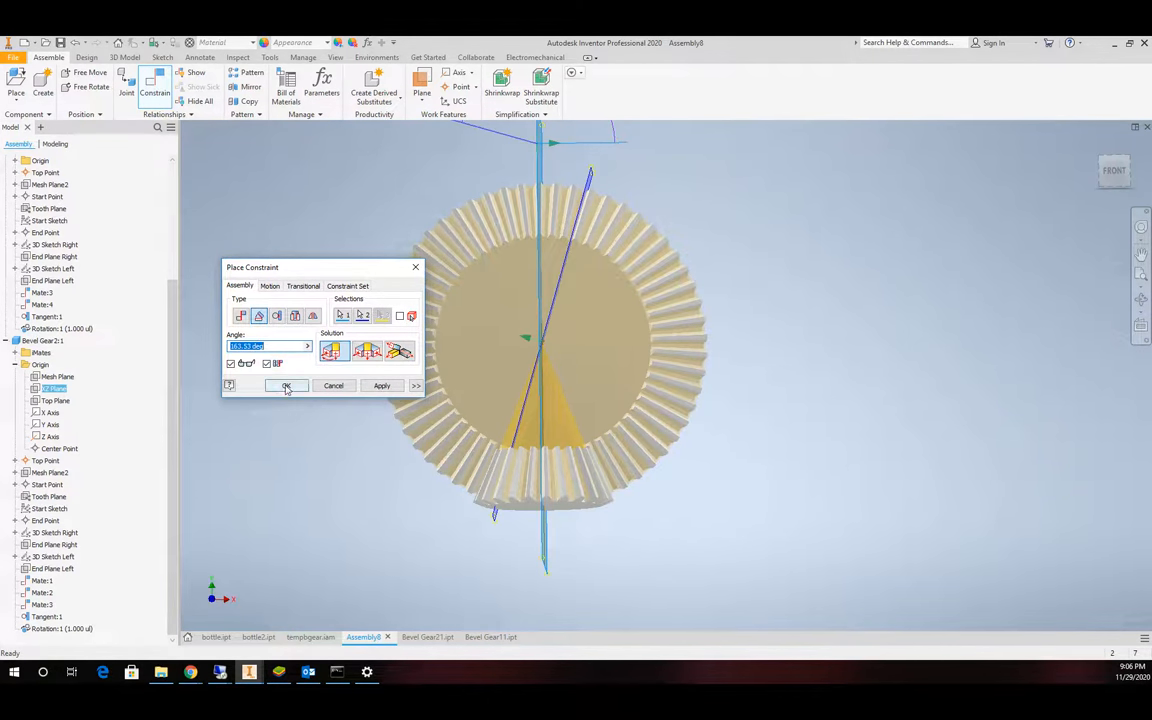
left_click(288, 386)
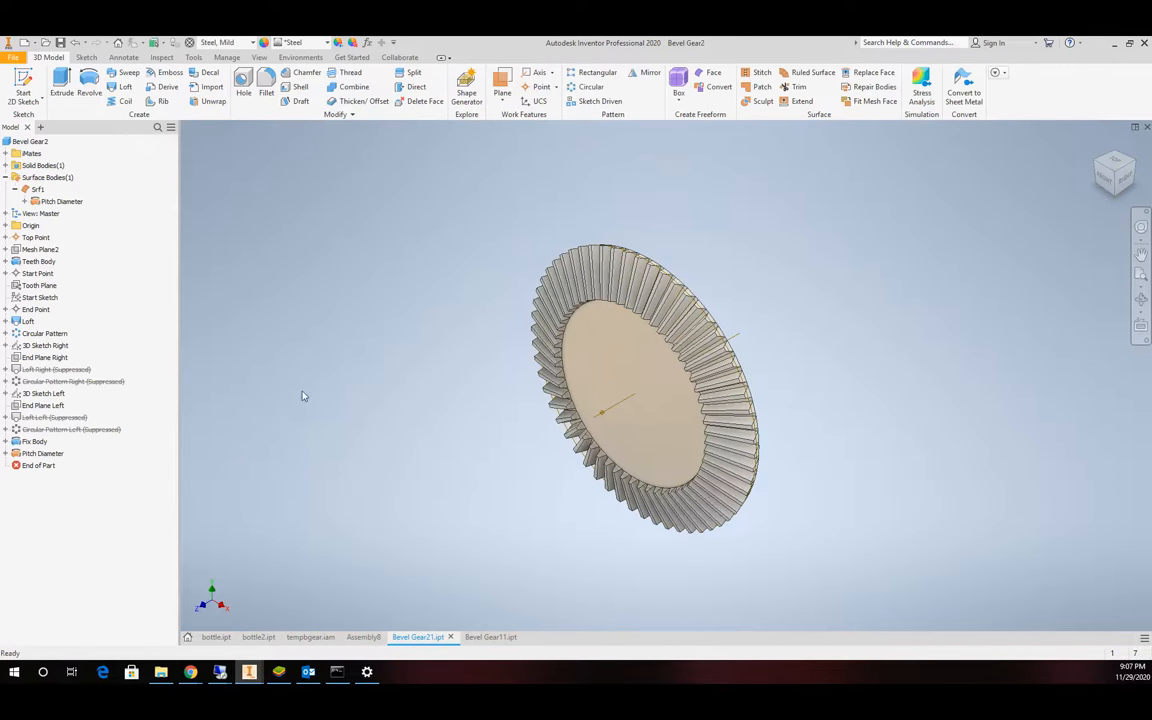
right_click(62, 200)
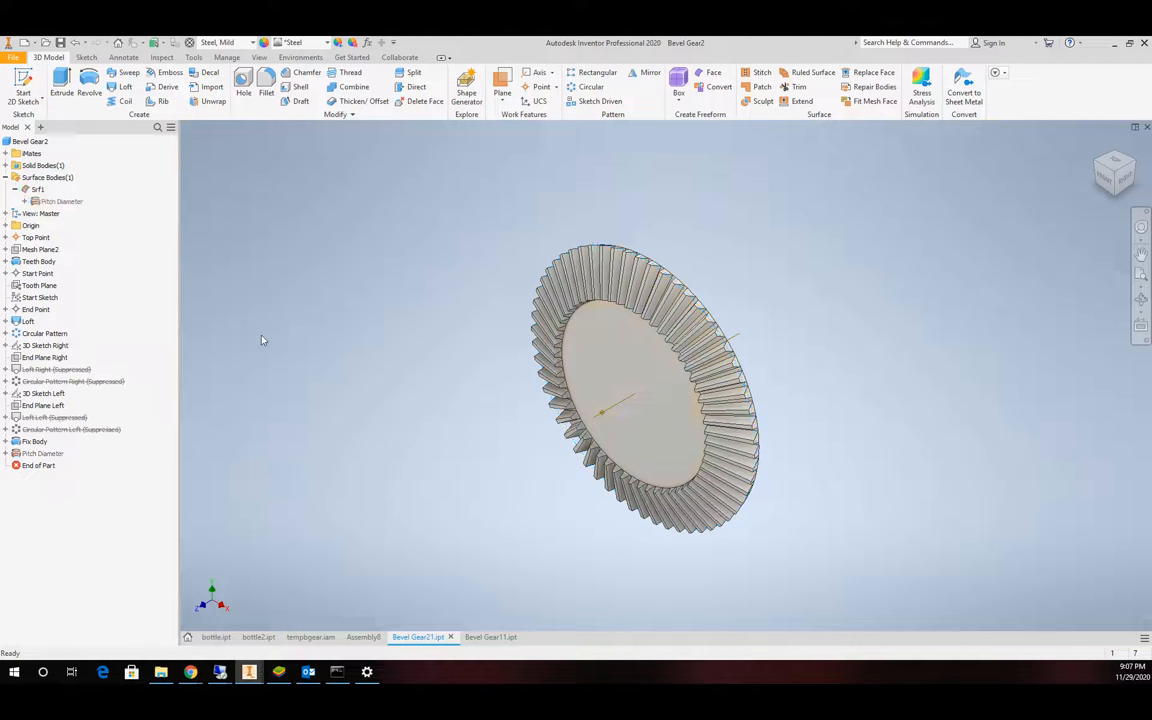
left_click(480, 636)
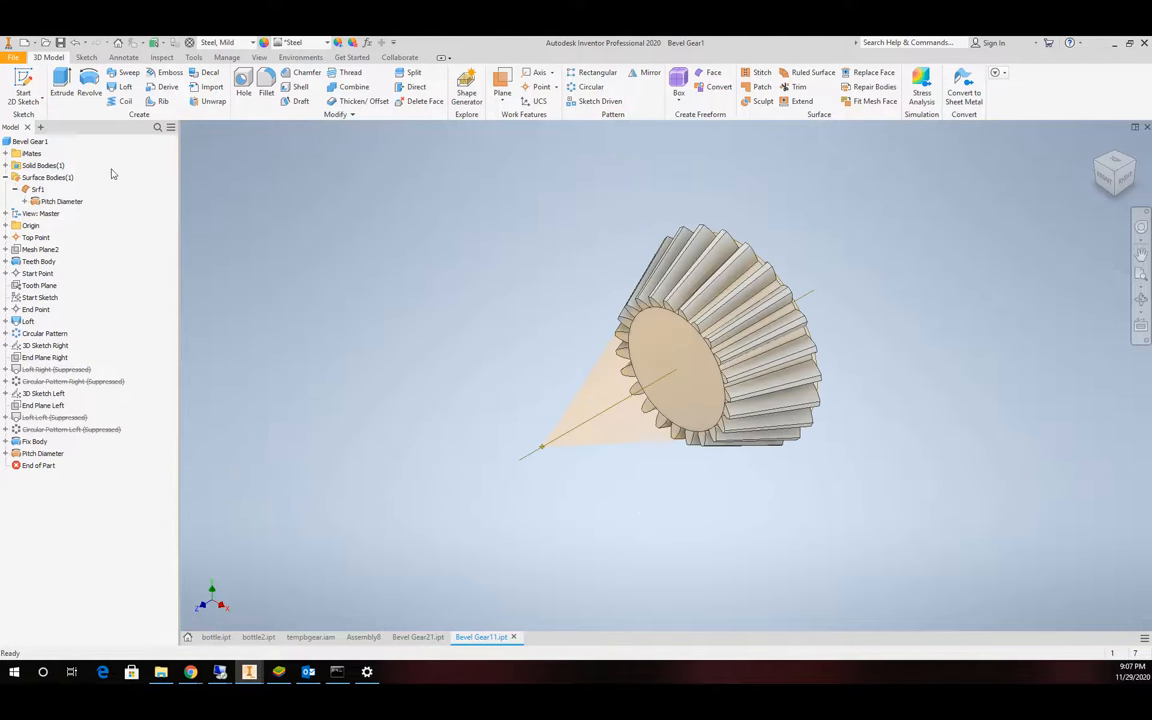
right_click(38, 188)
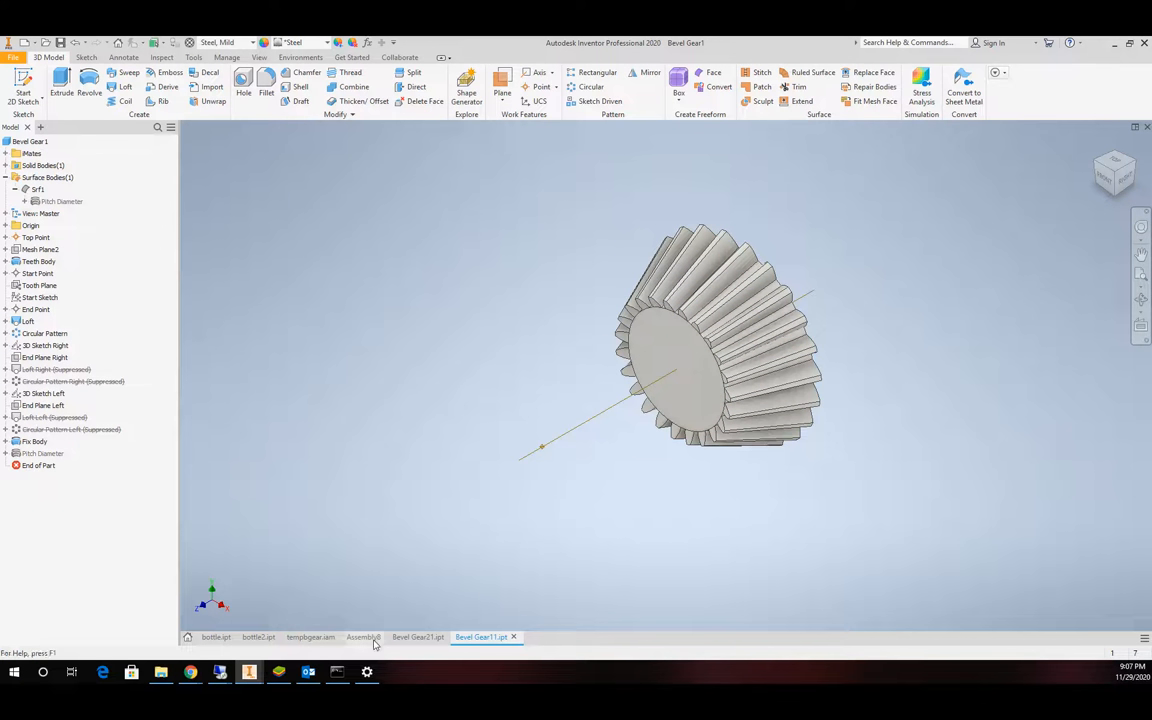
left_click(364, 636)
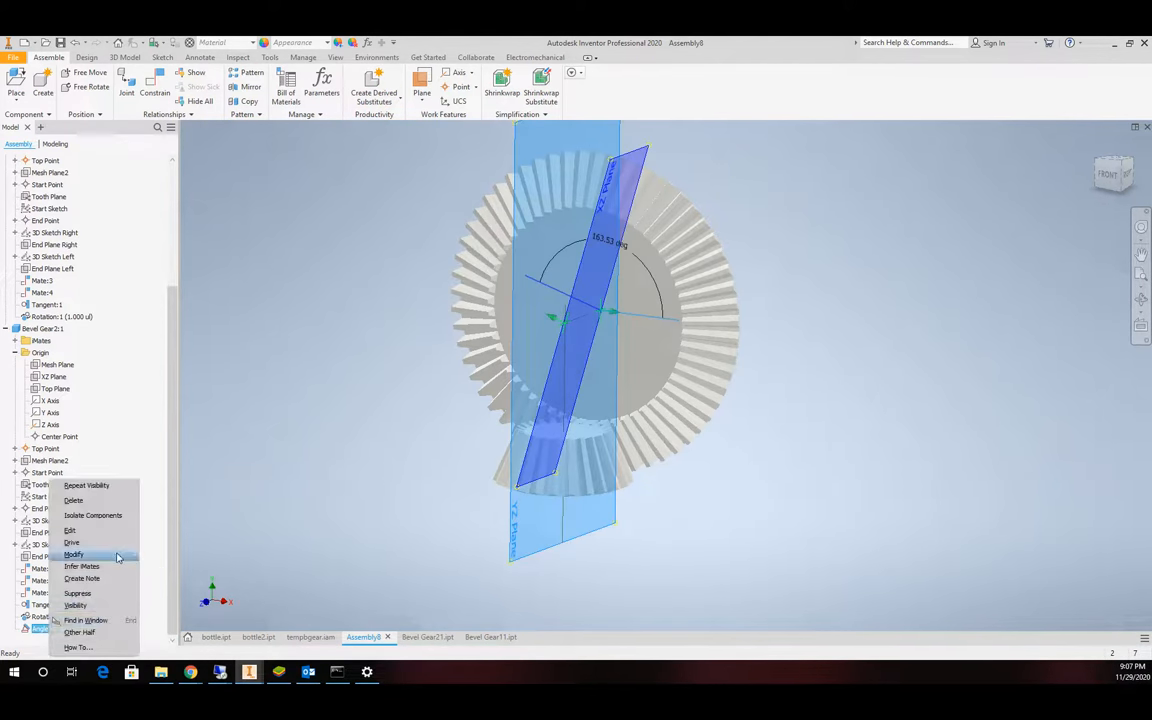
Drive Angle:1 with end value 163.33+360 deg and play the gear rotation forward.
left_click(72, 544)
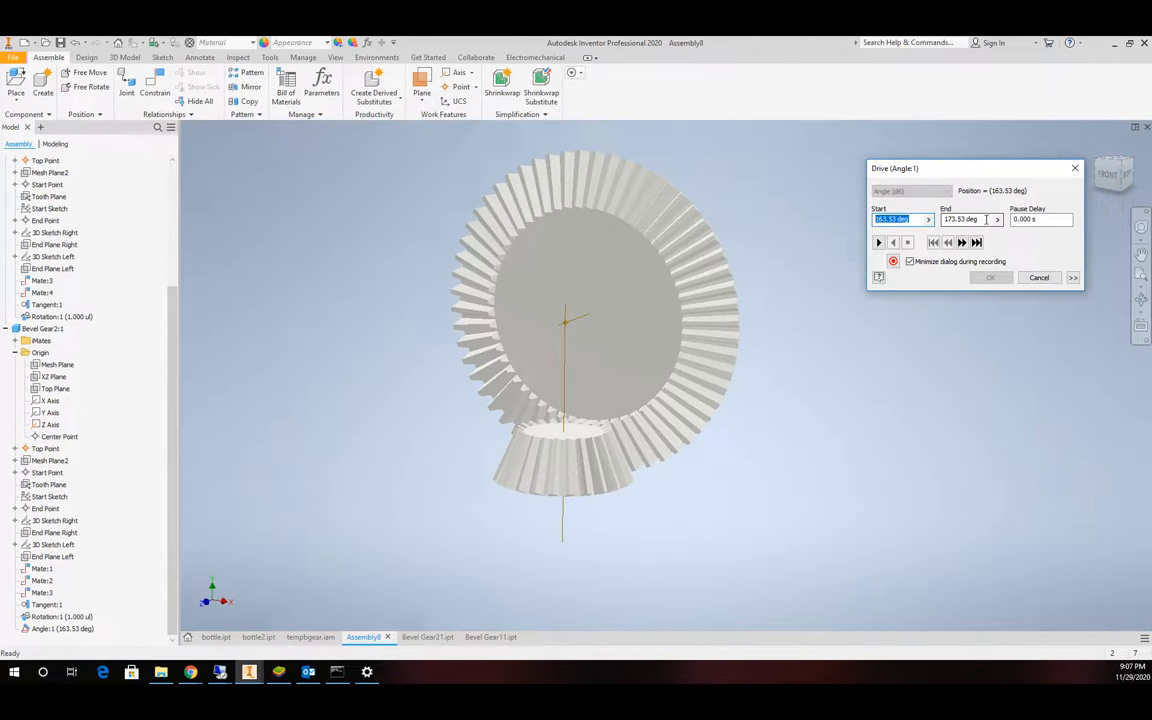
left_click(964, 218)
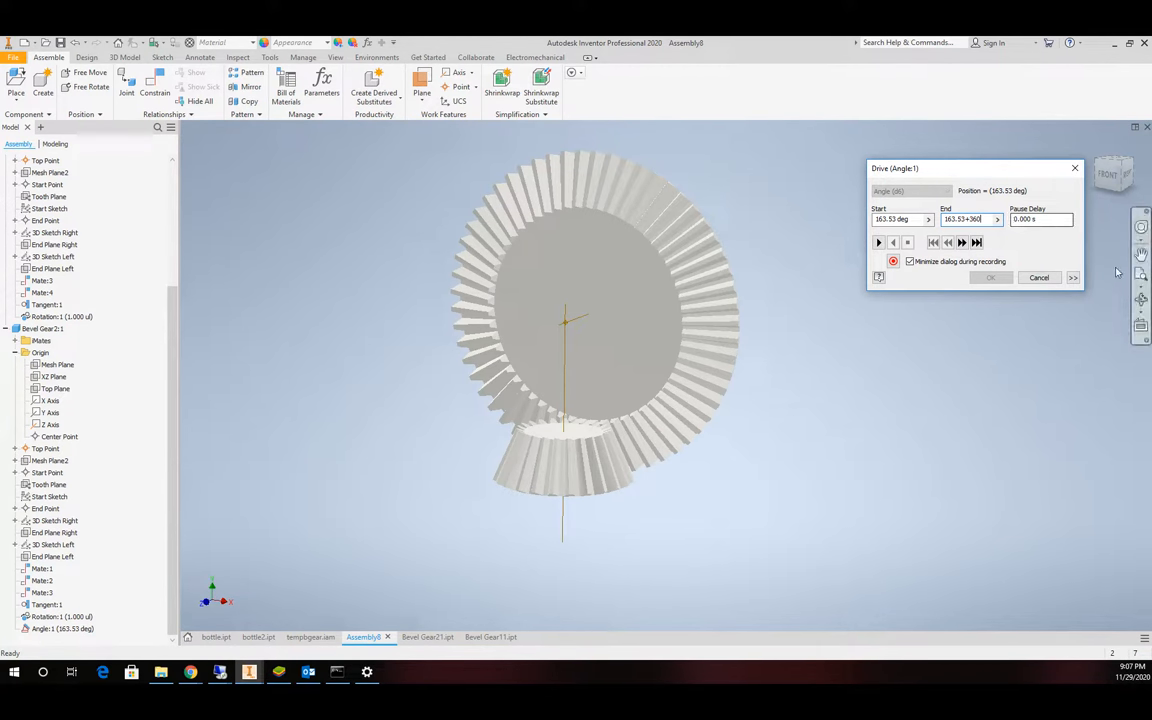
left_click(878, 242)
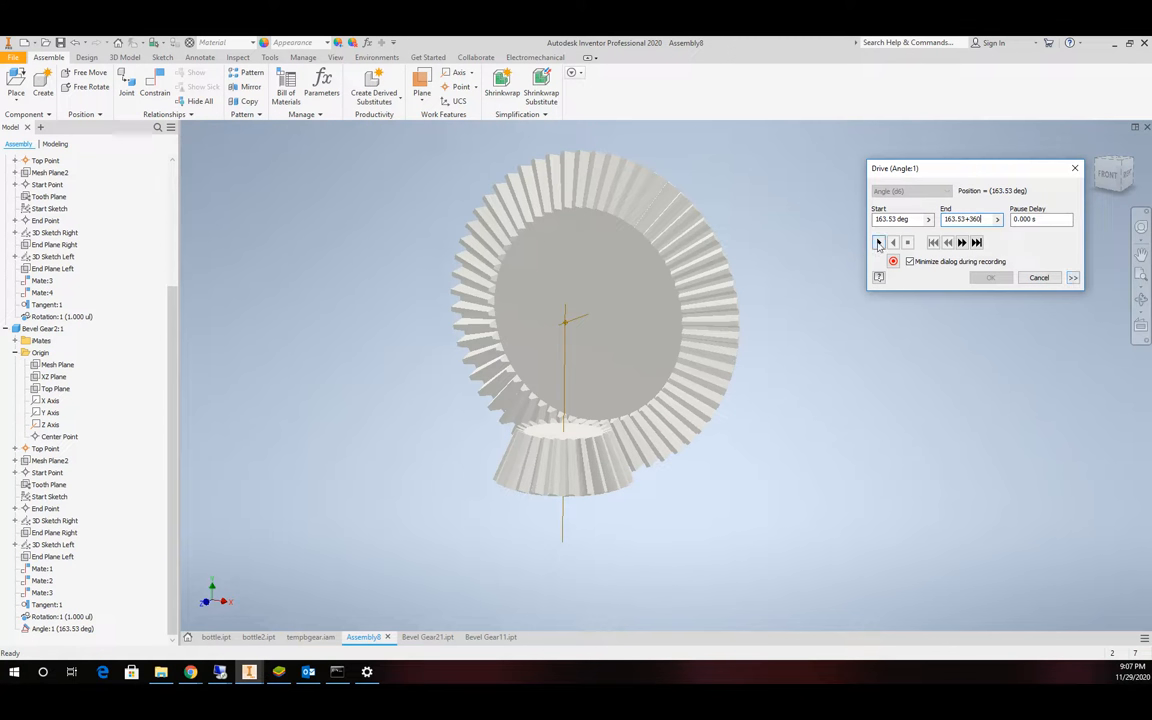
left_click(878, 242)
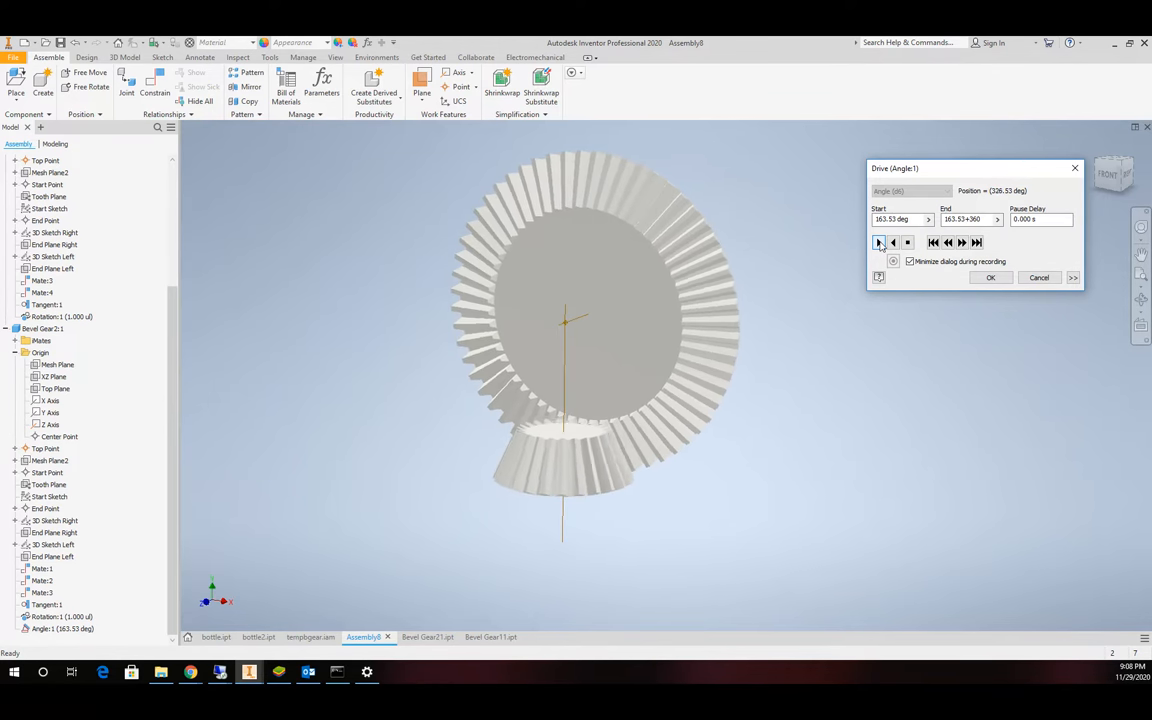
left_click(878, 242)
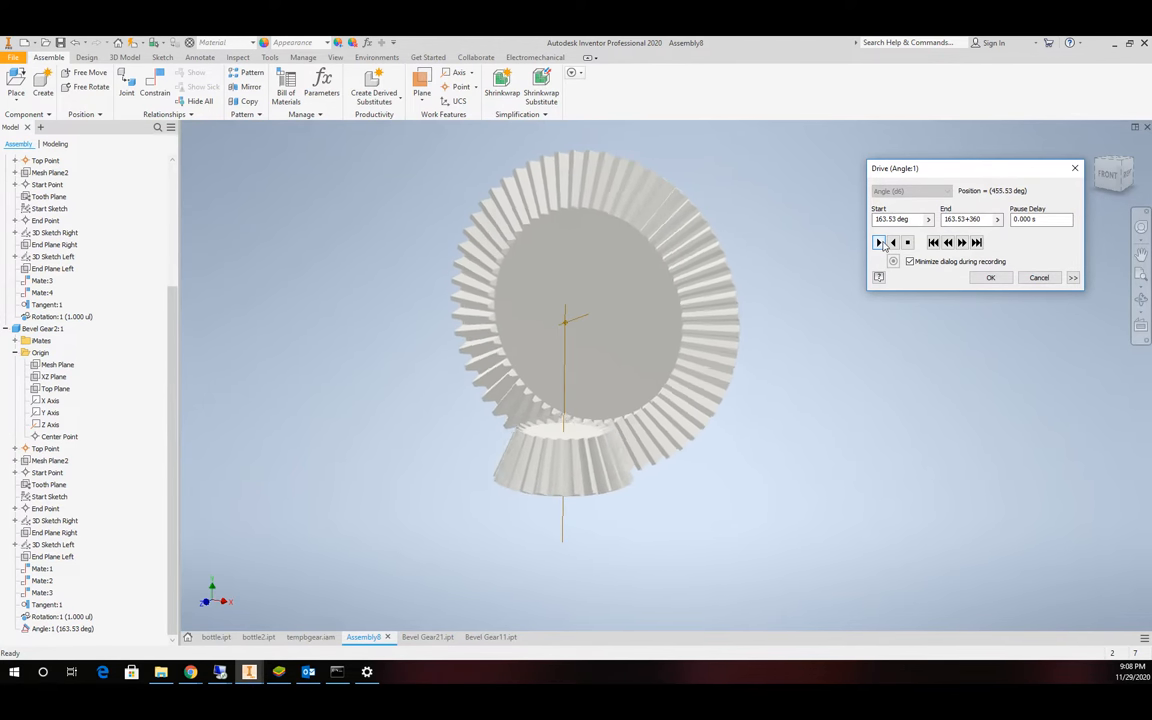
left_click(880, 242)
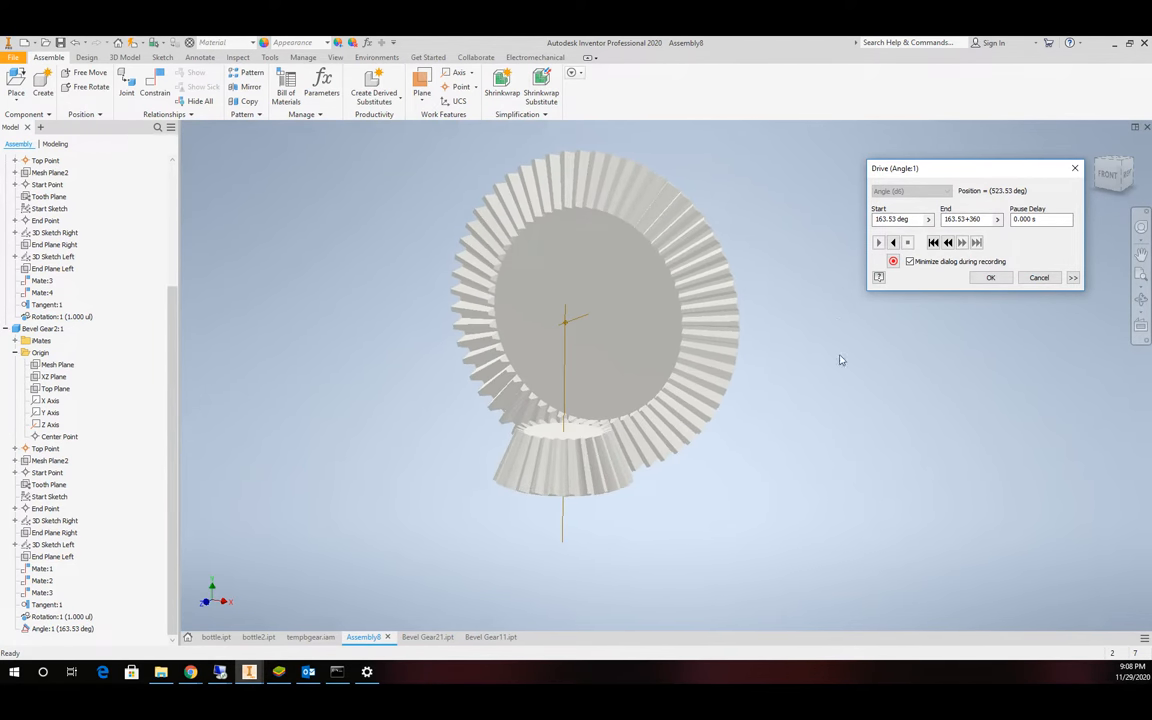